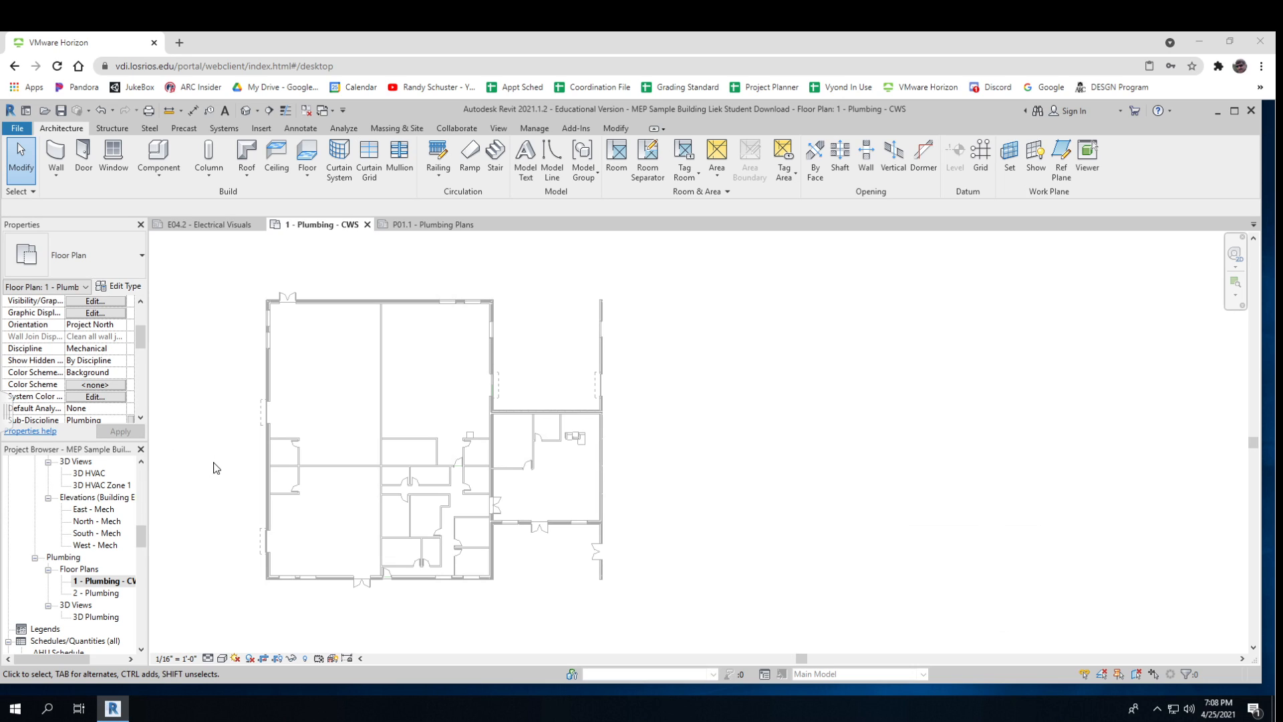
{"action": "mouse_move", "coordinate": [230, 475]}
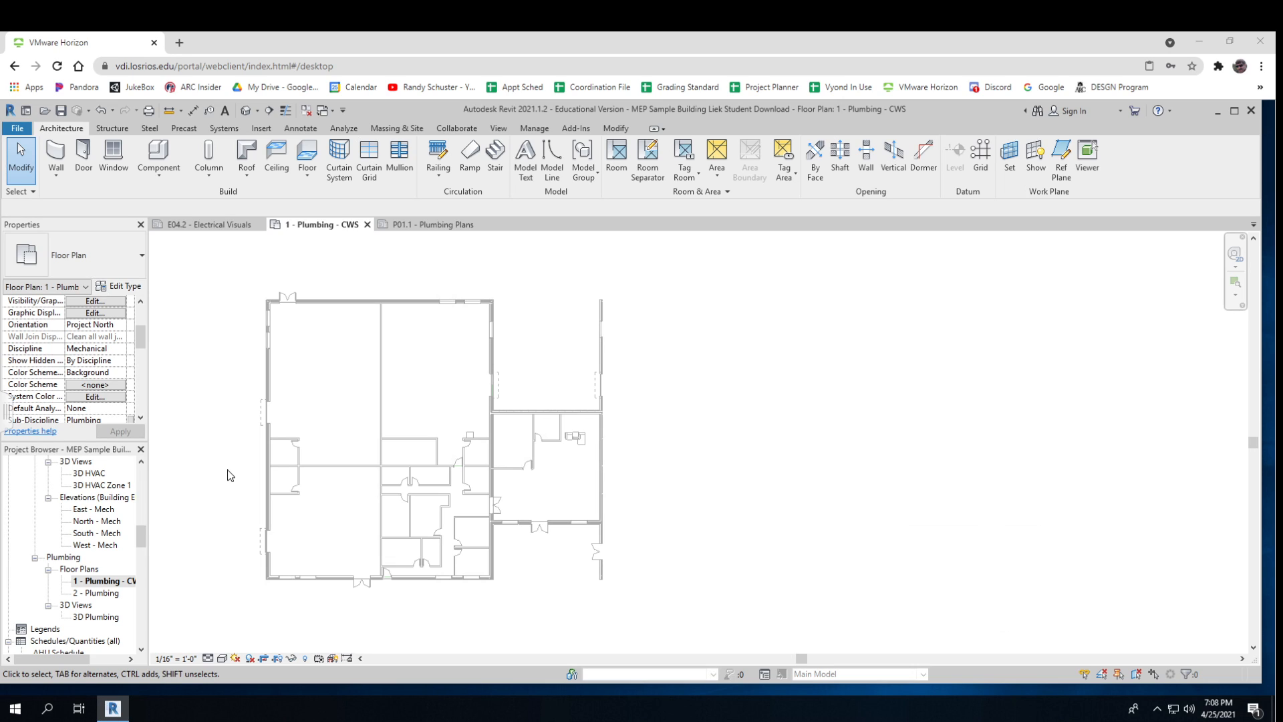
{"action": "mouse_move", "coordinate": [241, 472]}
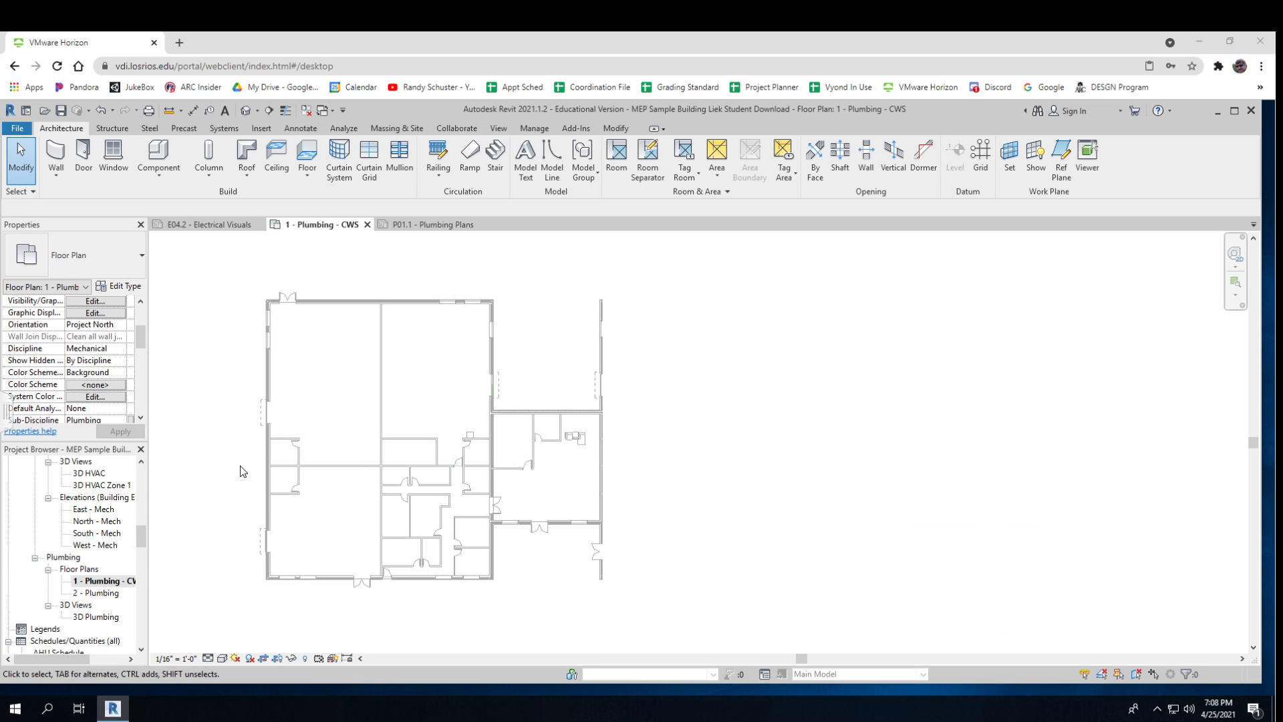
{"action": "mouse_move", "coordinate": [254, 473]}
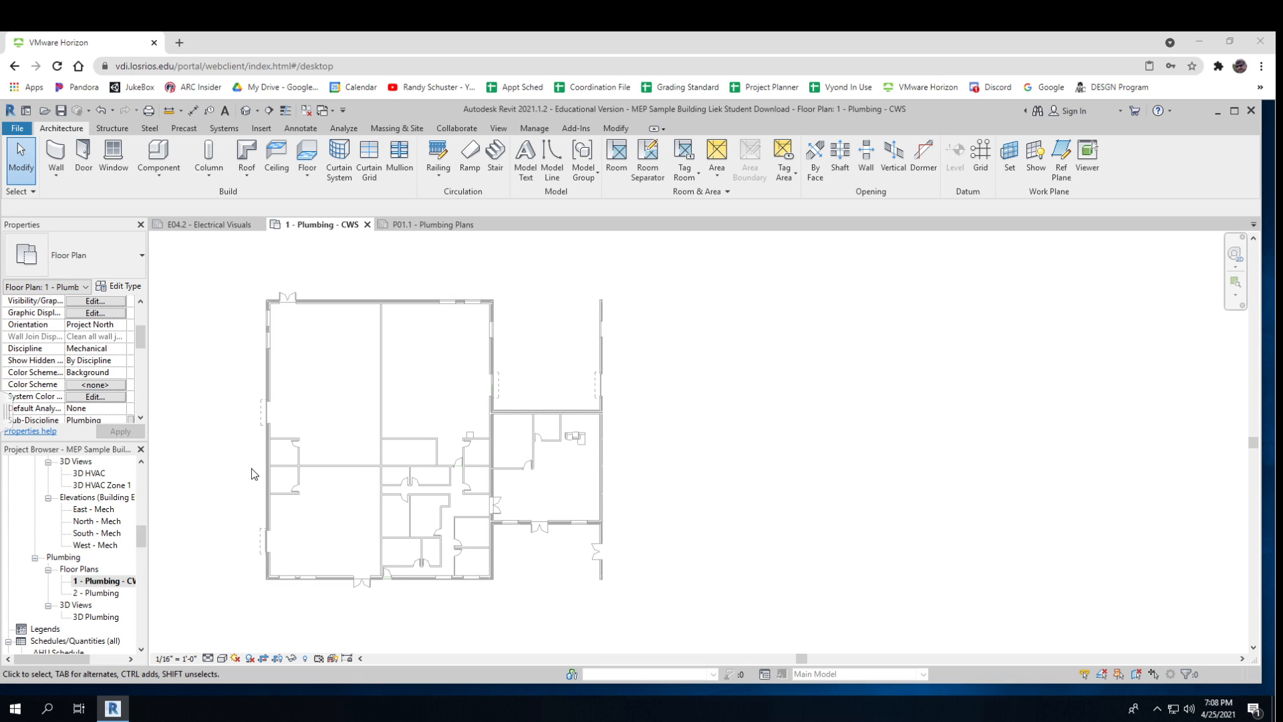
{"action": "mouse_move", "coordinate": [291, 433]}
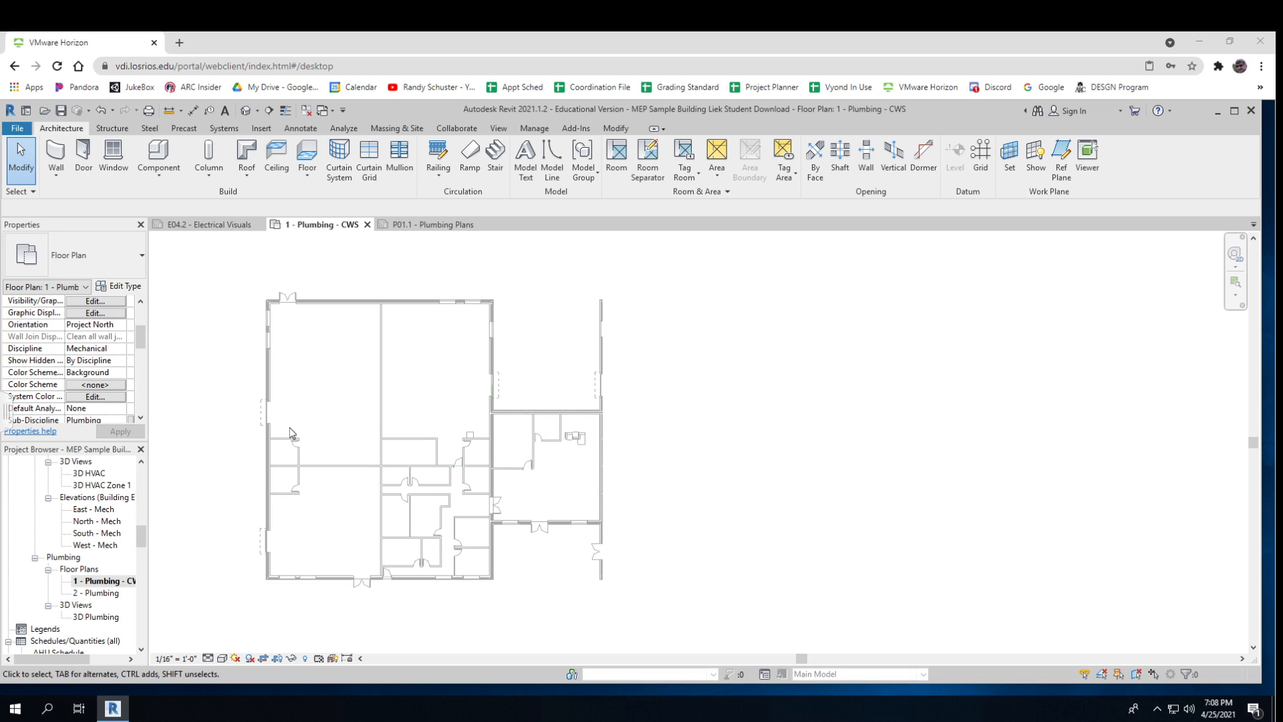
{"action": "mouse_move", "coordinate": [459, 480]}
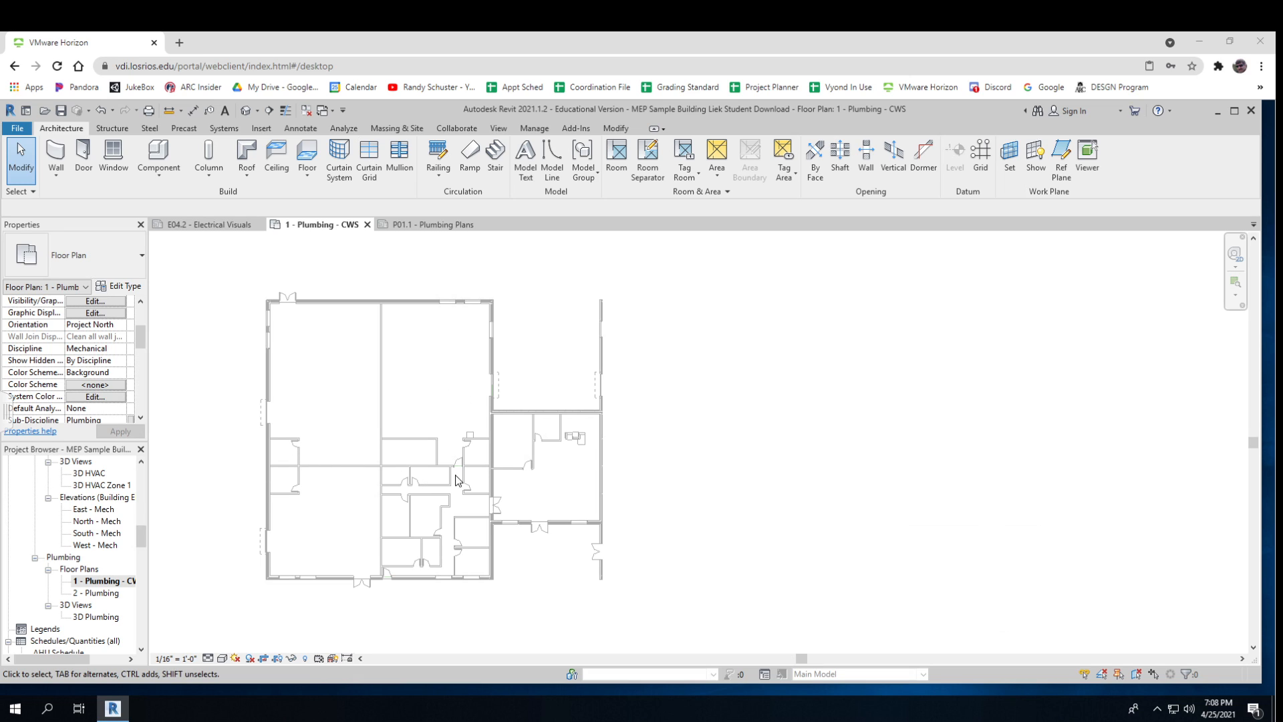
{"action": "mouse_move", "coordinate": [255, 460]}
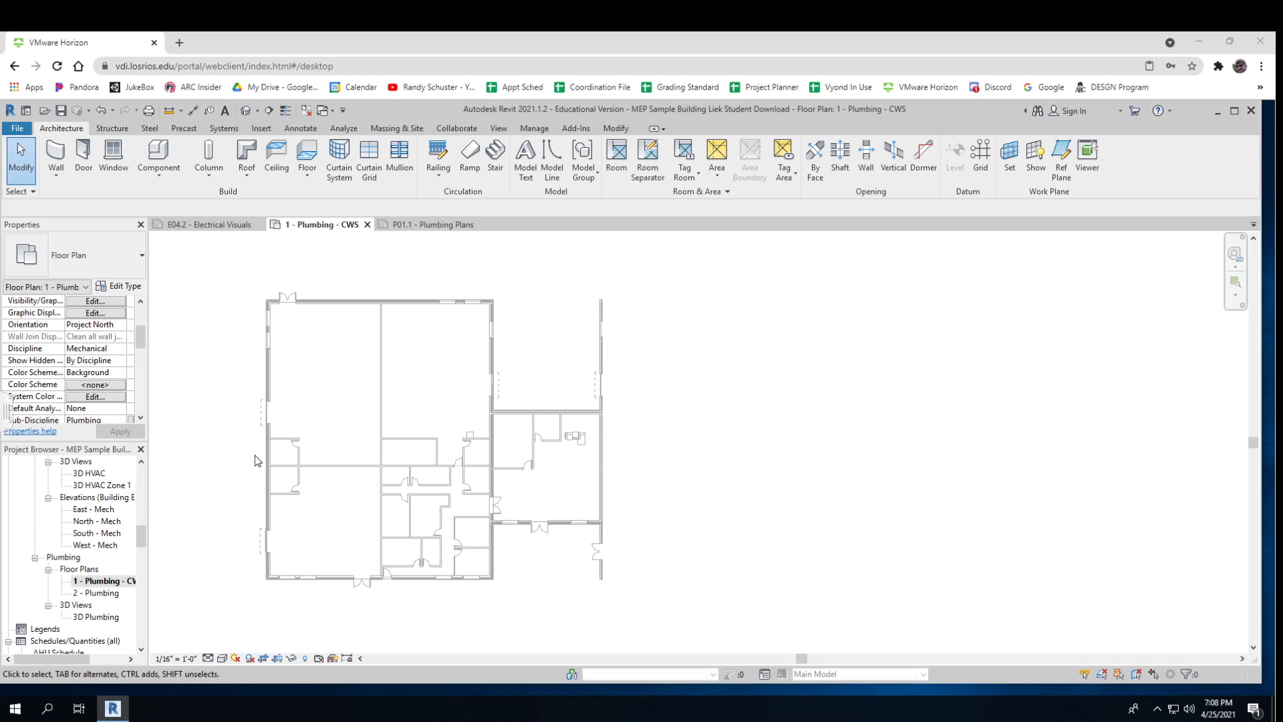
{"action": "mouse_move", "coordinate": [234, 482]}
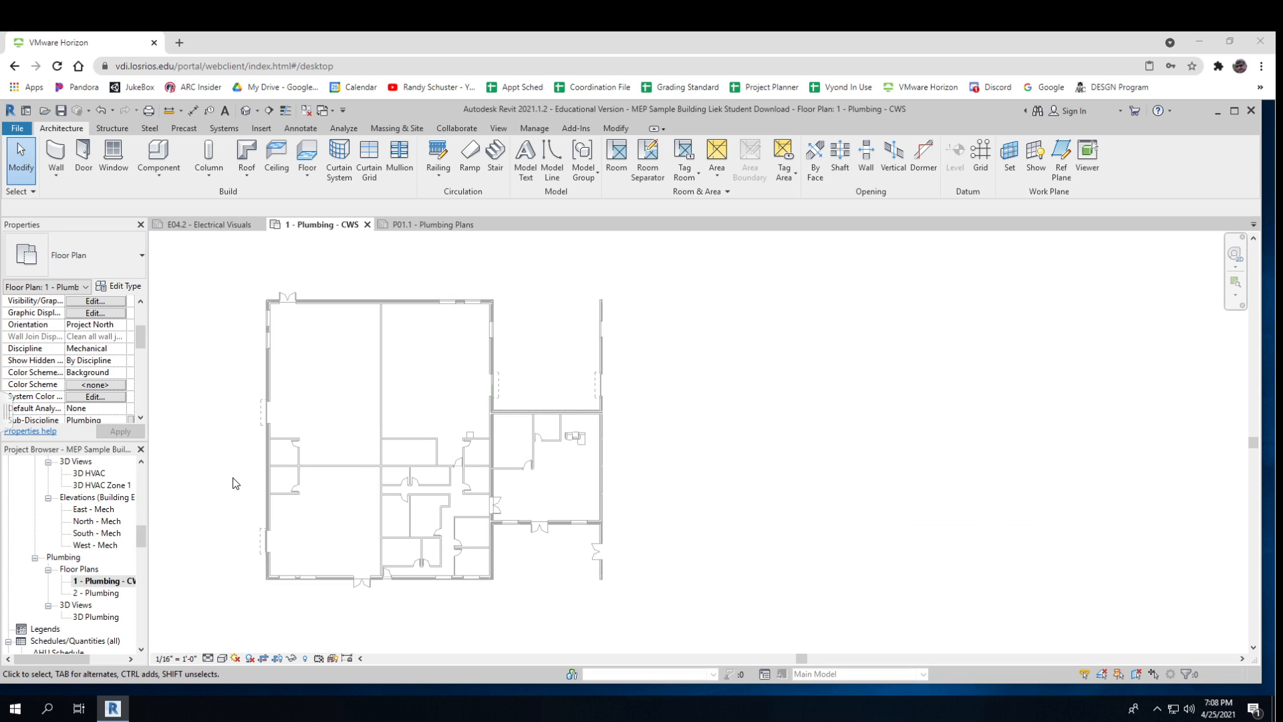
{"action": "mouse_move", "coordinate": [289, 467]}
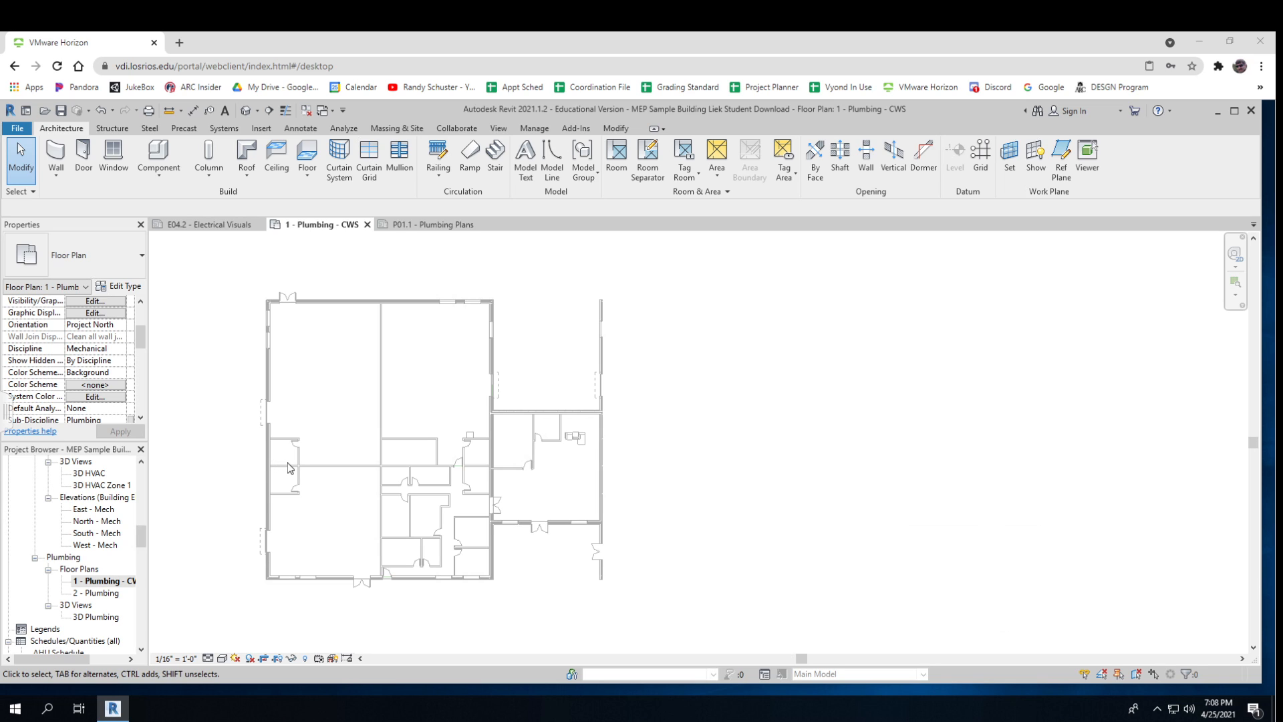
{"action": "mouse_move", "coordinate": [377, 467]}
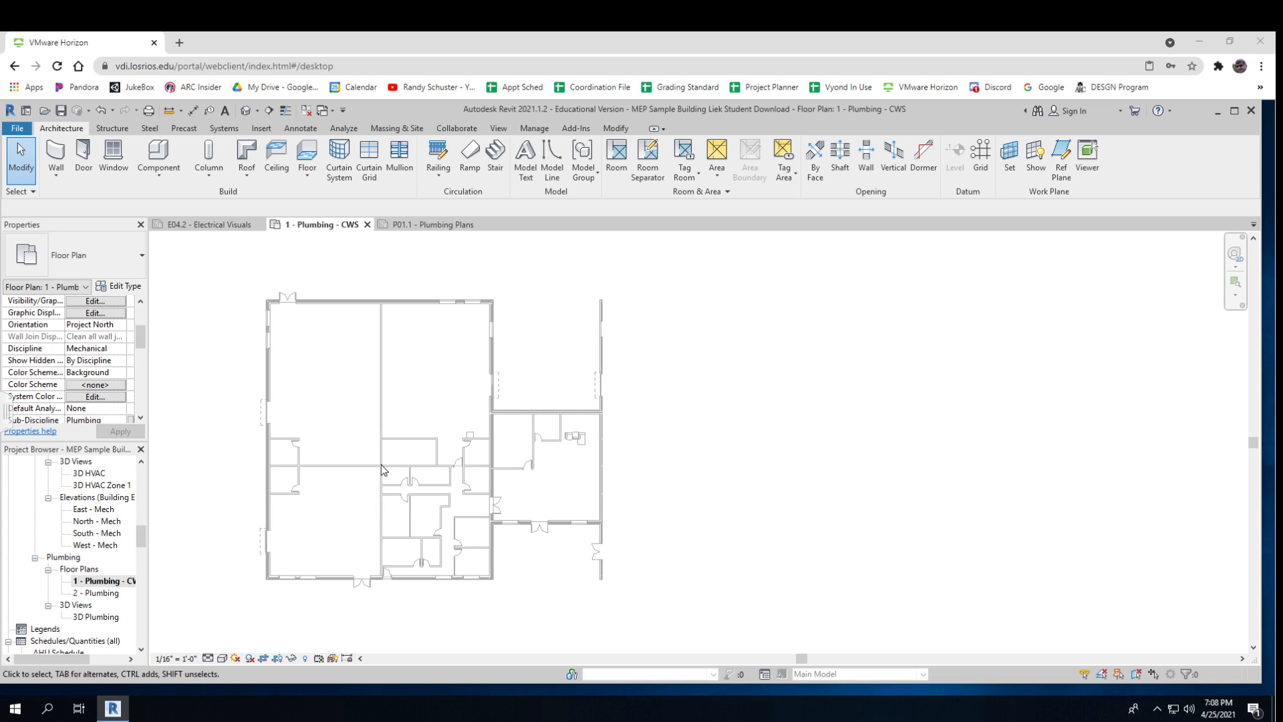
{"action": "mouse_move", "coordinate": [332, 473]}
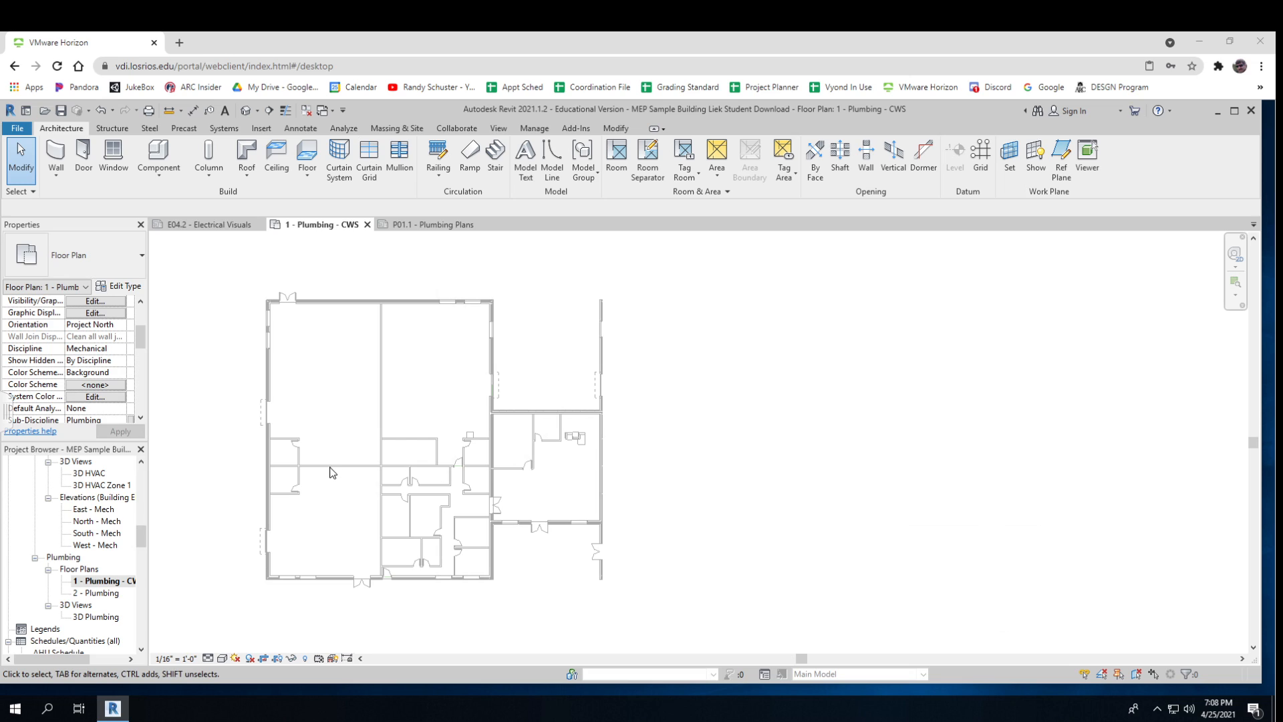
{"action": "mouse_move", "coordinate": [389, 490]}
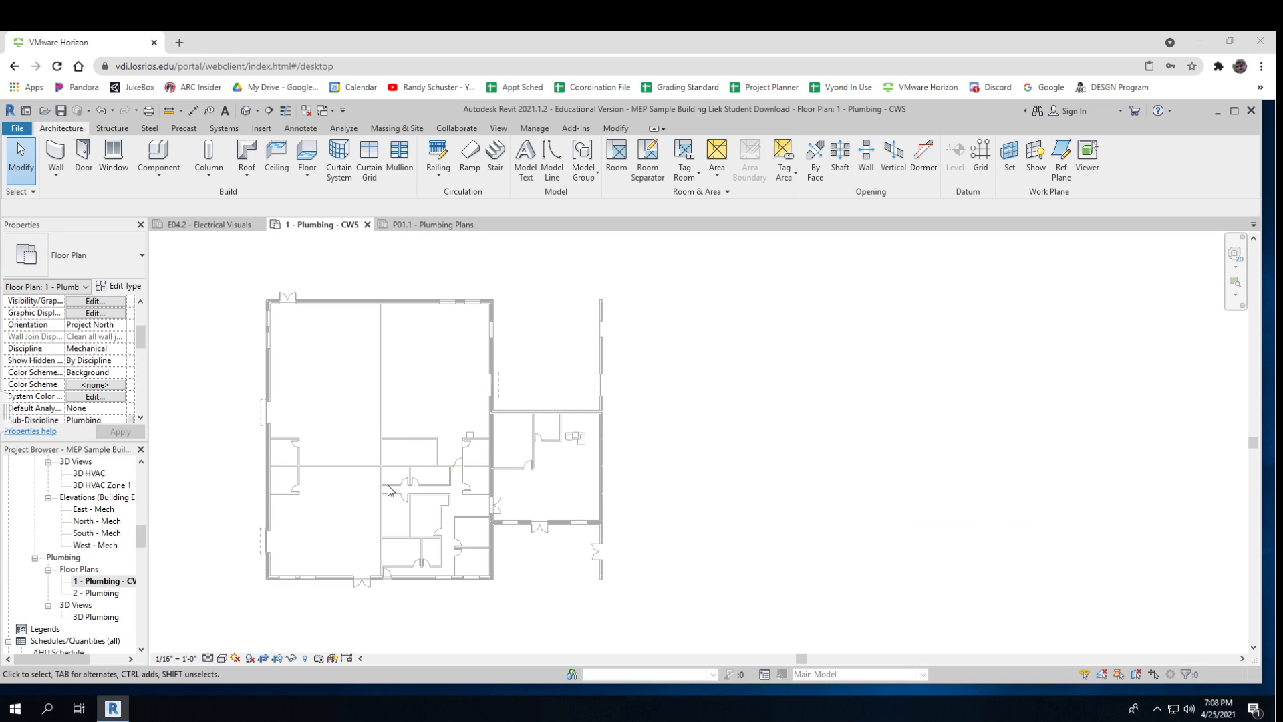
{"action": "mouse_move", "coordinate": [484, 469]}
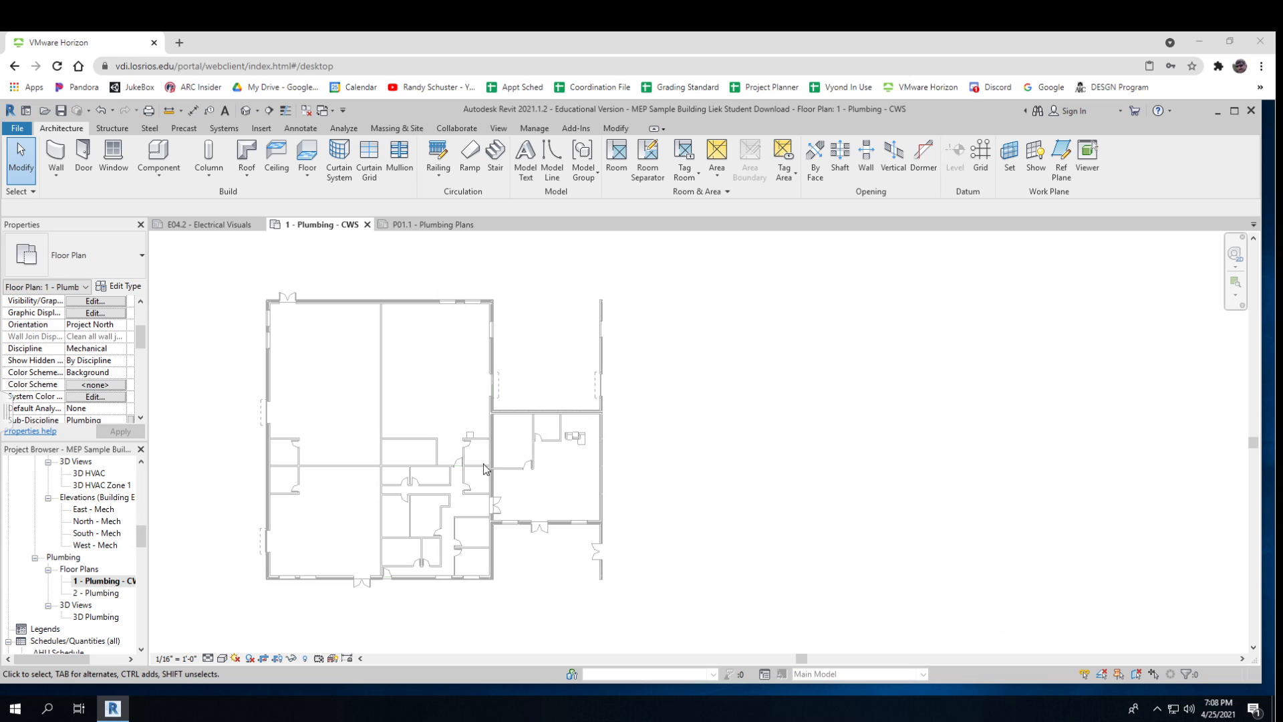
{"action": "mouse_move", "coordinate": [263, 466]}
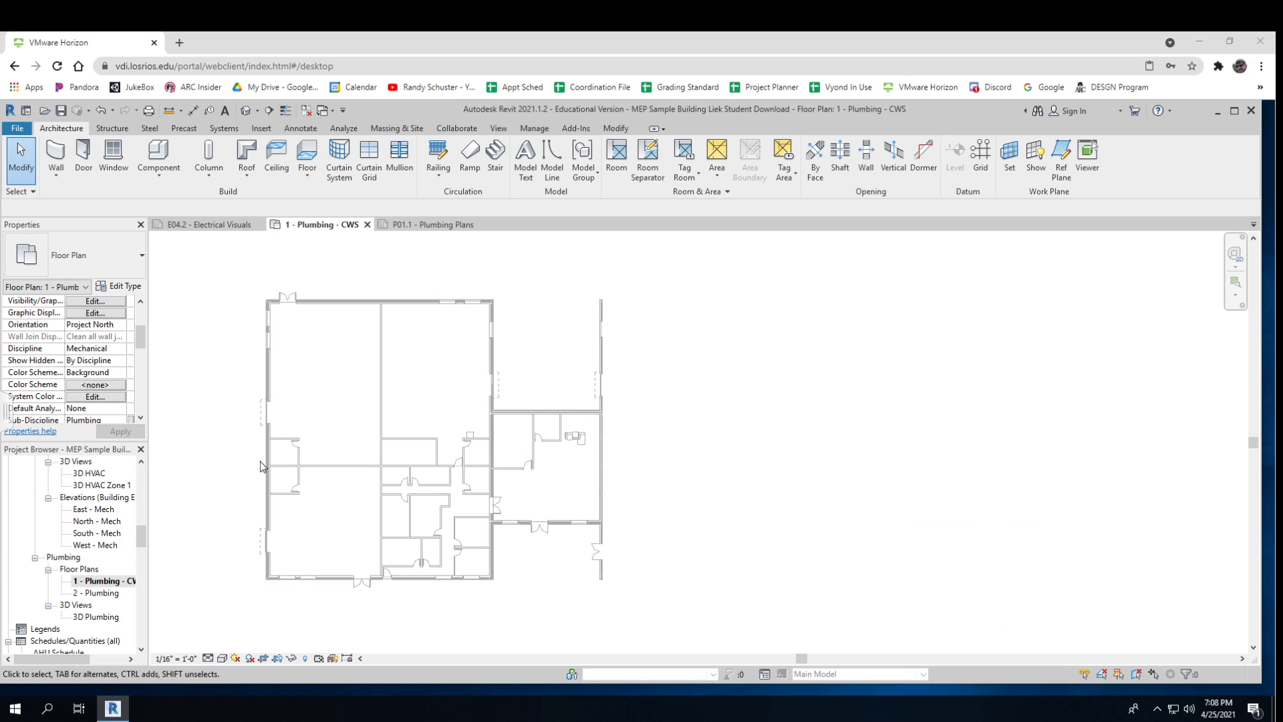
{"action": "mouse_move", "coordinate": [297, 470]}
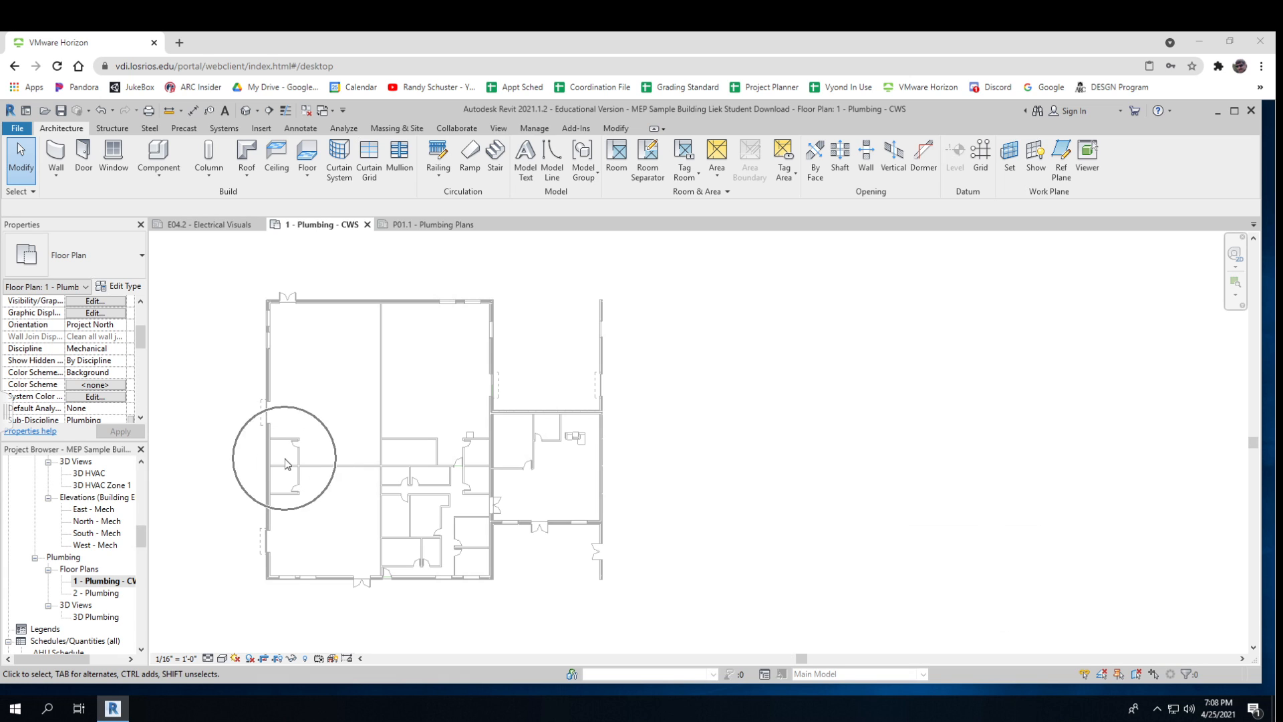
{"action": "mouse_move", "coordinate": [391, 467]}
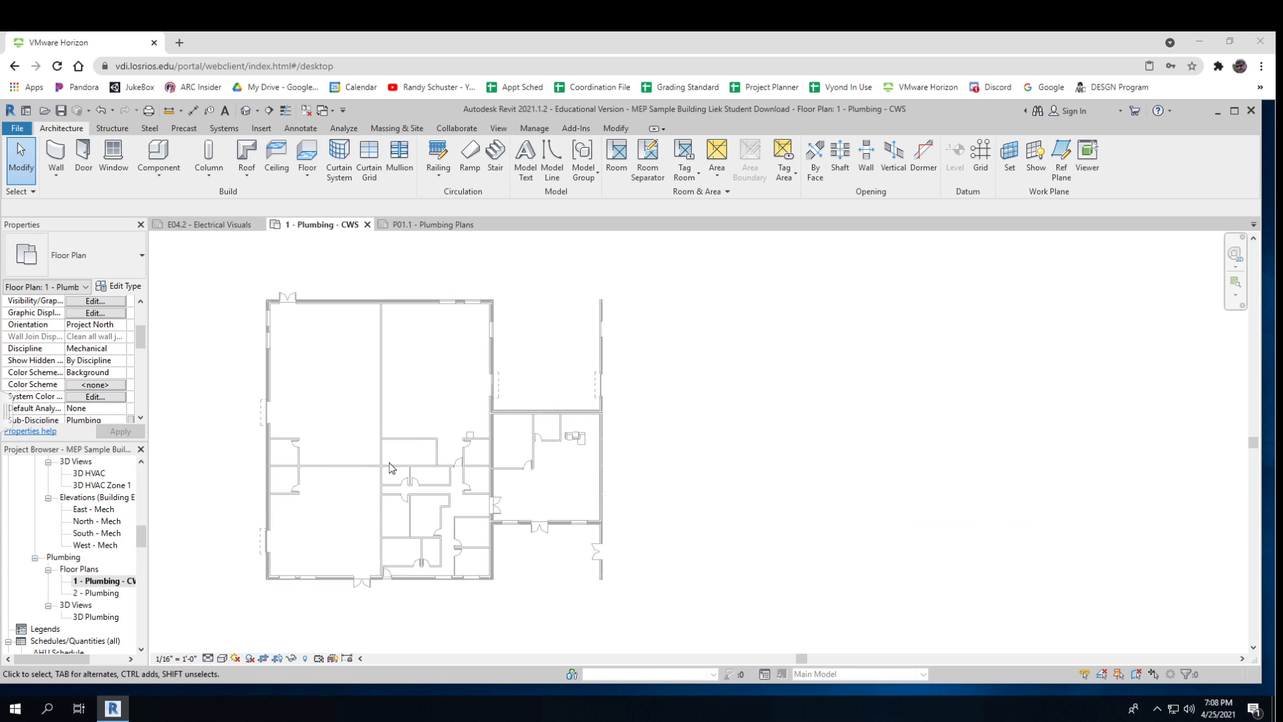
{"action": "mouse_move", "coordinate": [464, 466]}
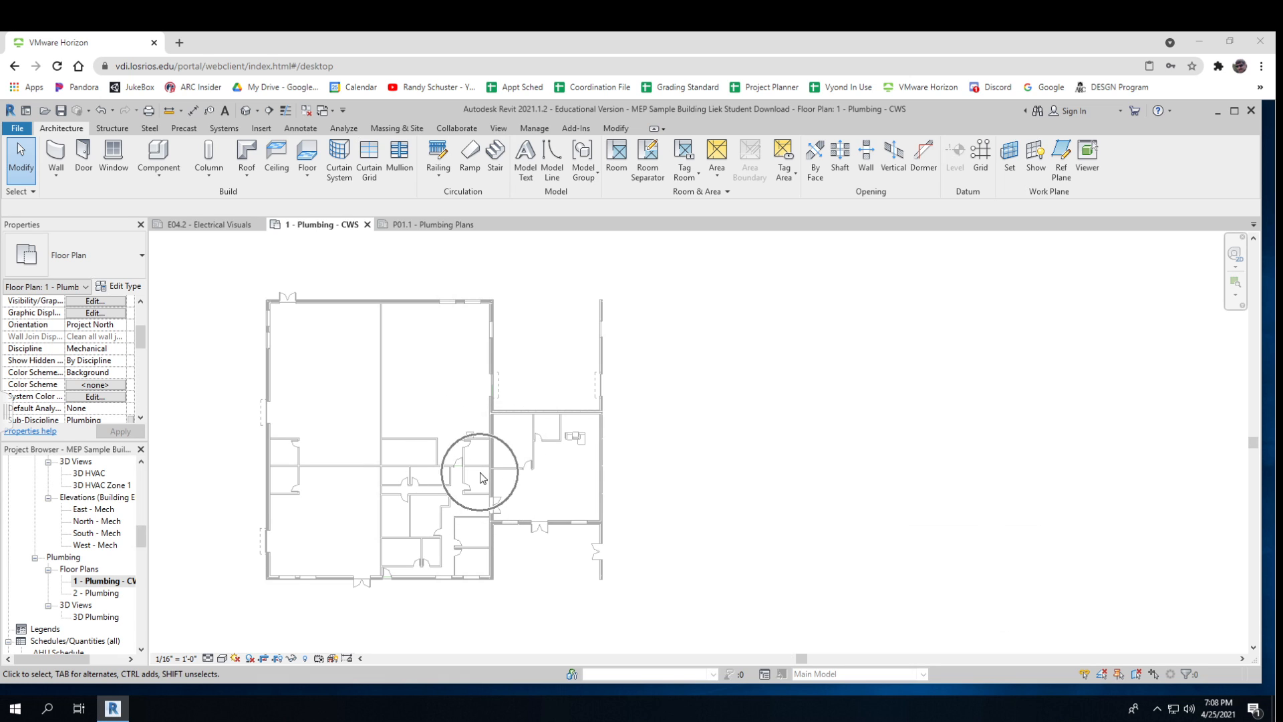
{"action": "mouse_move", "coordinate": [485, 401]}
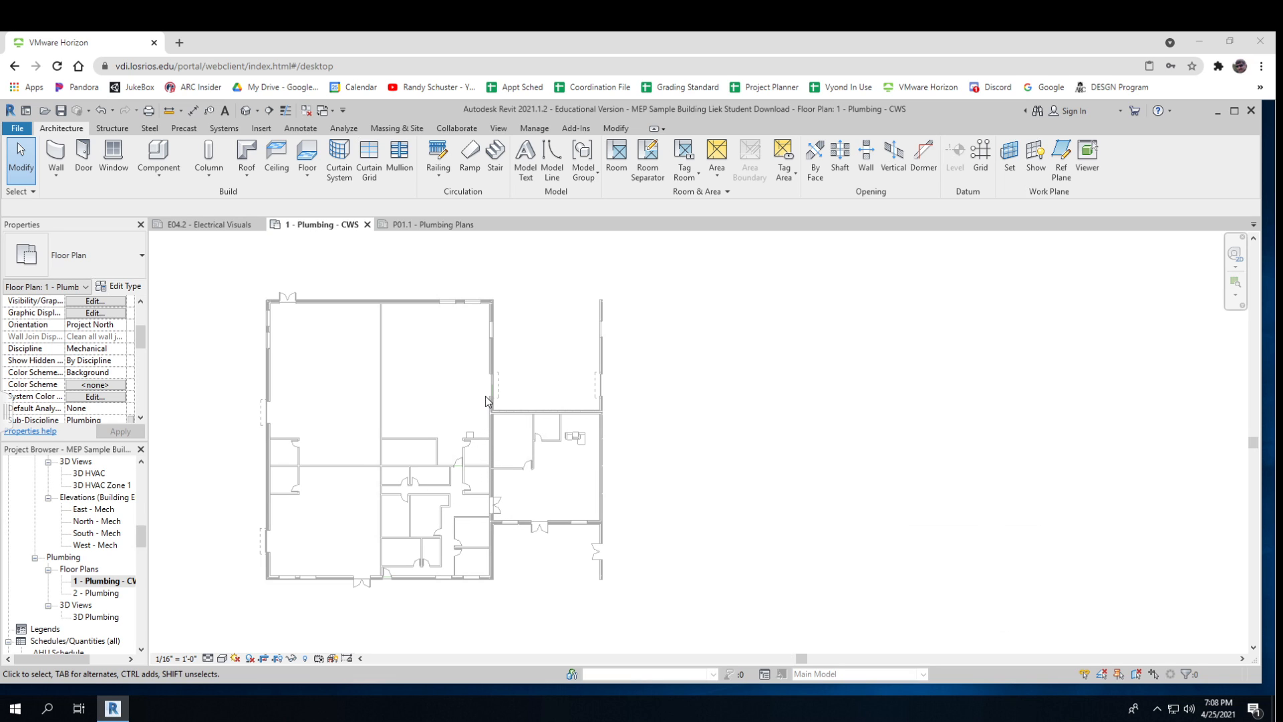
{"action": "mouse_move", "coordinate": [486, 433]}
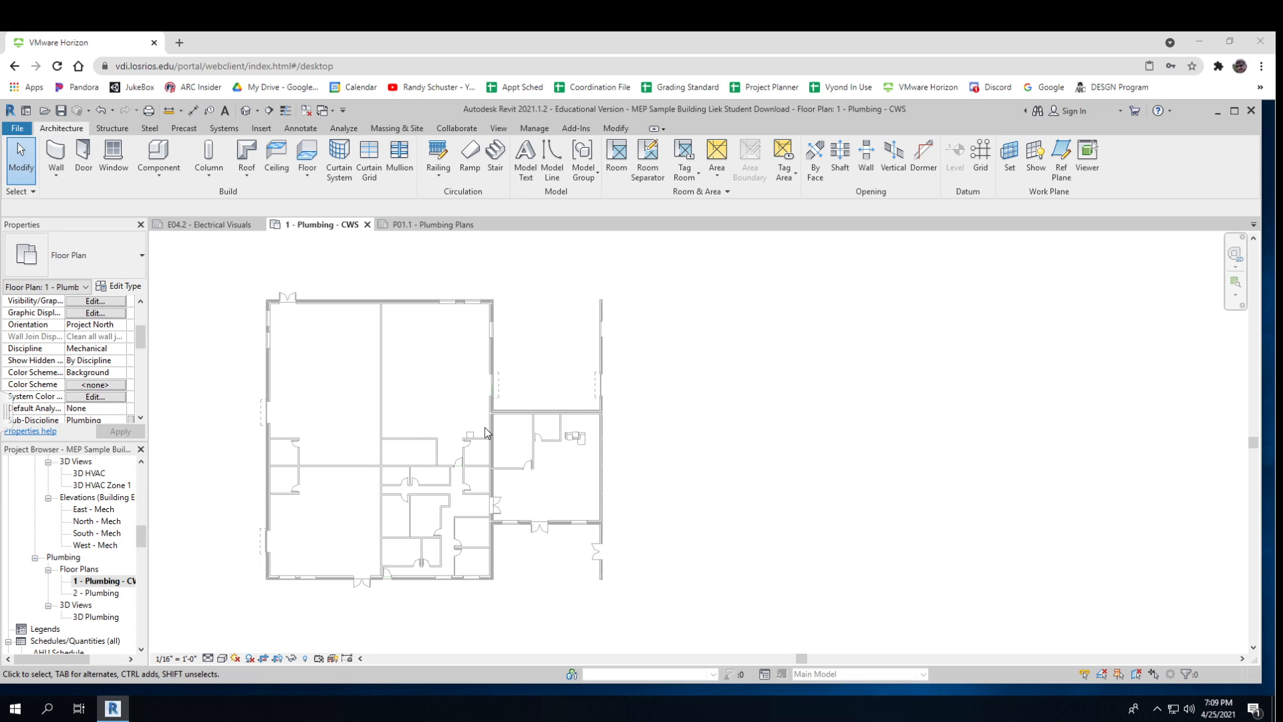
{"action": "mouse_move", "coordinate": [393, 316]}
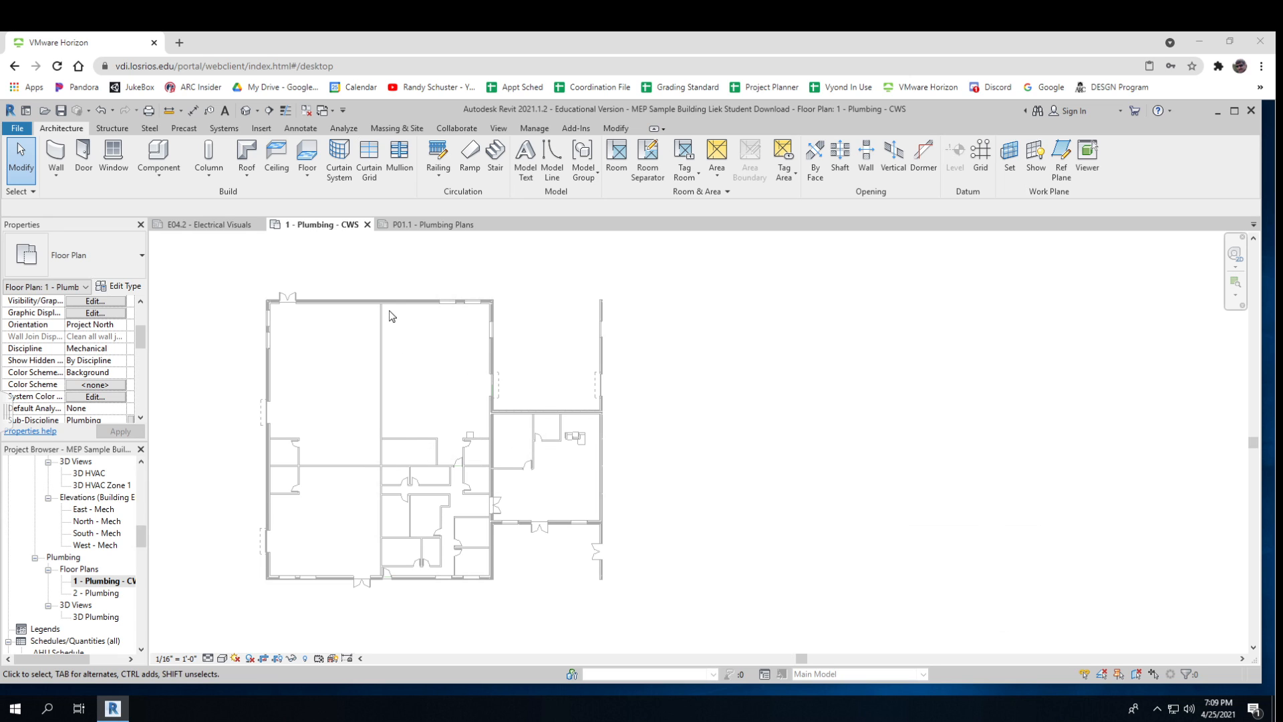
{"action": "mouse_move", "coordinate": [480, 320]}
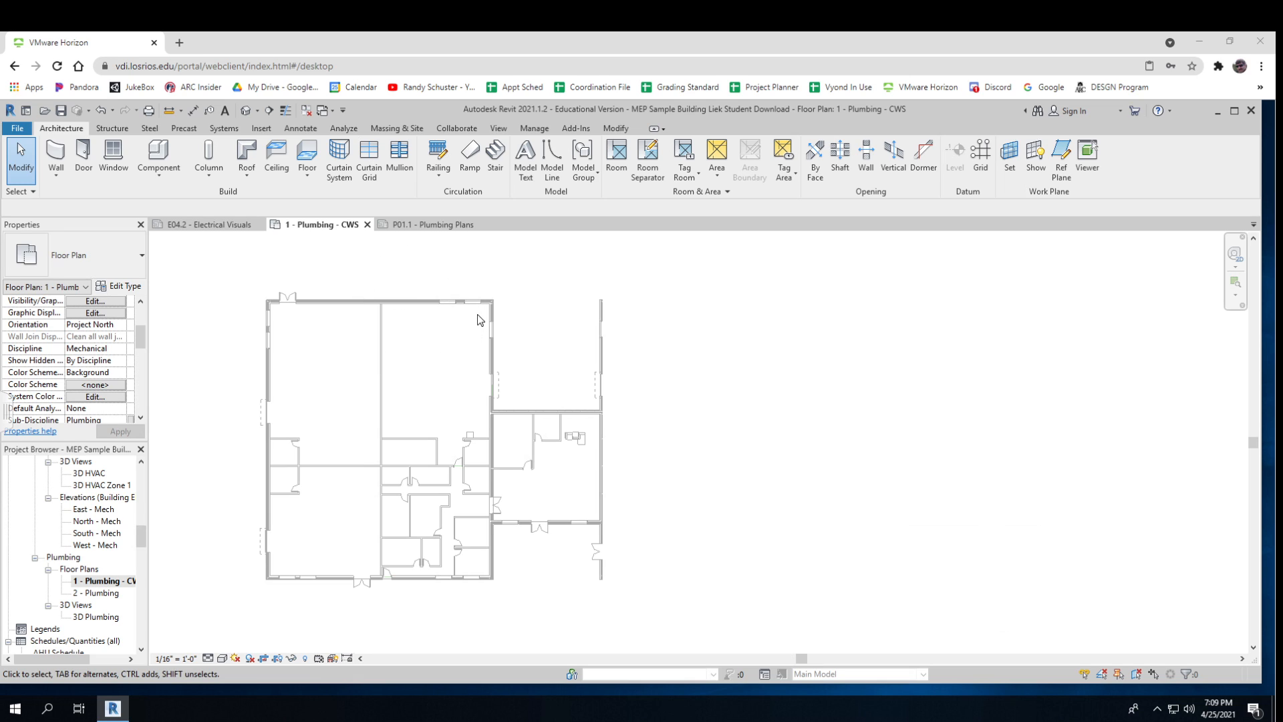
{"action": "mouse_move", "coordinate": [417, 322]}
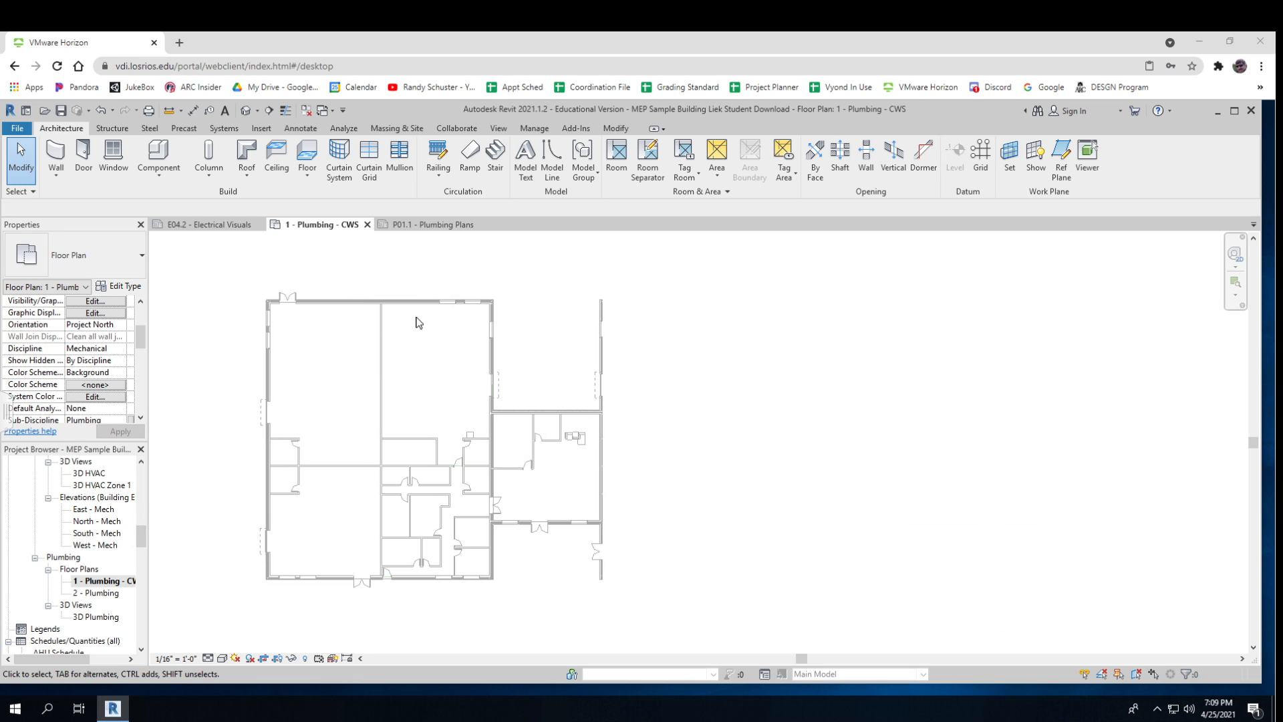
{"action": "mouse_move", "coordinate": [455, 321]}
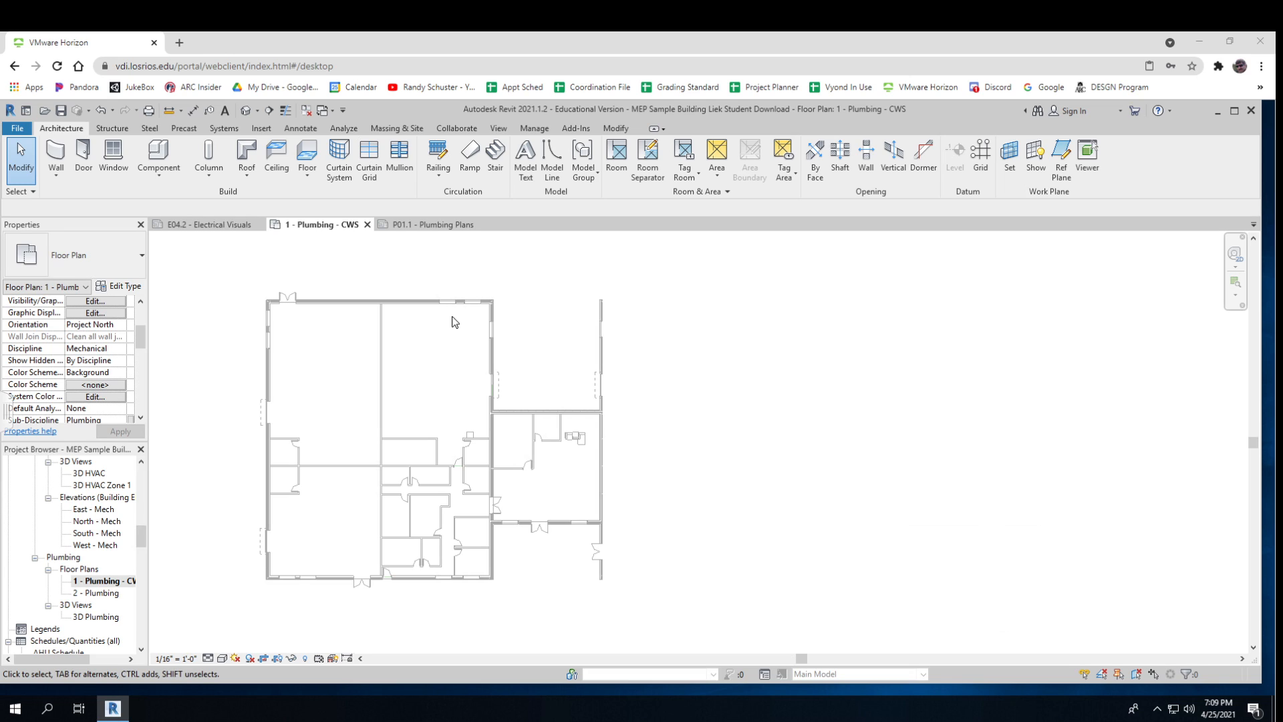
{"action": "mouse_move", "coordinate": [425, 363]}
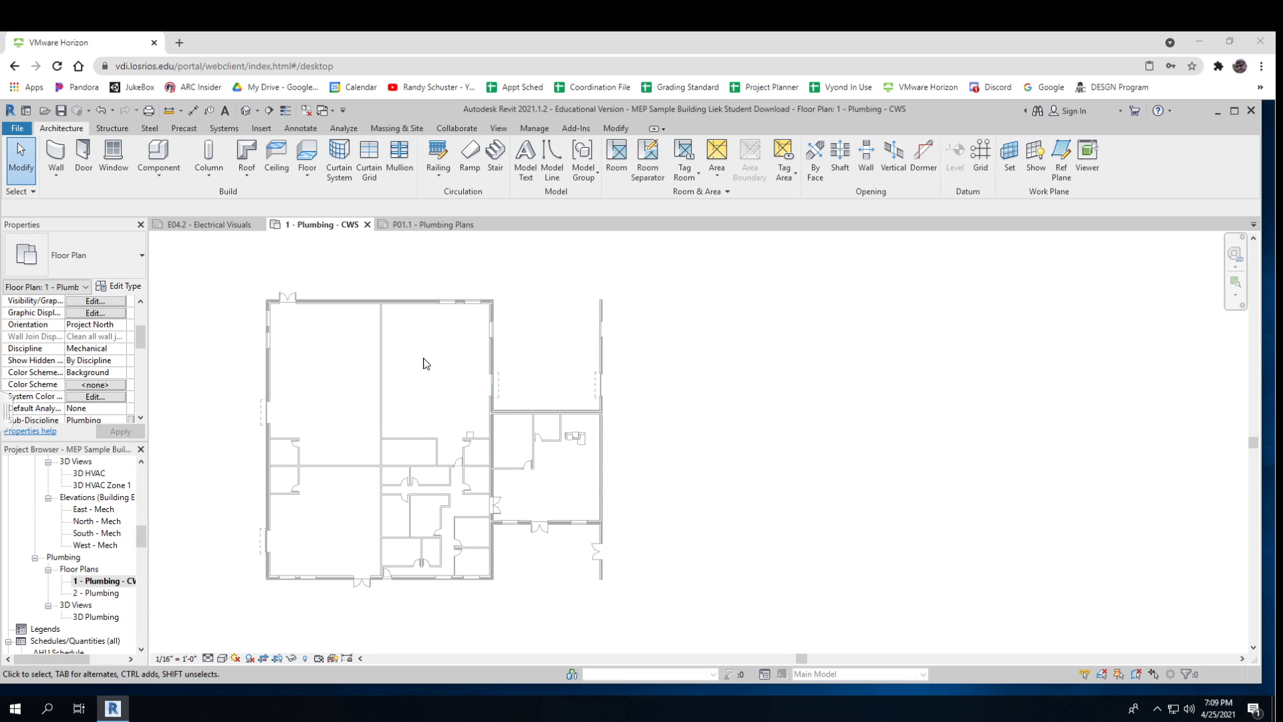
{"action": "mouse_move", "coordinate": [302, 470]}
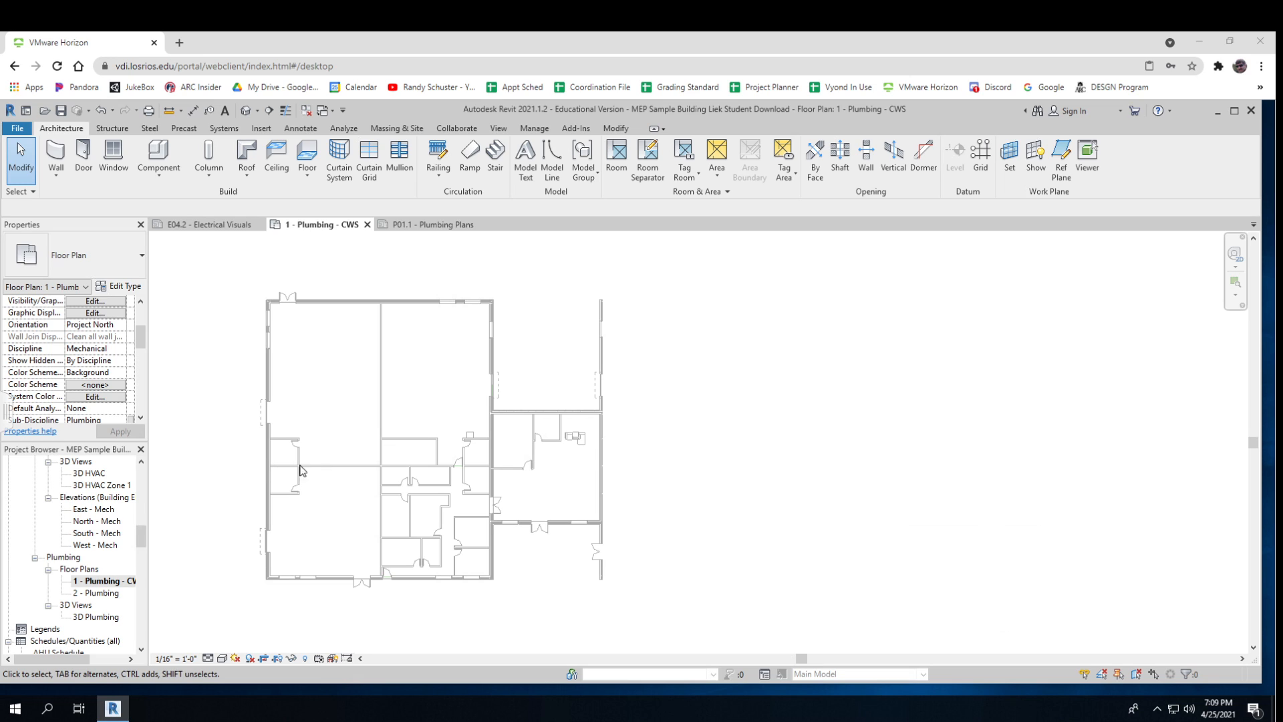
{"action": "mouse_move", "coordinate": [305, 466]}
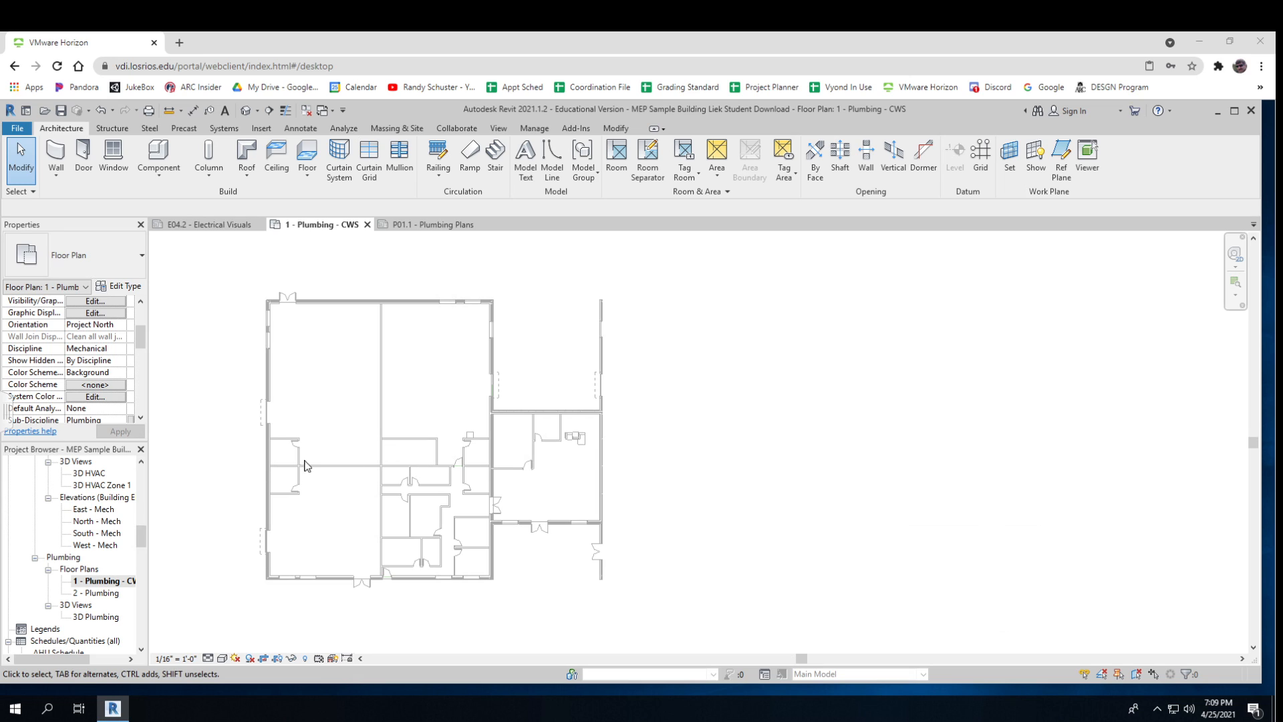
{"action": "mouse_move", "coordinate": [237, 495]}
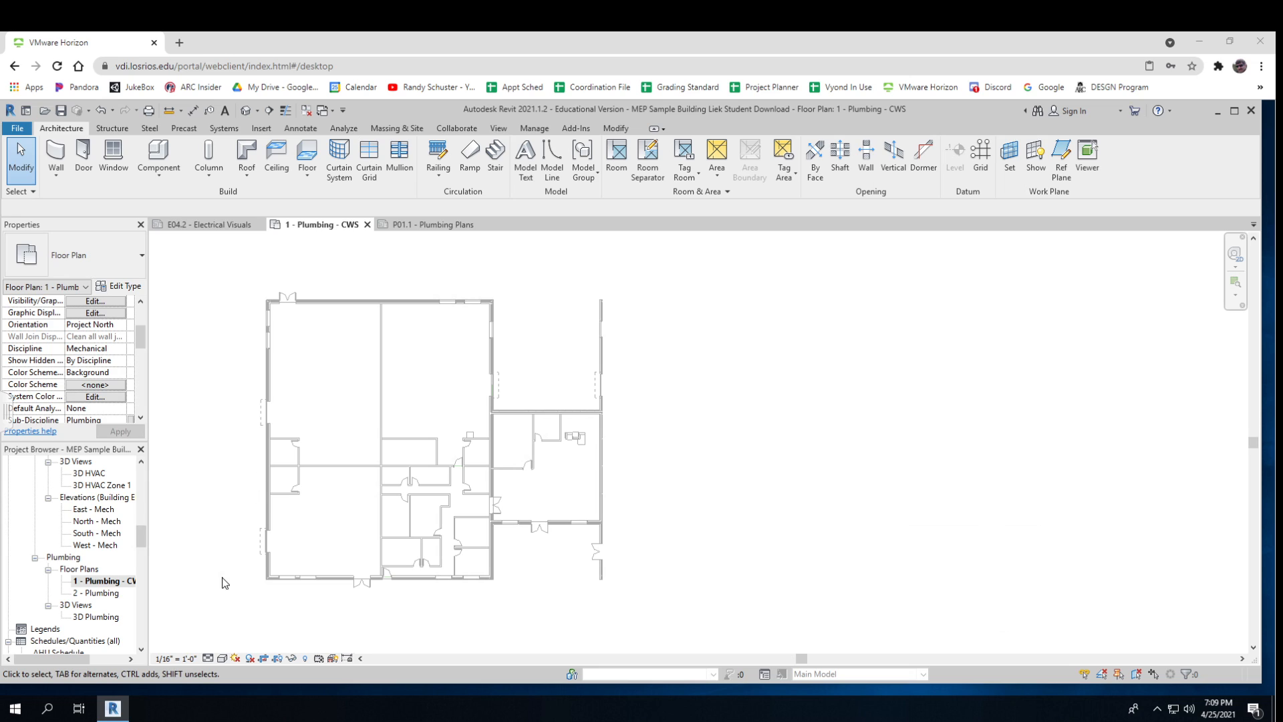
{"action": "mouse_move", "coordinate": [237, 637]}
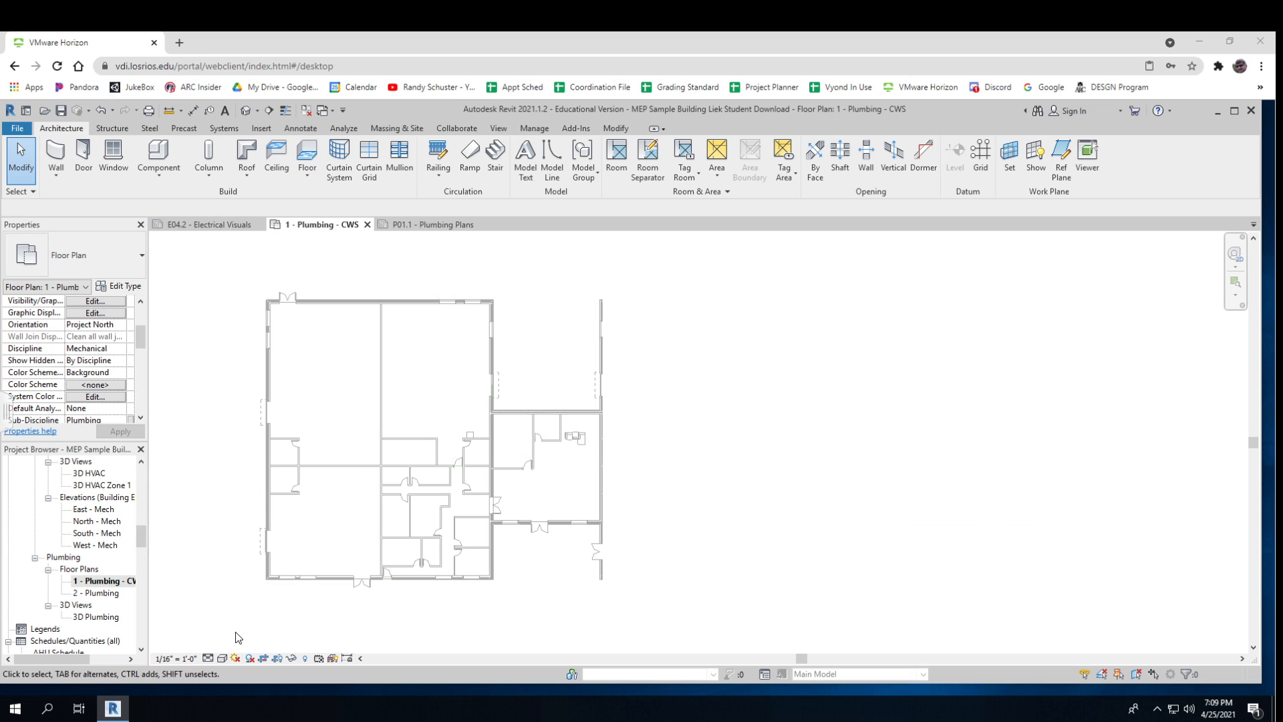
{"action": "mouse_move", "coordinate": [237, 642]}
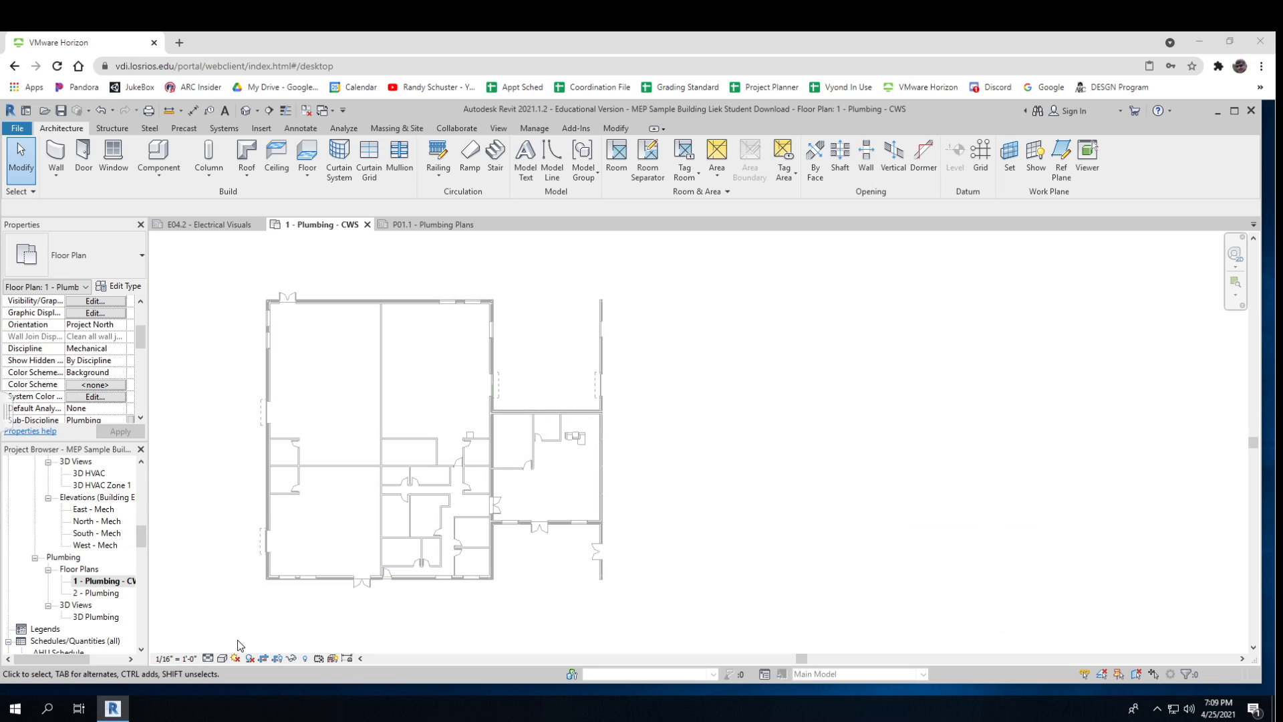
{"action": "mouse_move", "coordinate": [241, 470]}
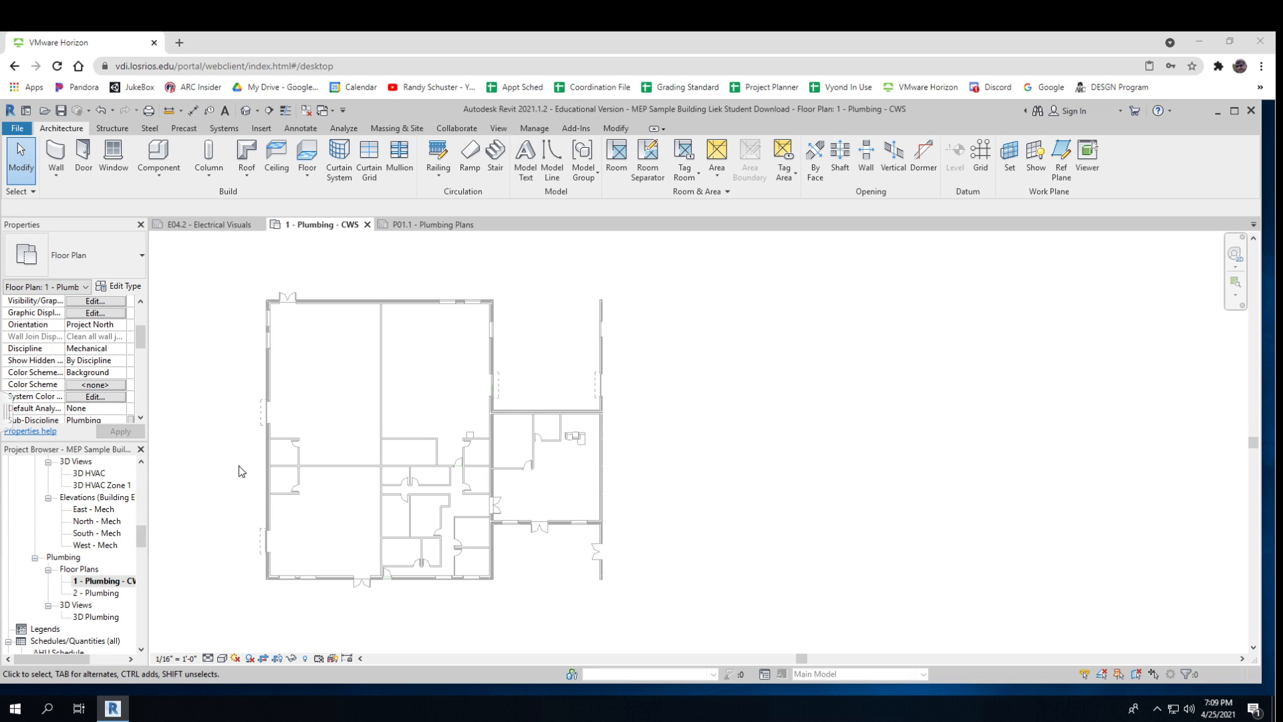
{"action": "mouse_move", "coordinate": [270, 473]}
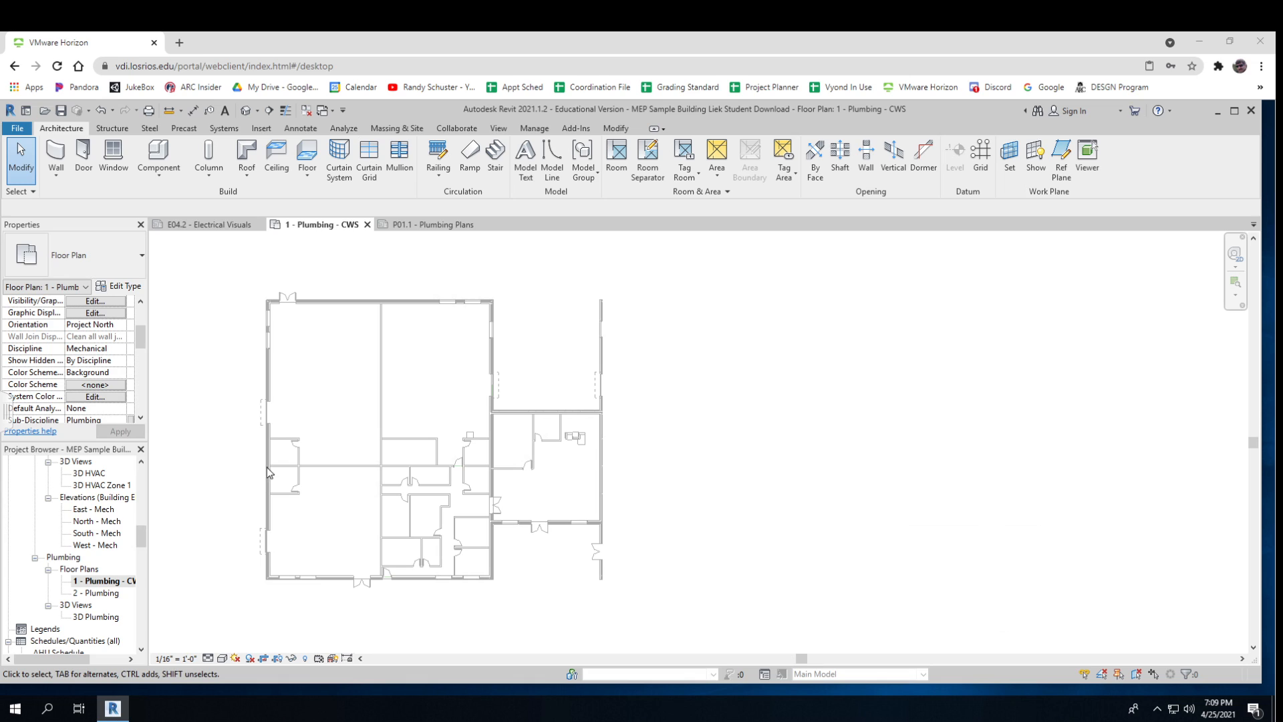
{"action": "mouse_move", "coordinate": [232, 620]}
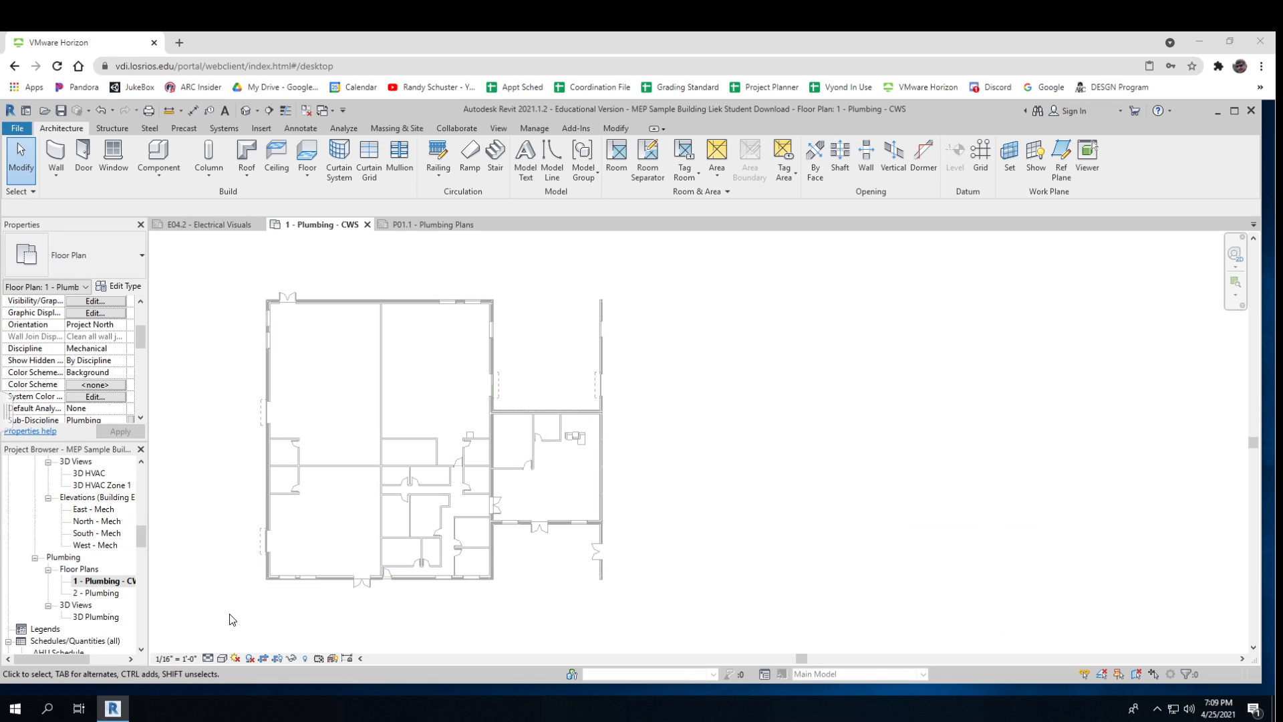
{"action": "mouse_move", "coordinate": [239, 511]}
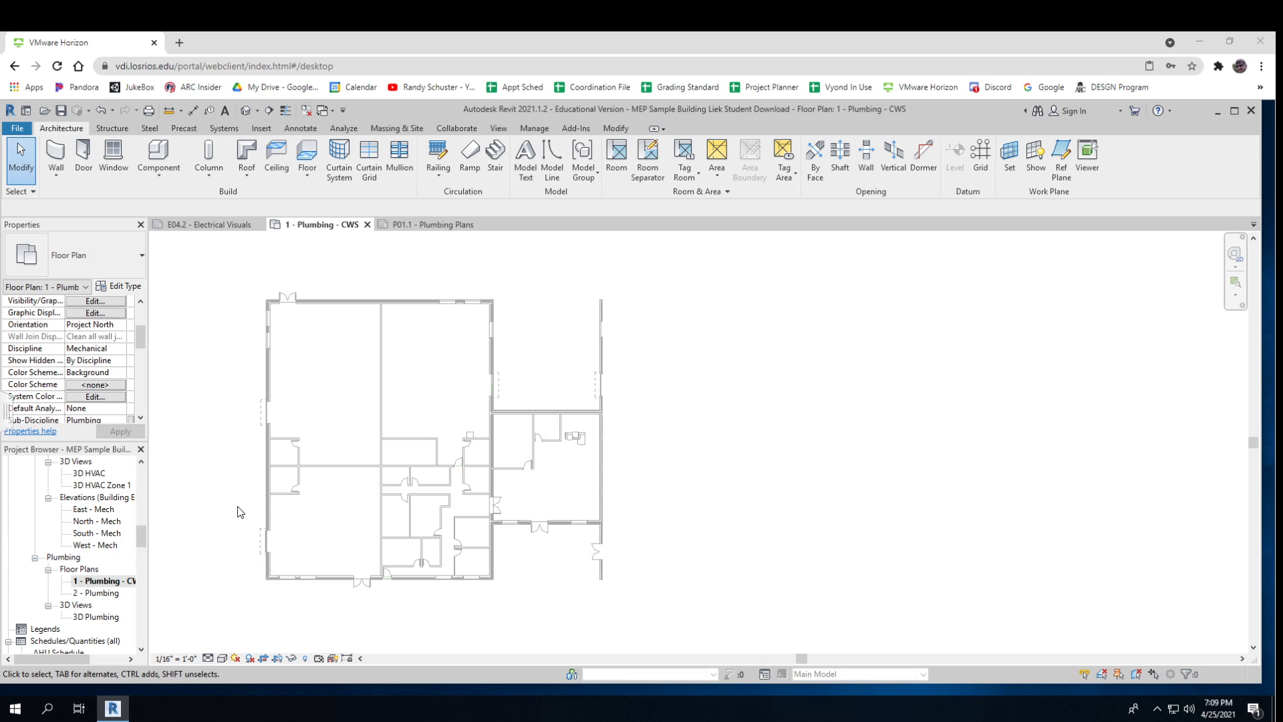
{"action": "mouse_move", "coordinate": [240, 606]}
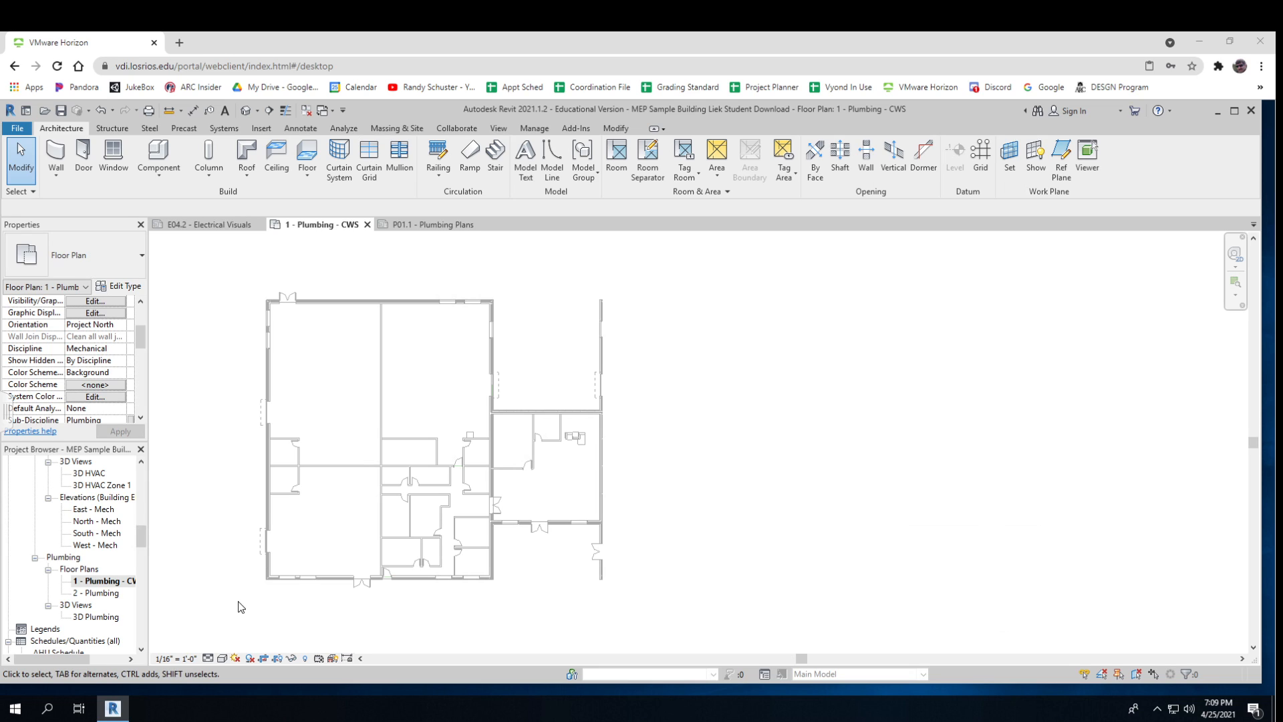
{"action": "mouse_move", "coordinate": [237, 628]}
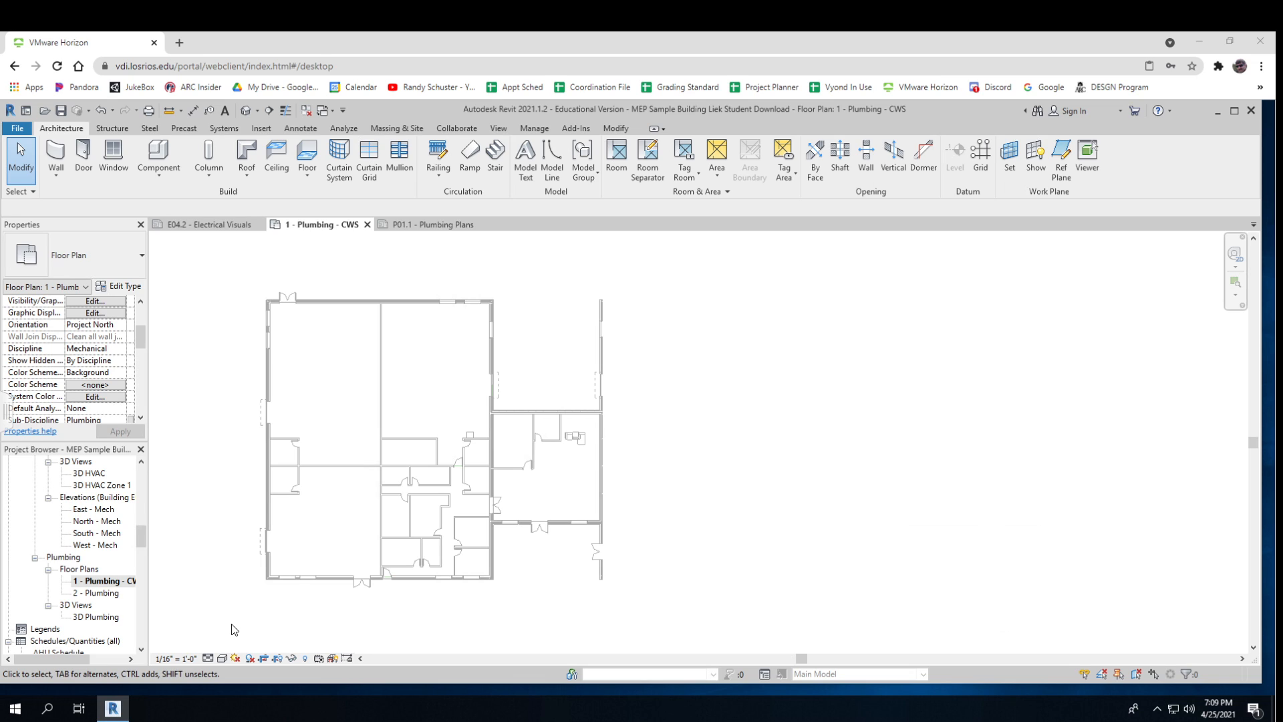
{"action": "mouse_move", "coordinate": [238, 569]}
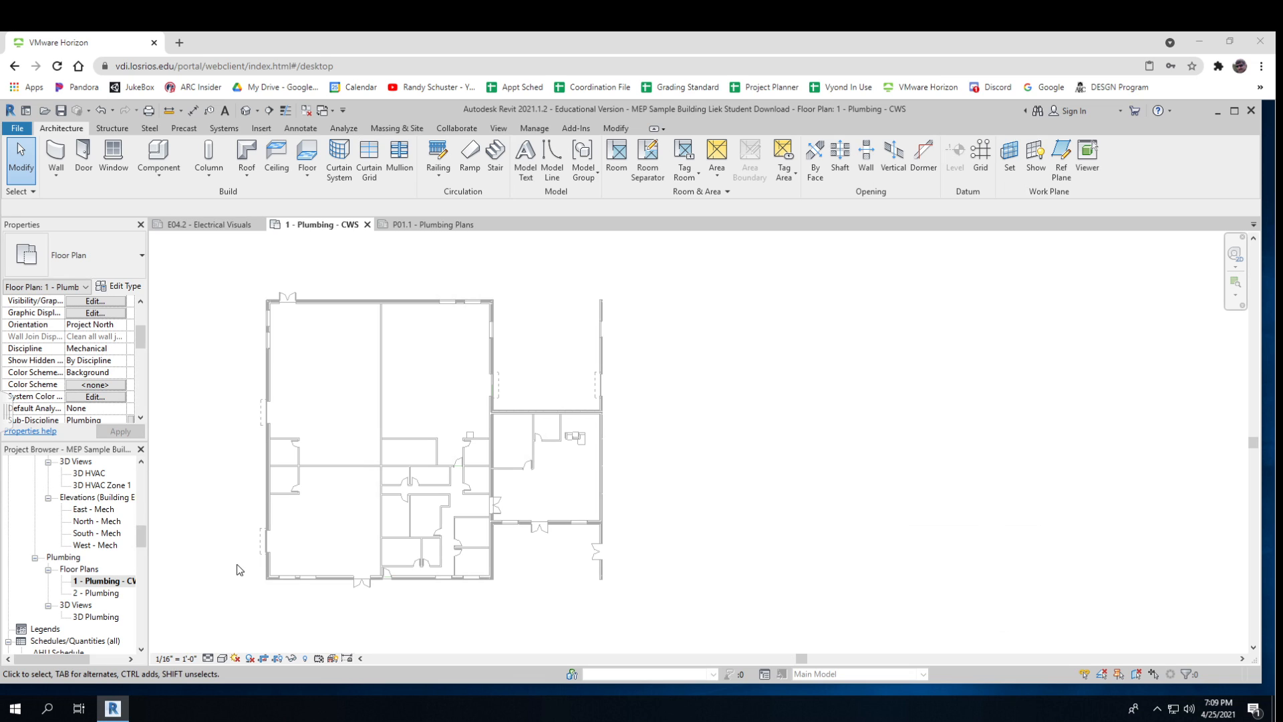
{"action": "mouse_move", "coordinate": [237, 526]}
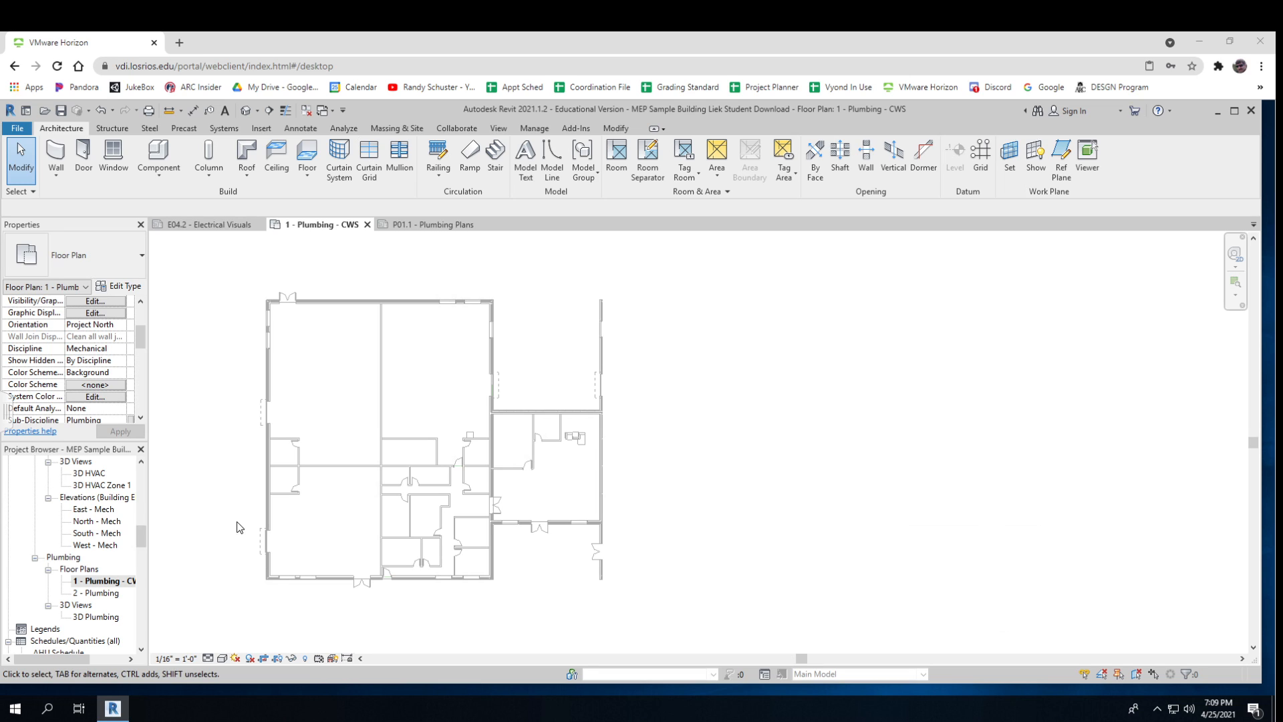
{"action": "mouse_move", "coordinate": [264, 470]}
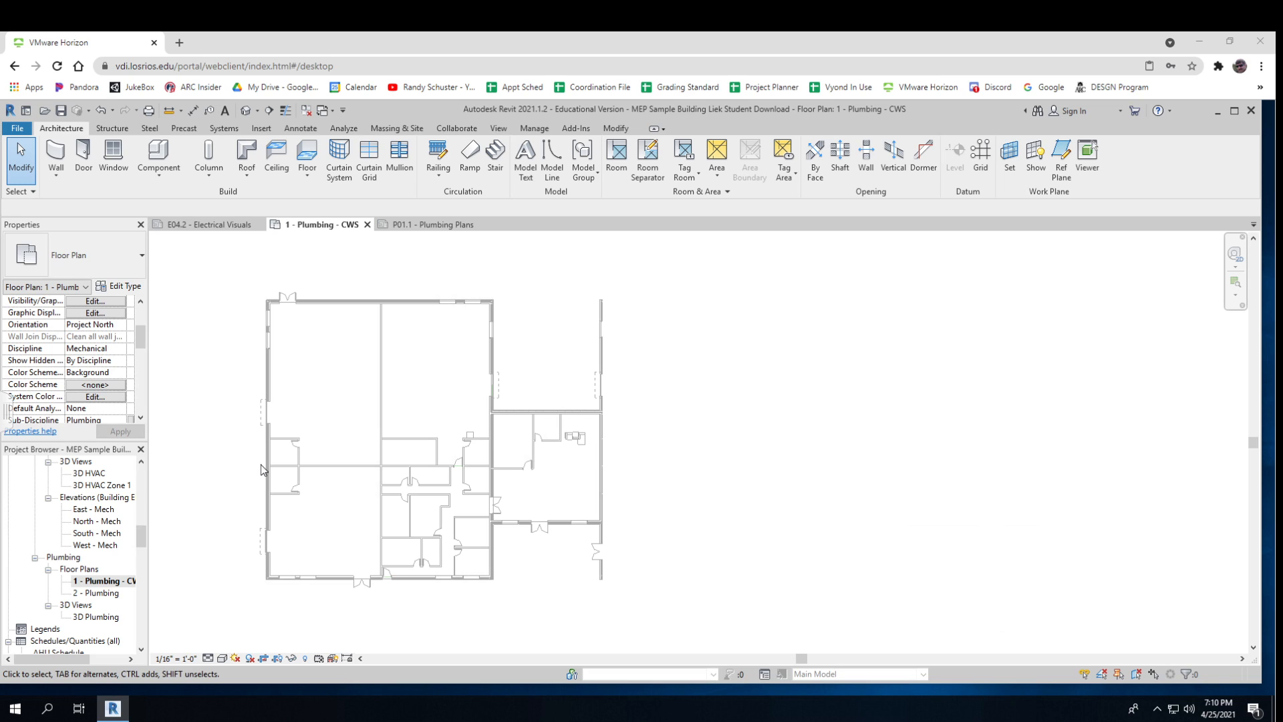
{"action": "mouse_move", "coordinate": [316, 470]}
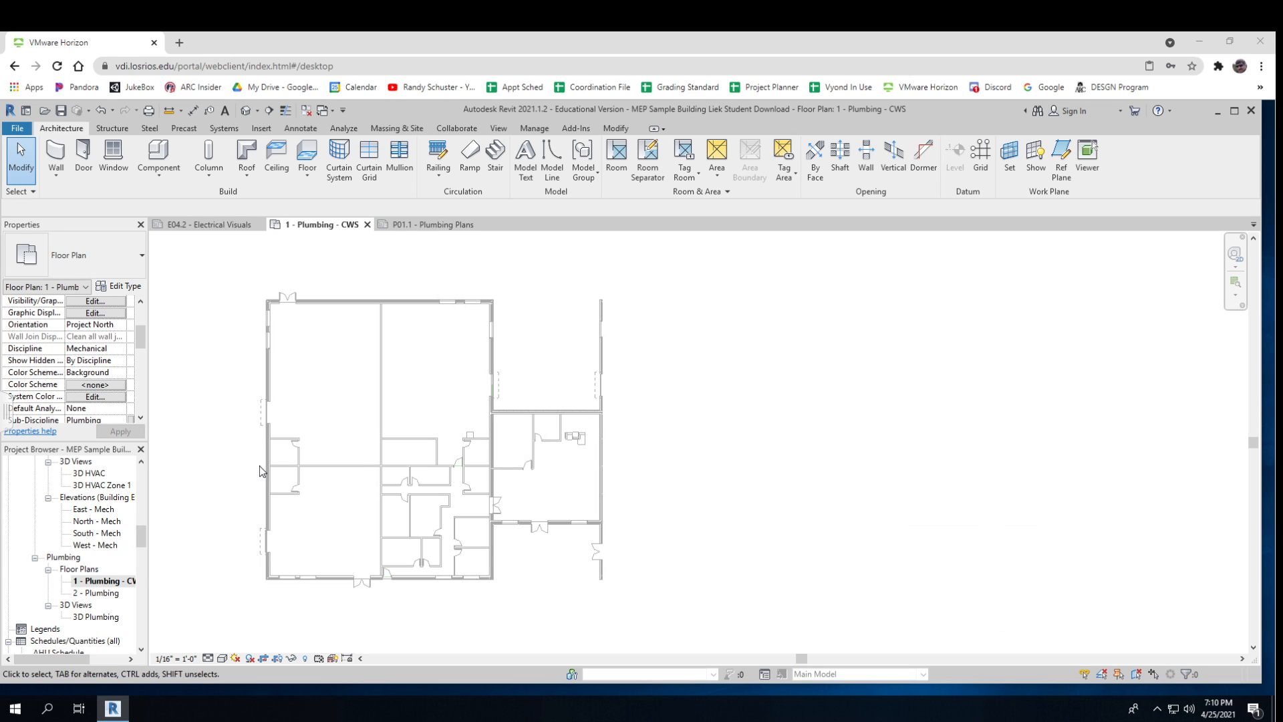
{"action": "mouse_move", "coordinate": [293, 461]}
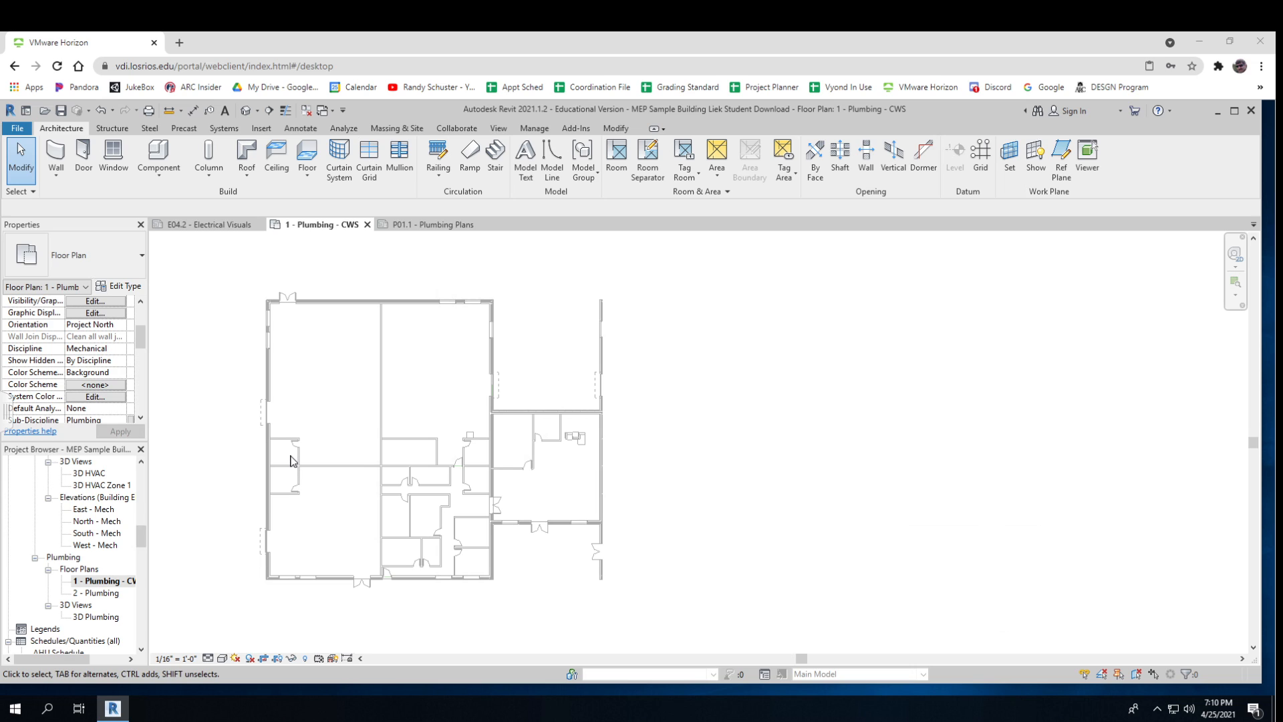
{"action": "mouse_move", "coordinate": [284, 466]}
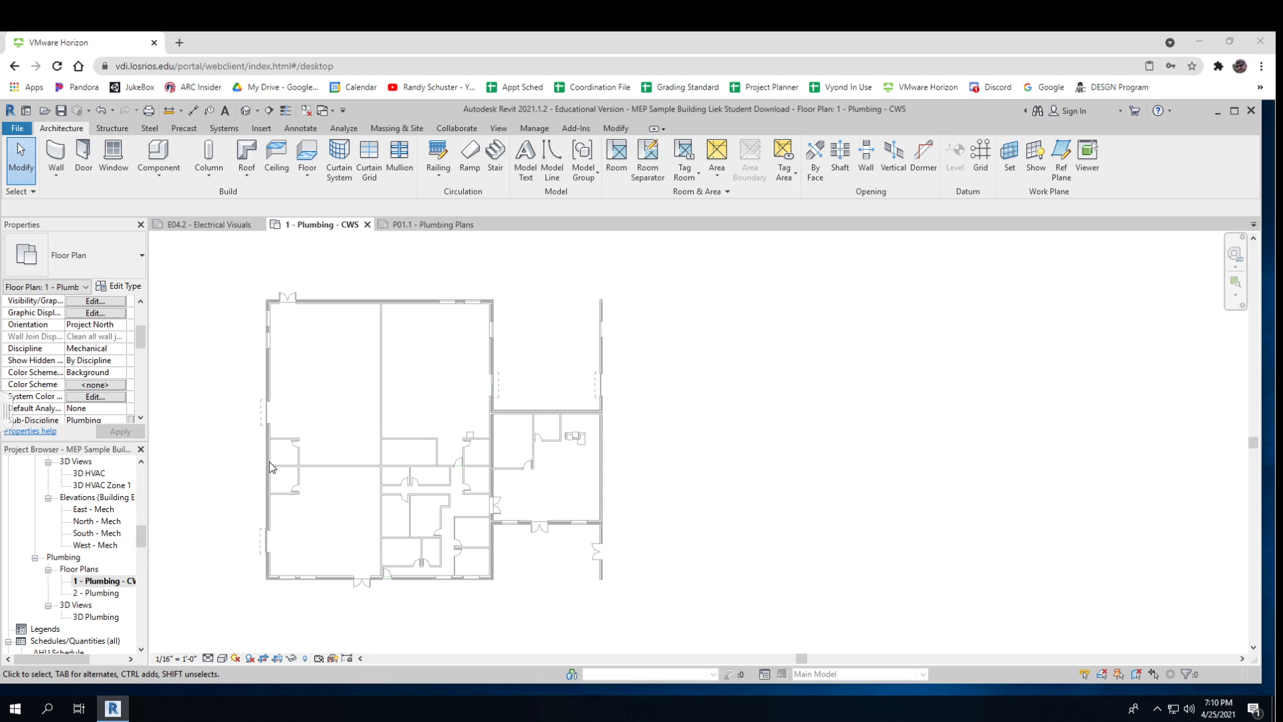
{"action": "mouse_move", "coordinate": [276, 467]}
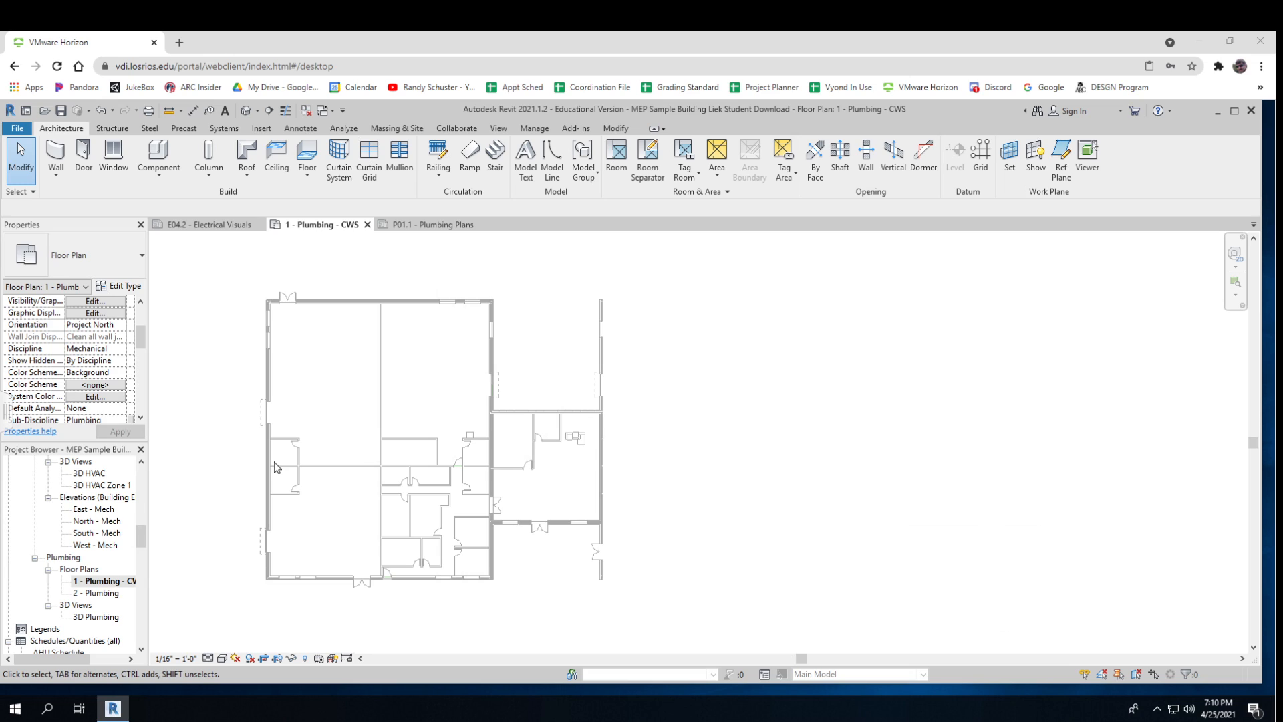
{"action": "mouse_move", "coordinate": [262, 466]}
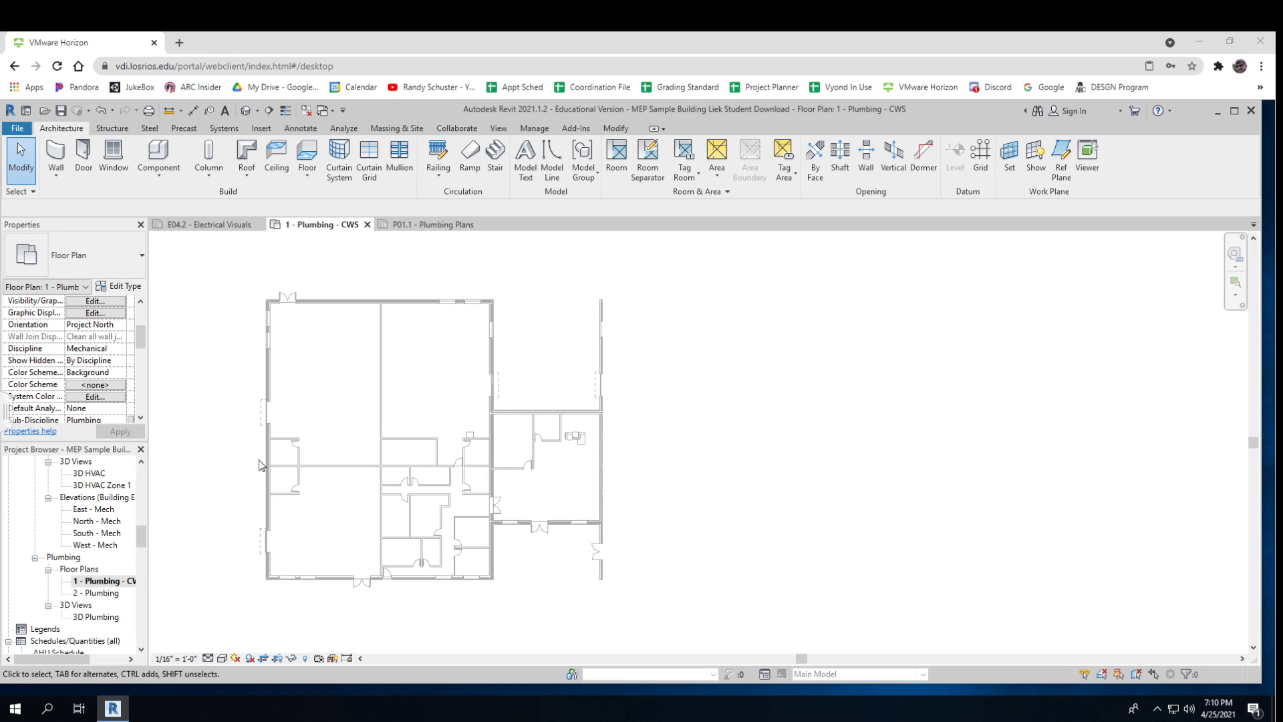
{"action": "mouse_move", "coordinate": [280, 466]}
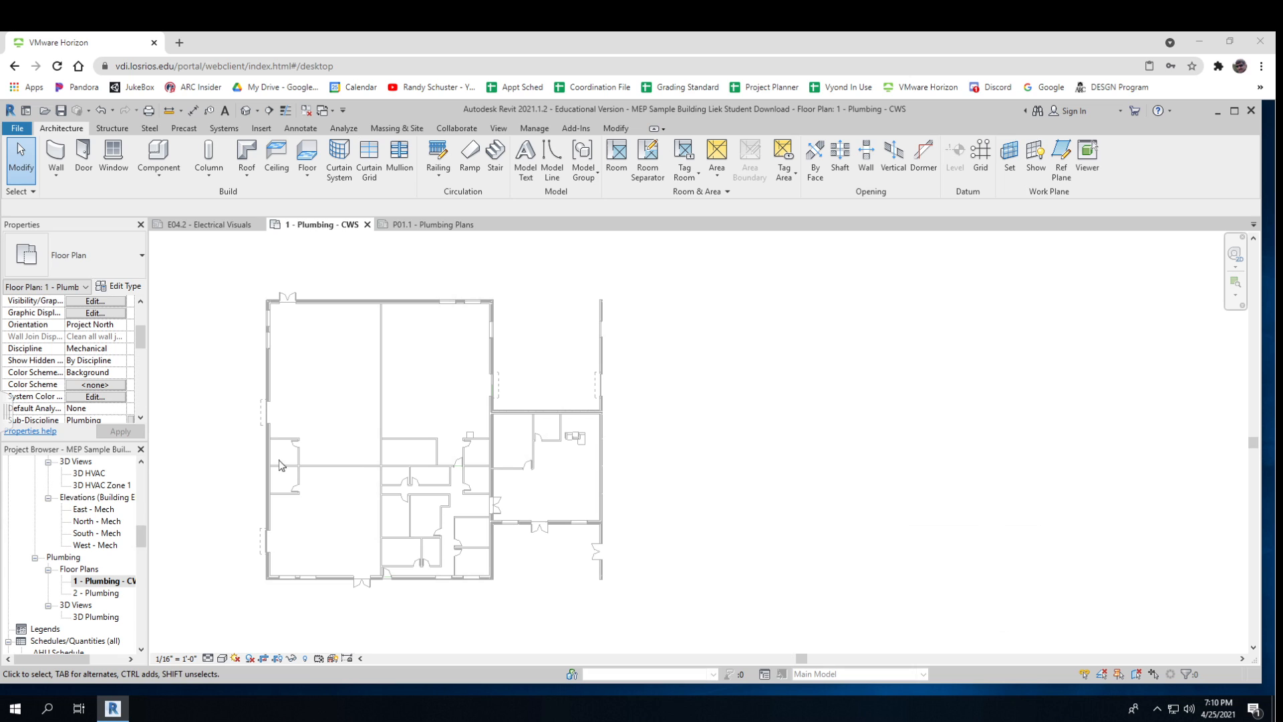
{"action": "mouse_move", "coordinate": [340, 469]}
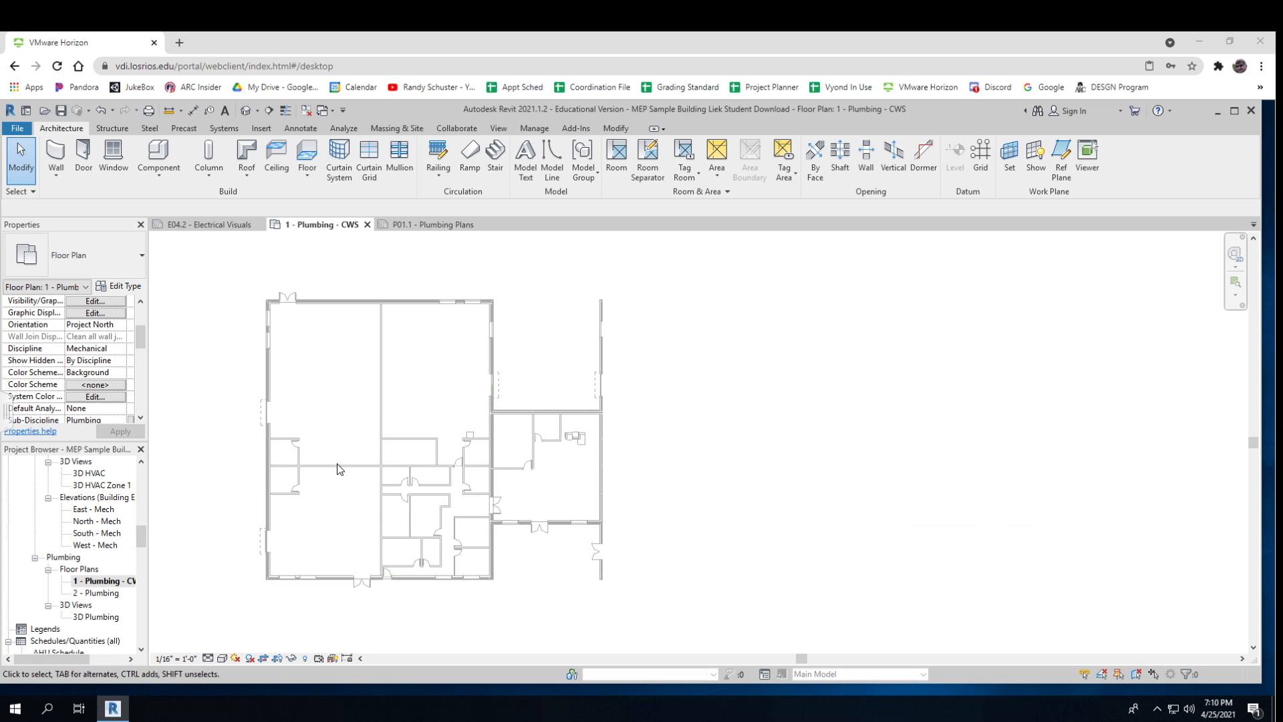
{"action": "mouse_move", "coordinate": [284, 458]}
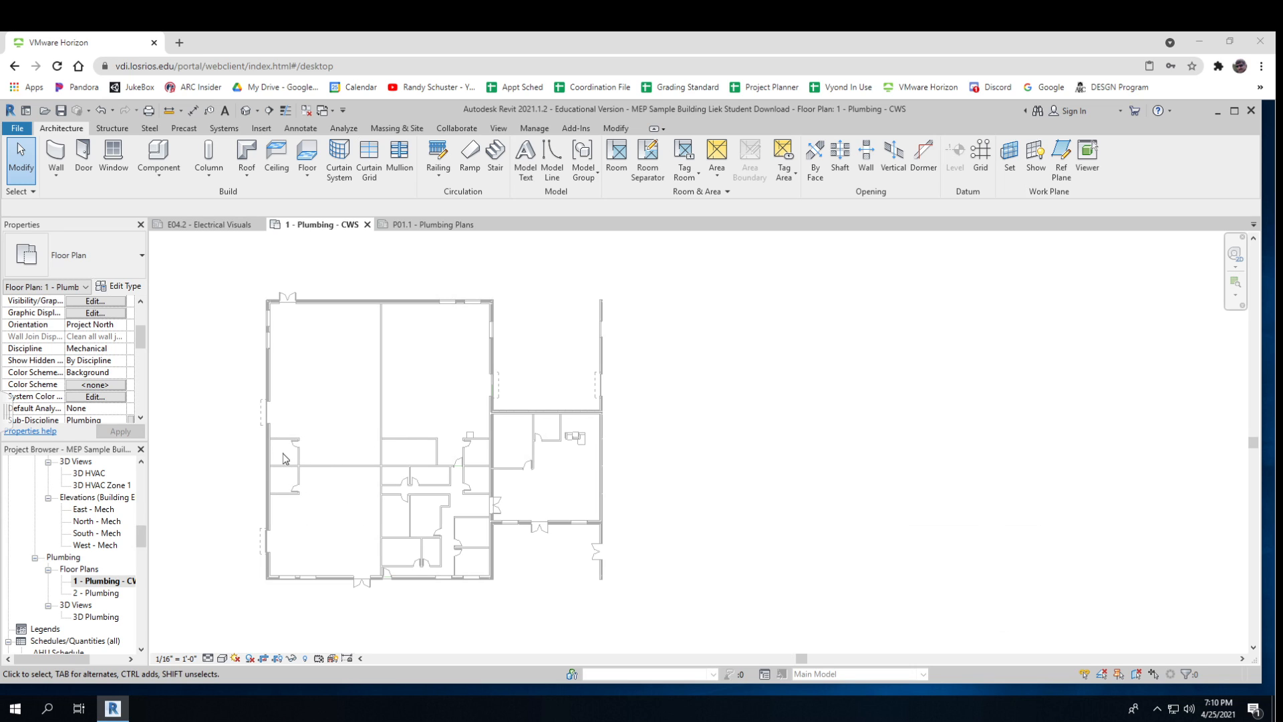
{"action": "mouse_move", "coordinate": [273, 467]}
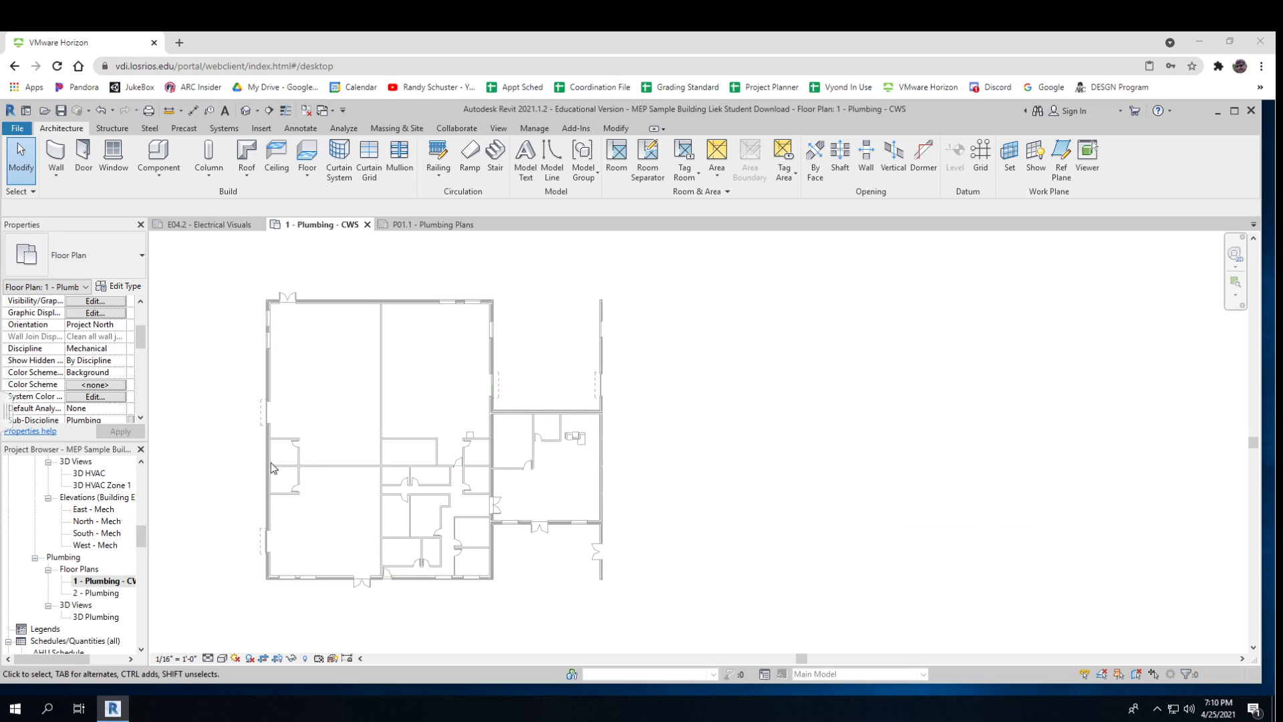
{"action": "mouse_move", "coordinate": [334, 467]}
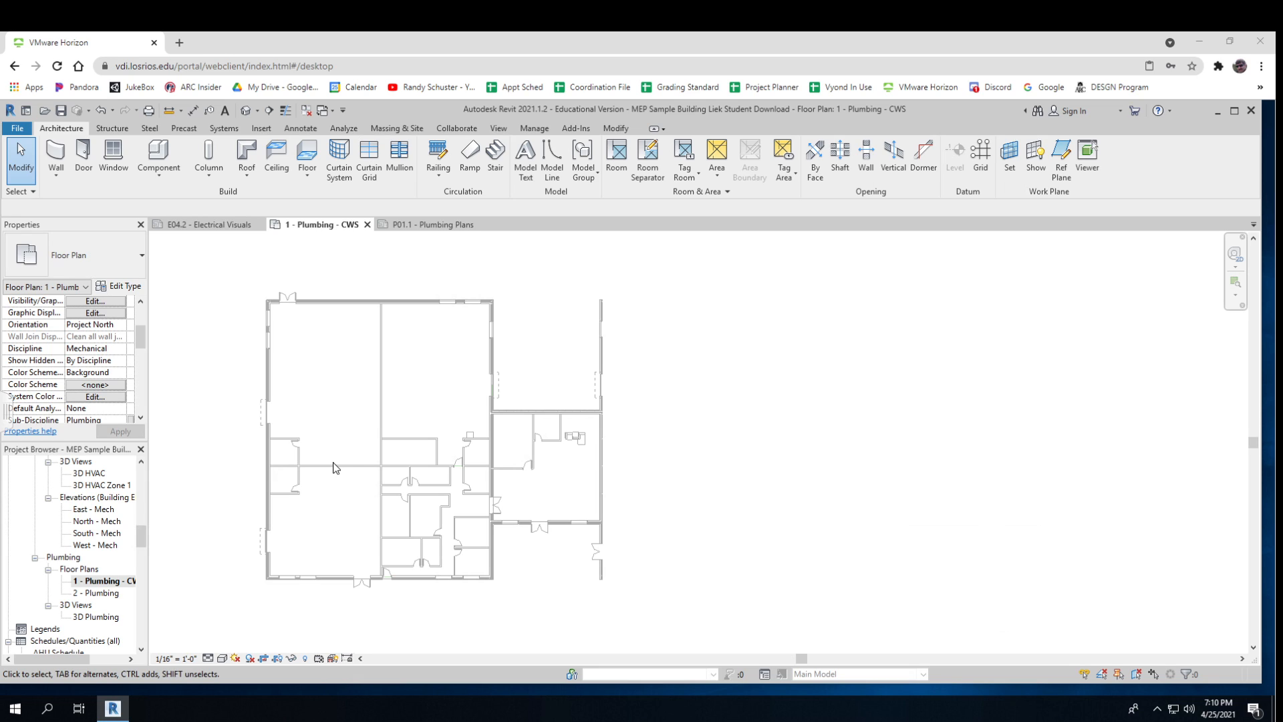
{"action": "mouse_move", "coordinate": [272, 468]}
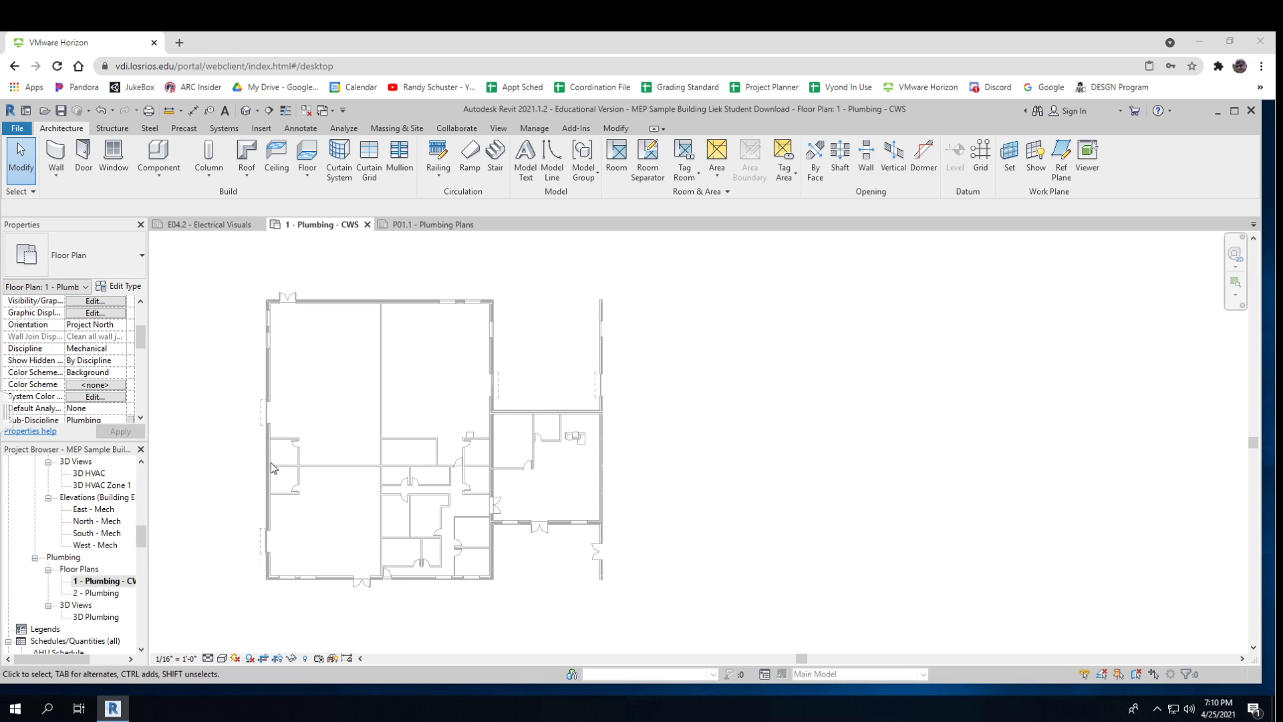
{"action": "mouse_move", "coordinate": [268, 467]}
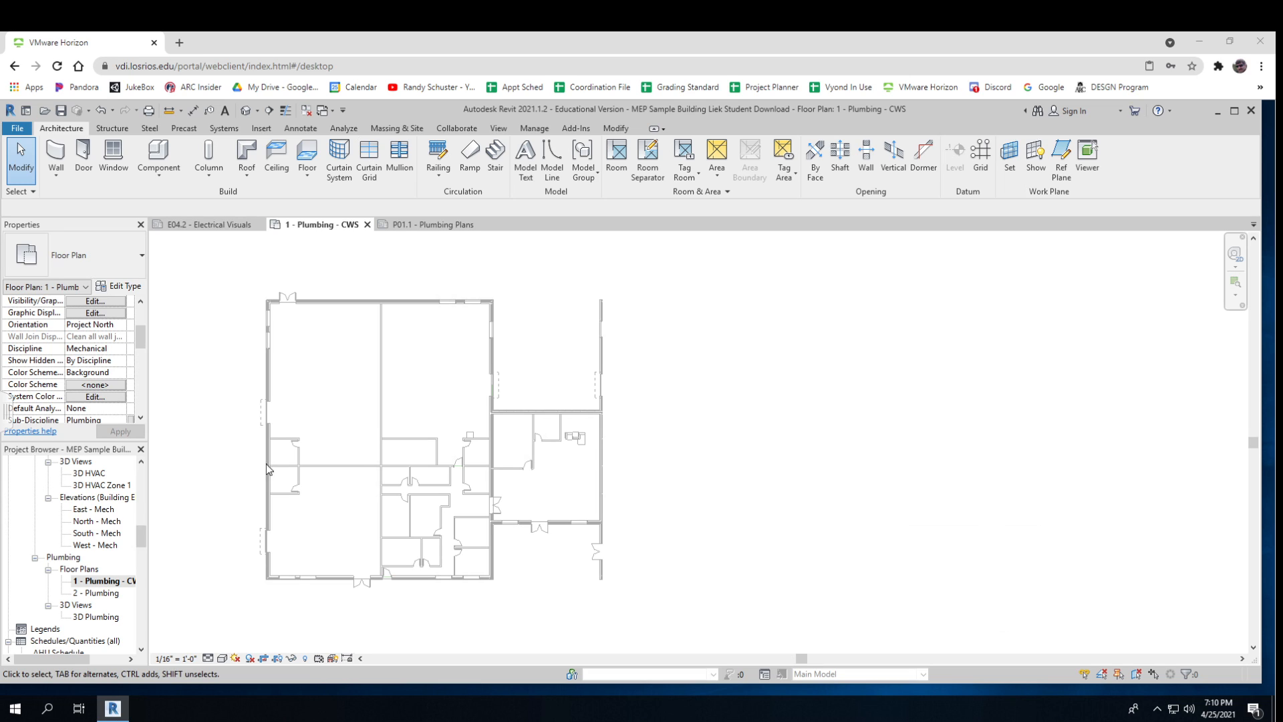
{"action": "mouse_move", "coordinate": [401, 469]}
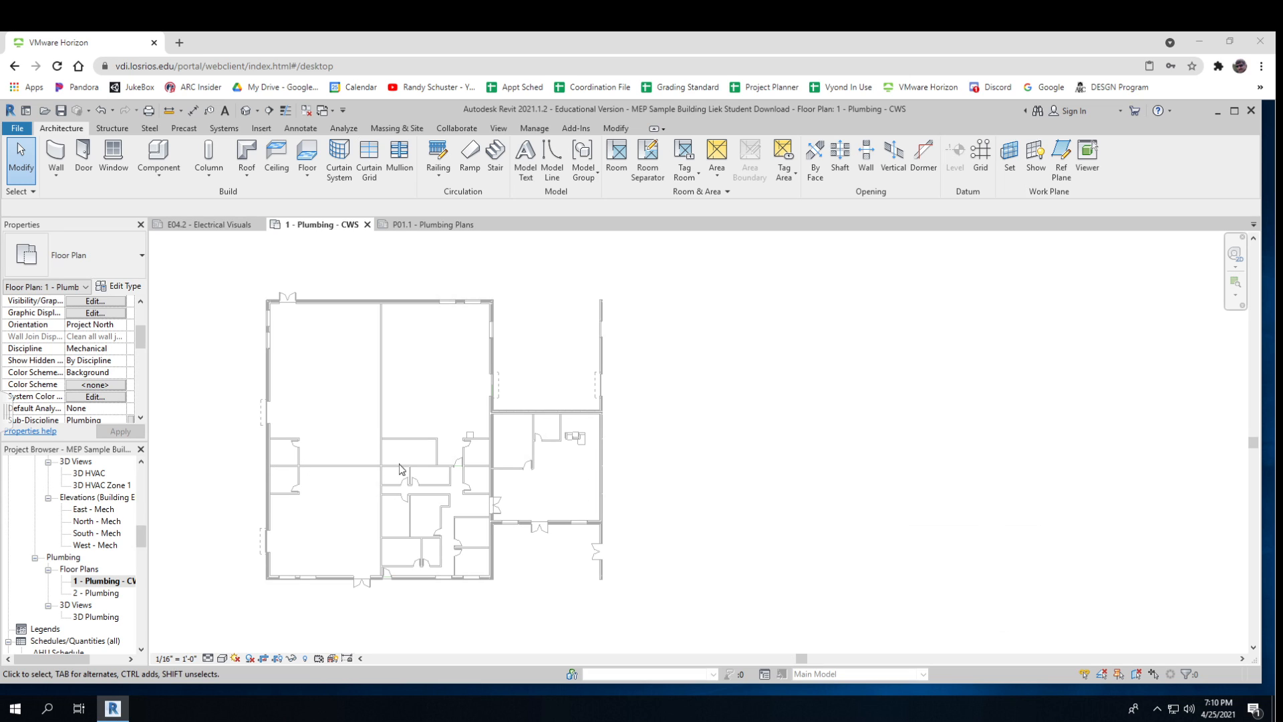
{"action": "mouse_move", "coordinate": [295, 465]}
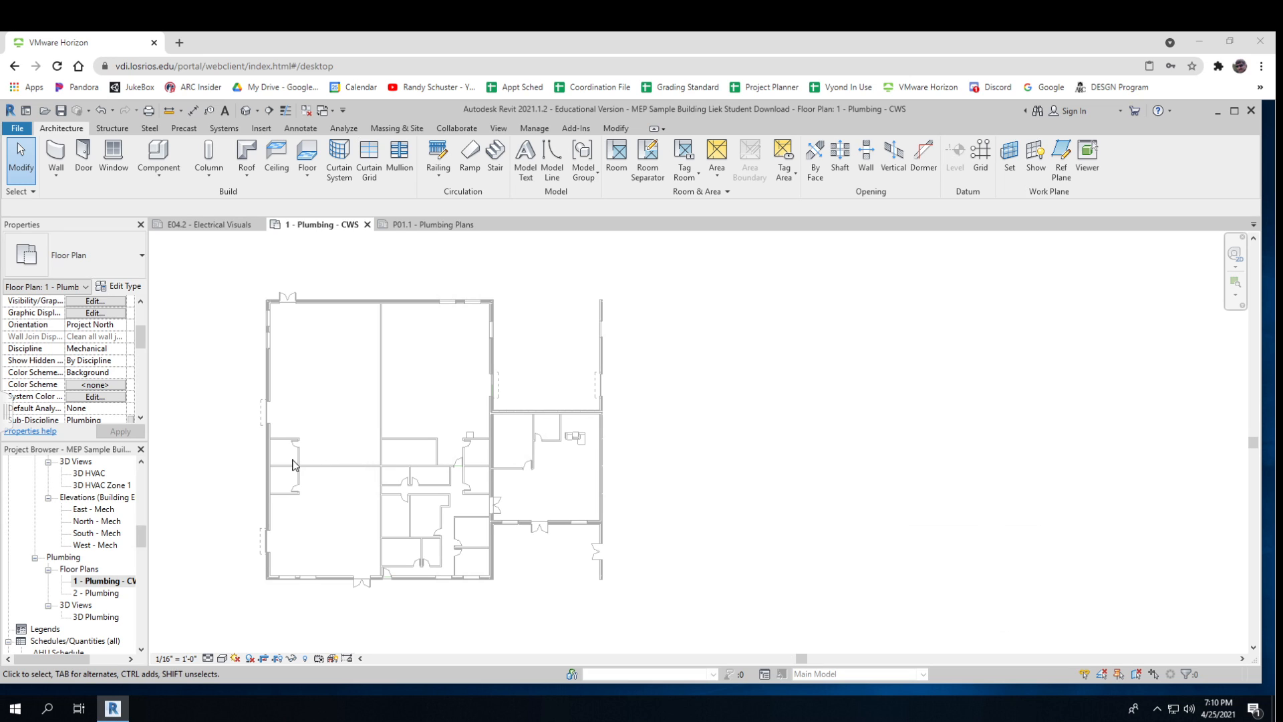
{"action": "mouse_move", "coordinate": [488, 468]}
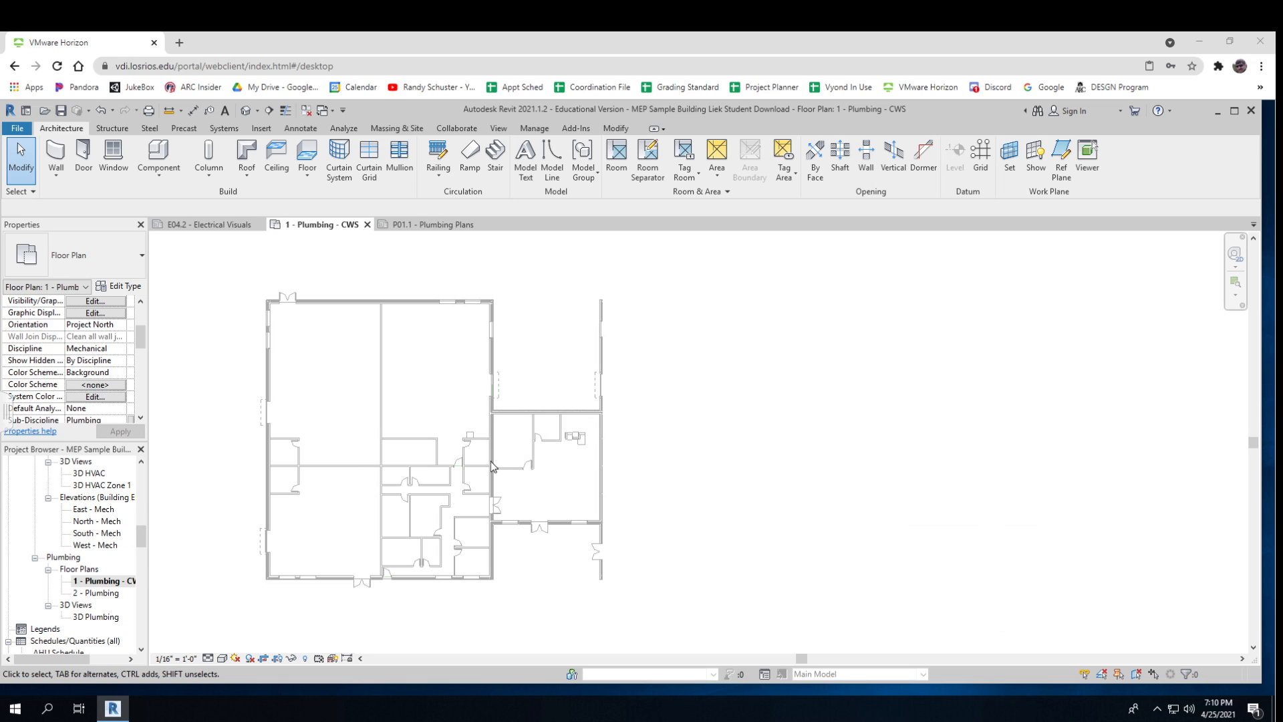
{"action": "mouse_move", "coordinate": [481, 476]}
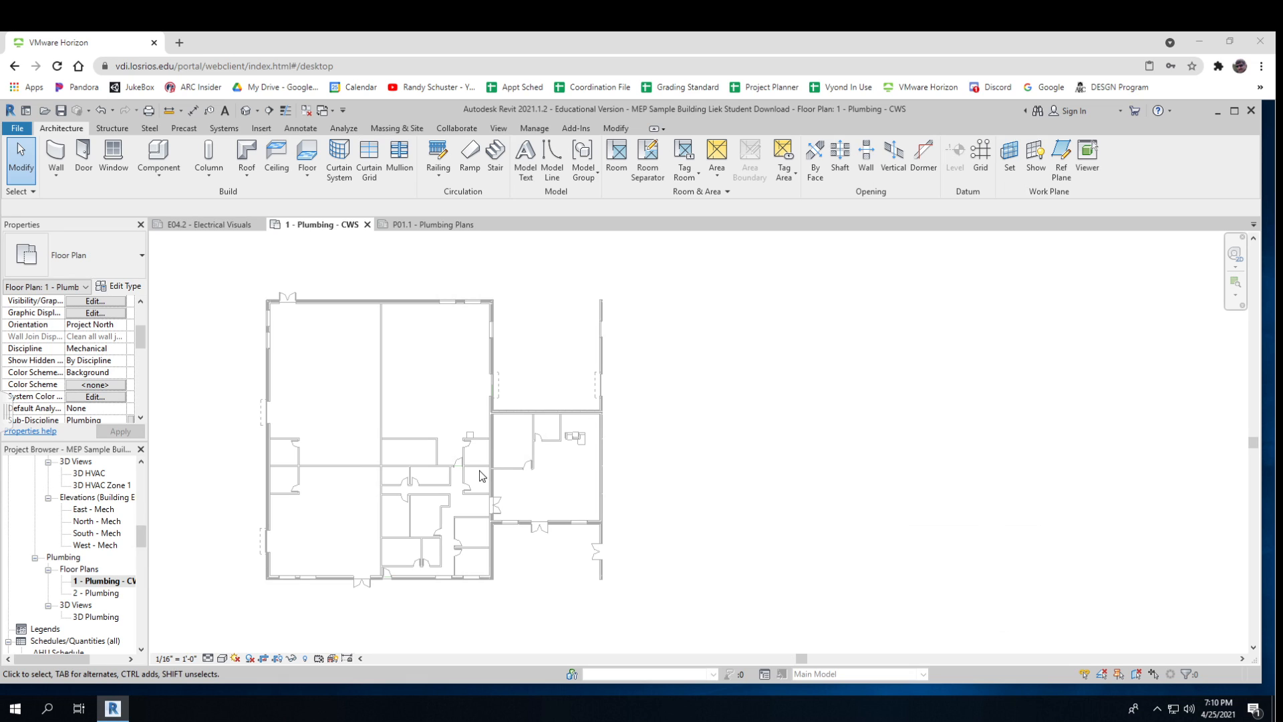
{"action": "mouse_move", "coordinate": [487, 398]}
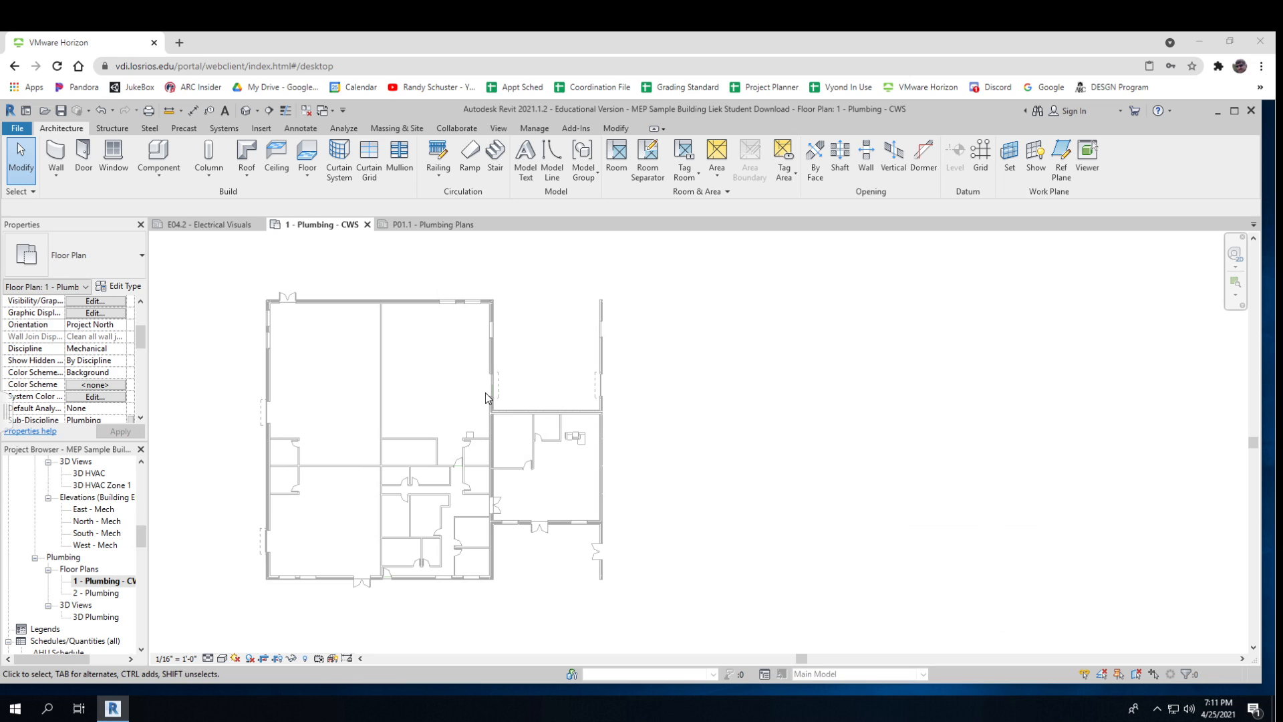
{"action": "mouse_move", "coordinate": [310, 453]}
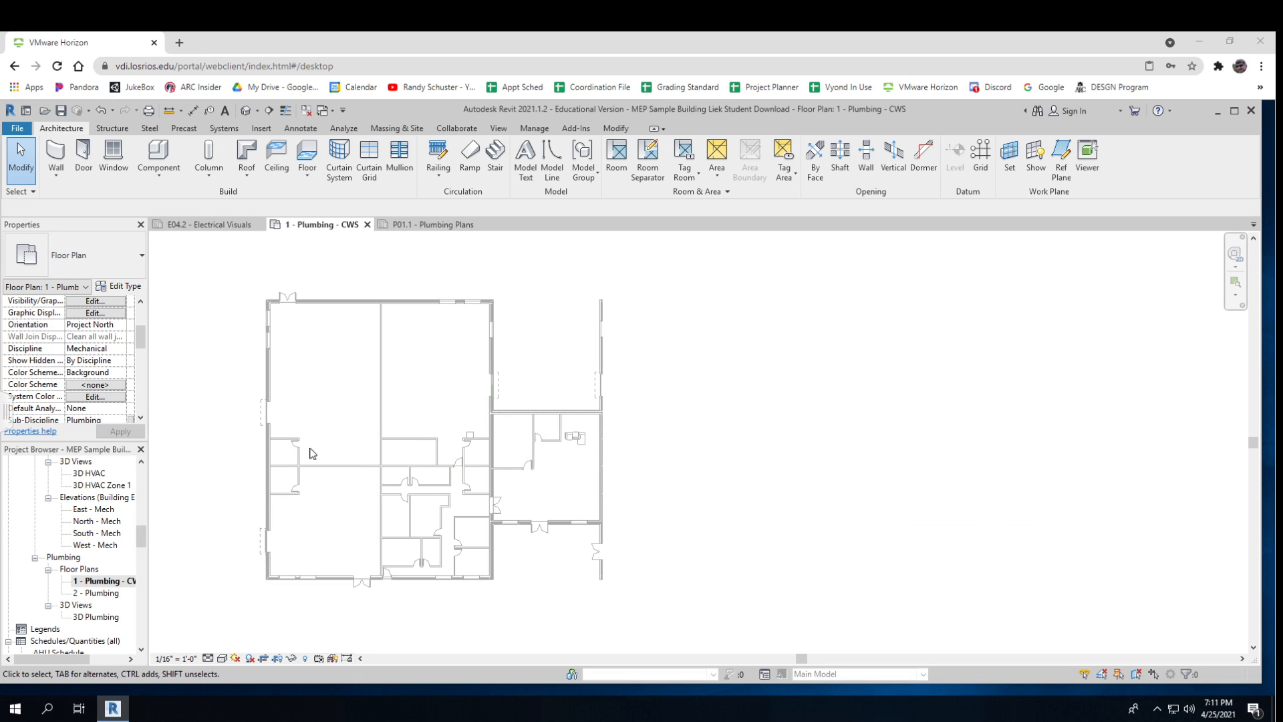
{"action": "mouse_move", "coordinate": [291, 481]}
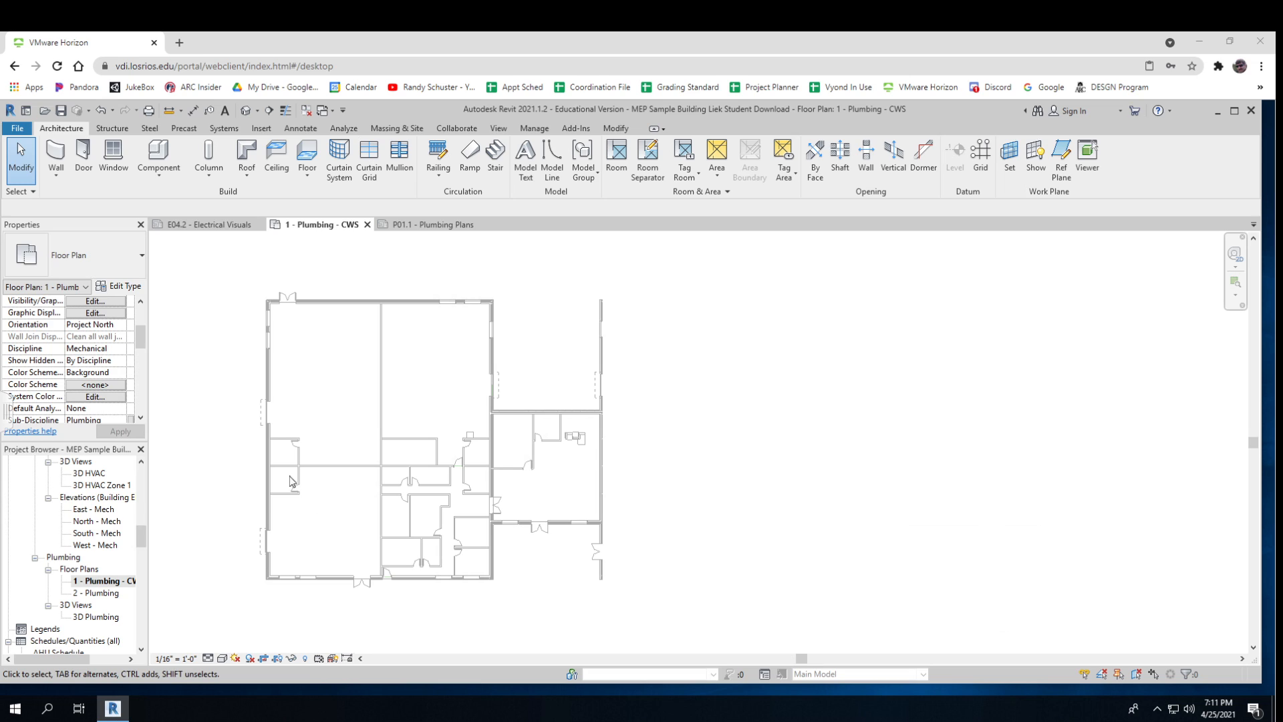
{"action": "mouse_move", "coordinate": [417, 468]}
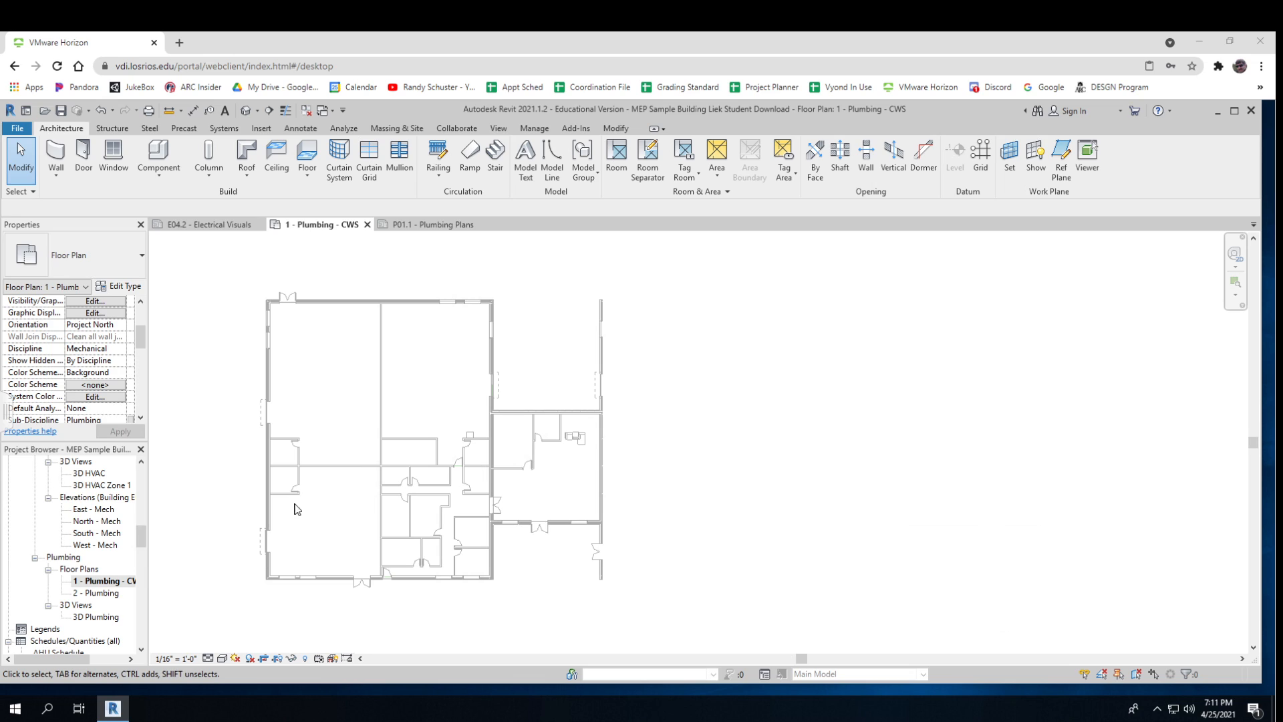
{"action": "mouse_move", "coordinate": [318, 530]}
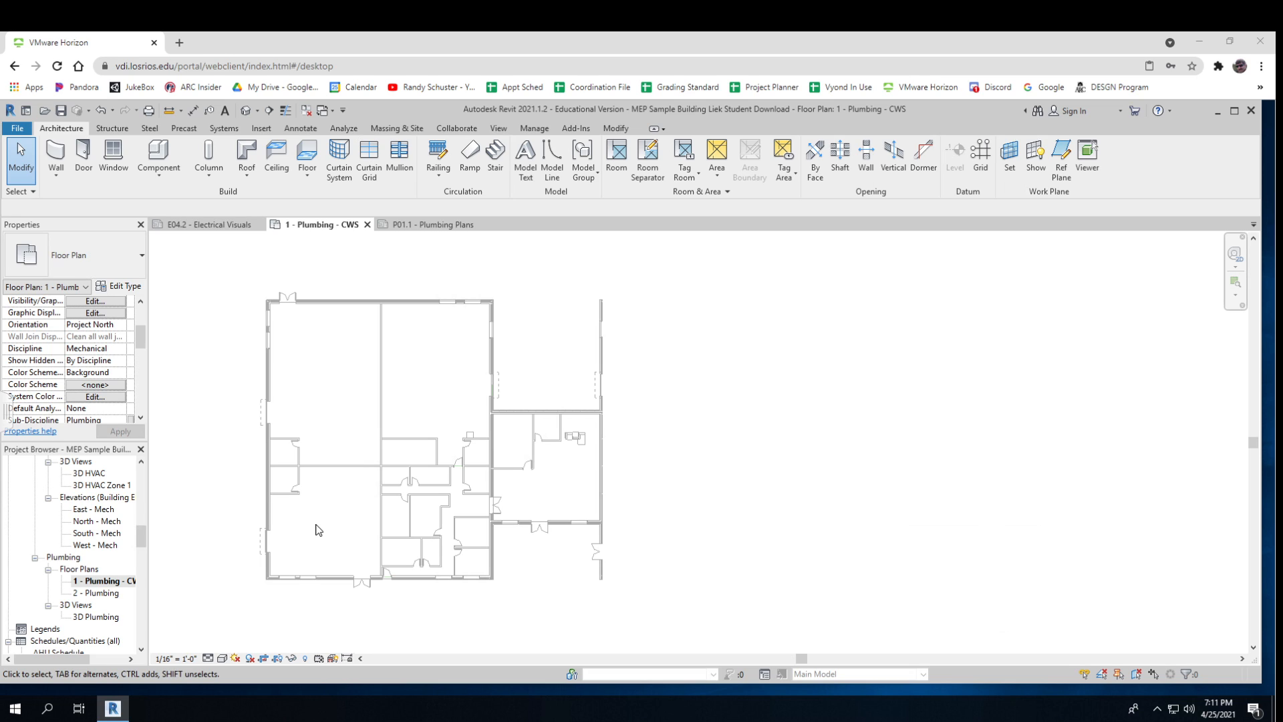
{"action": "mouse_move", "coordinate": [466, 471]}
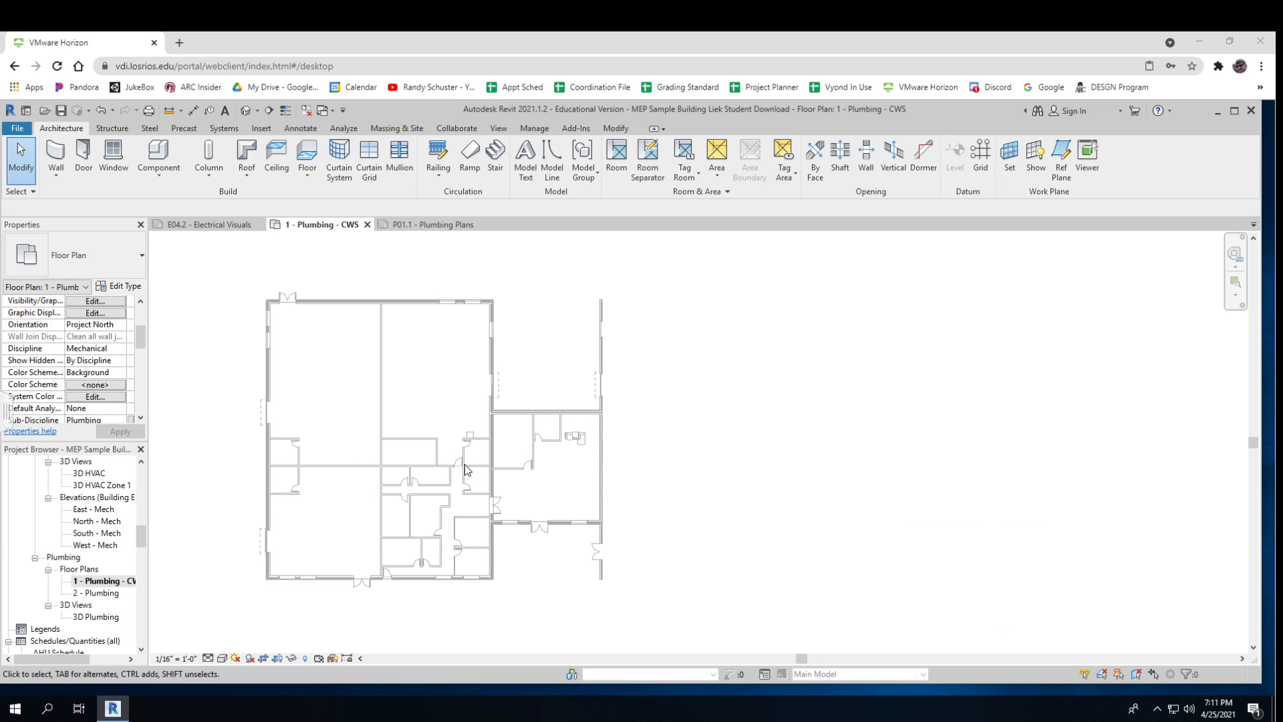
{"action": "mouse_move", "coordinate": [252, 465]}
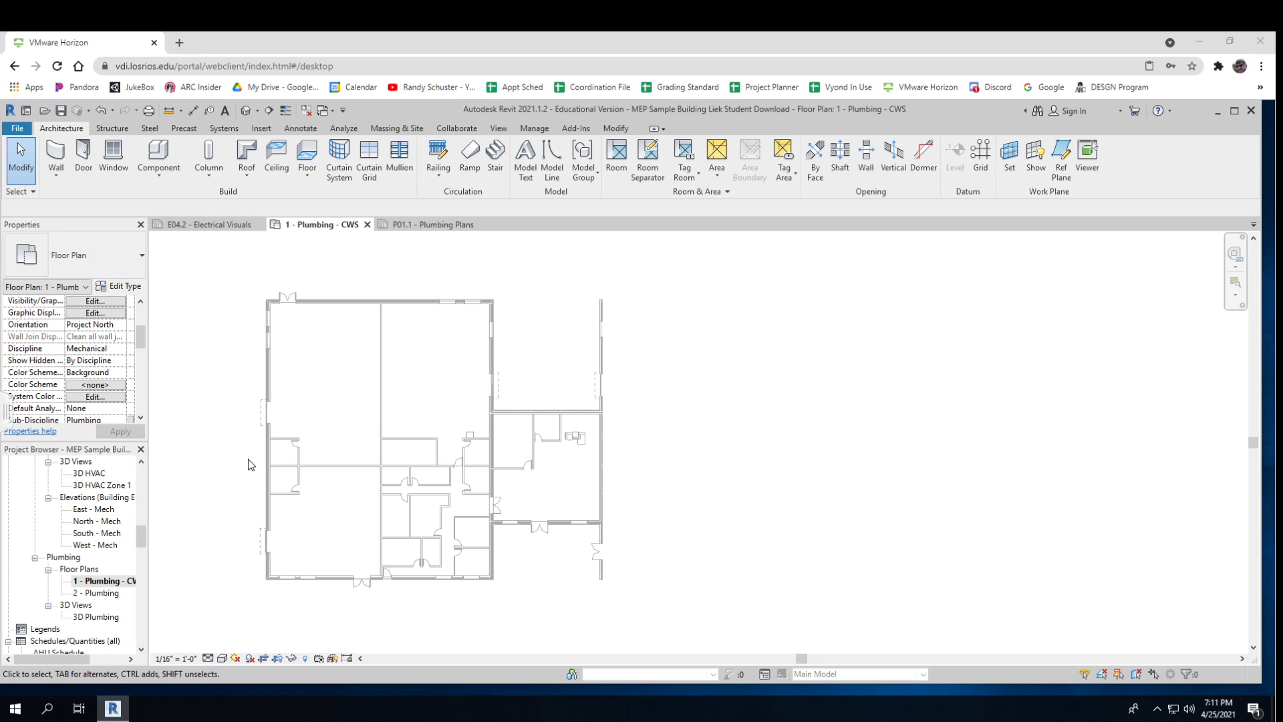
{"action": "mouse_move", "coordinate": [488, 463]}
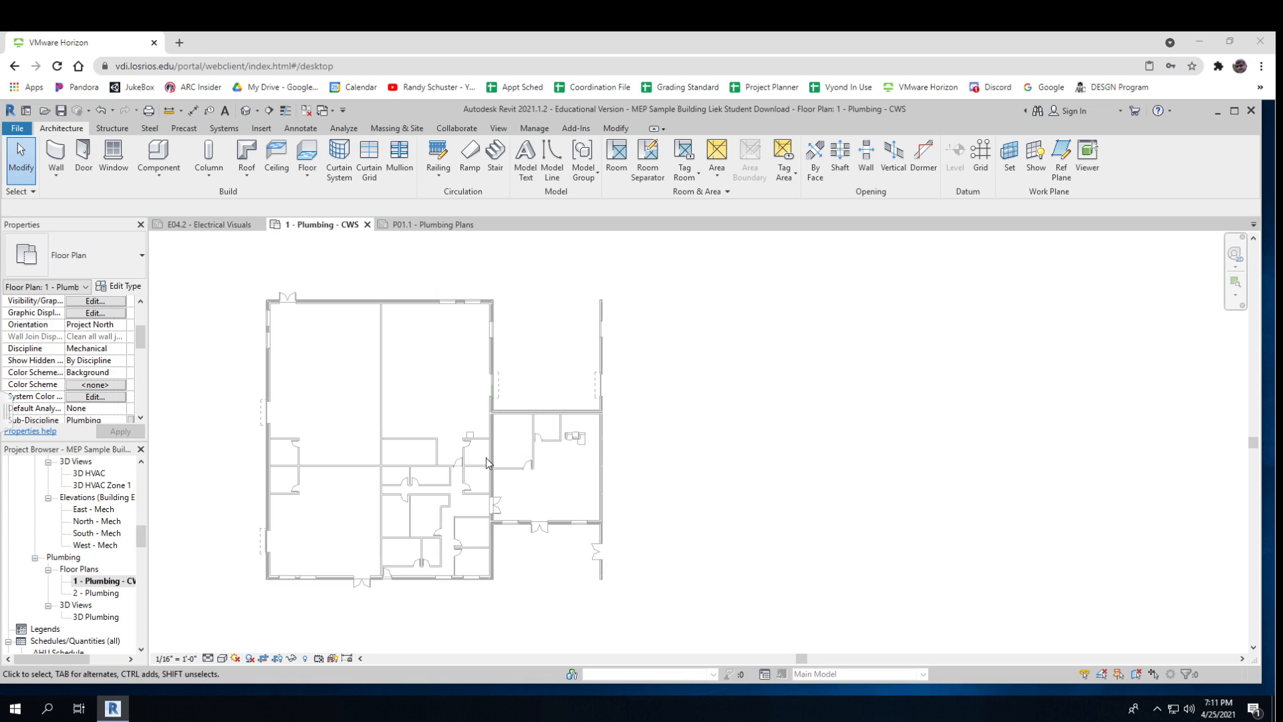
{"action": "mouse_move", "coordinate": [335, 467]}
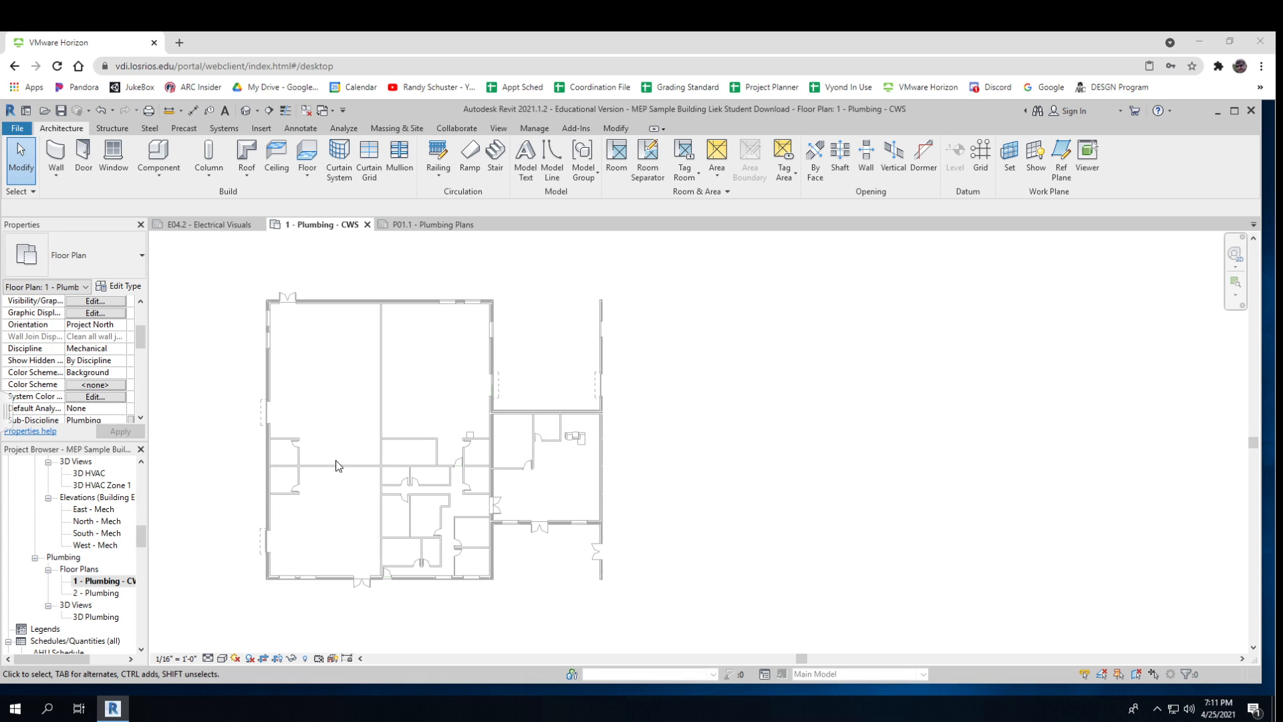
{"action": "mouse_move", "coordinate": [485, 465]}
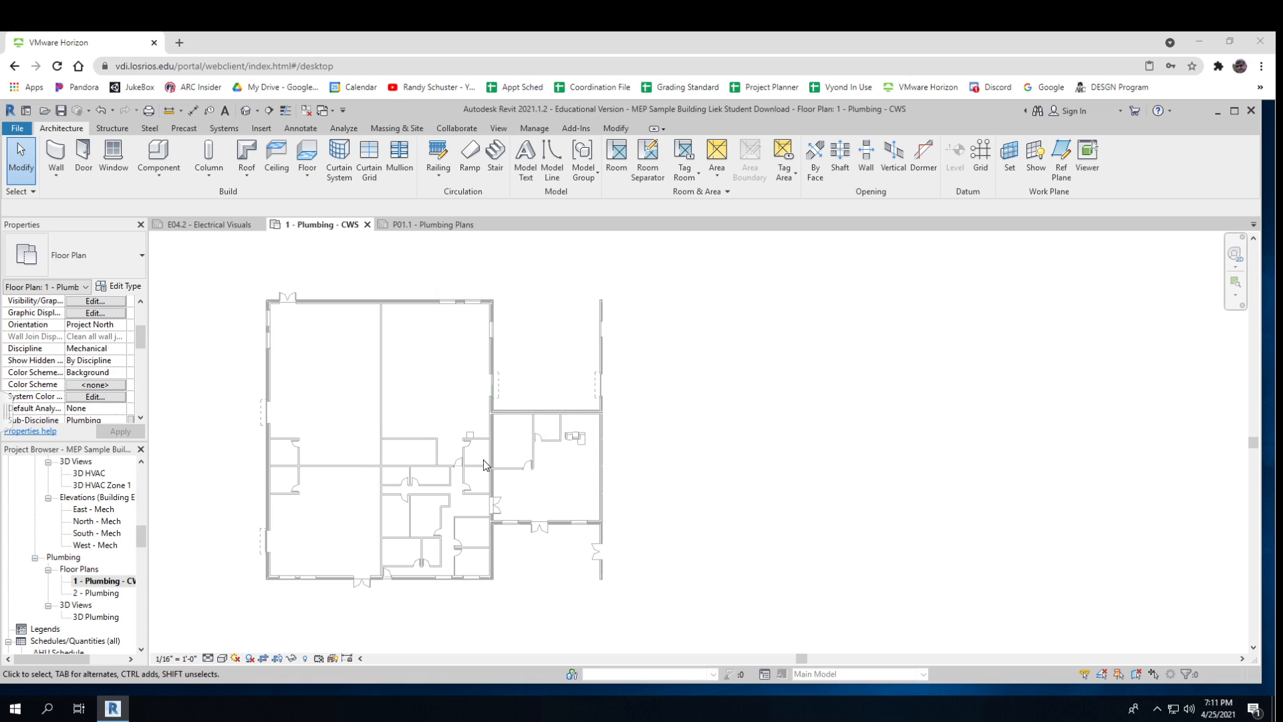
{"action": "mouse_move", "coordinate": [409, 459]}
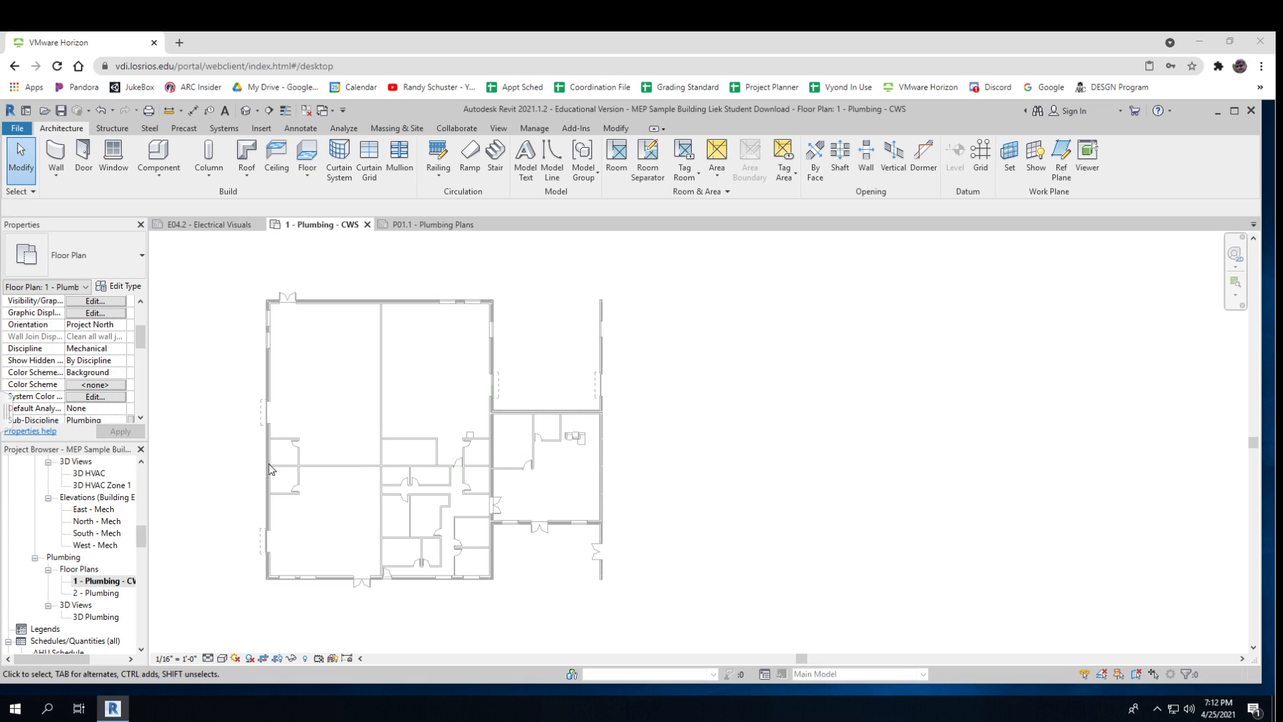
{"action": "mouse_move", "coordinate": [243, 473]}
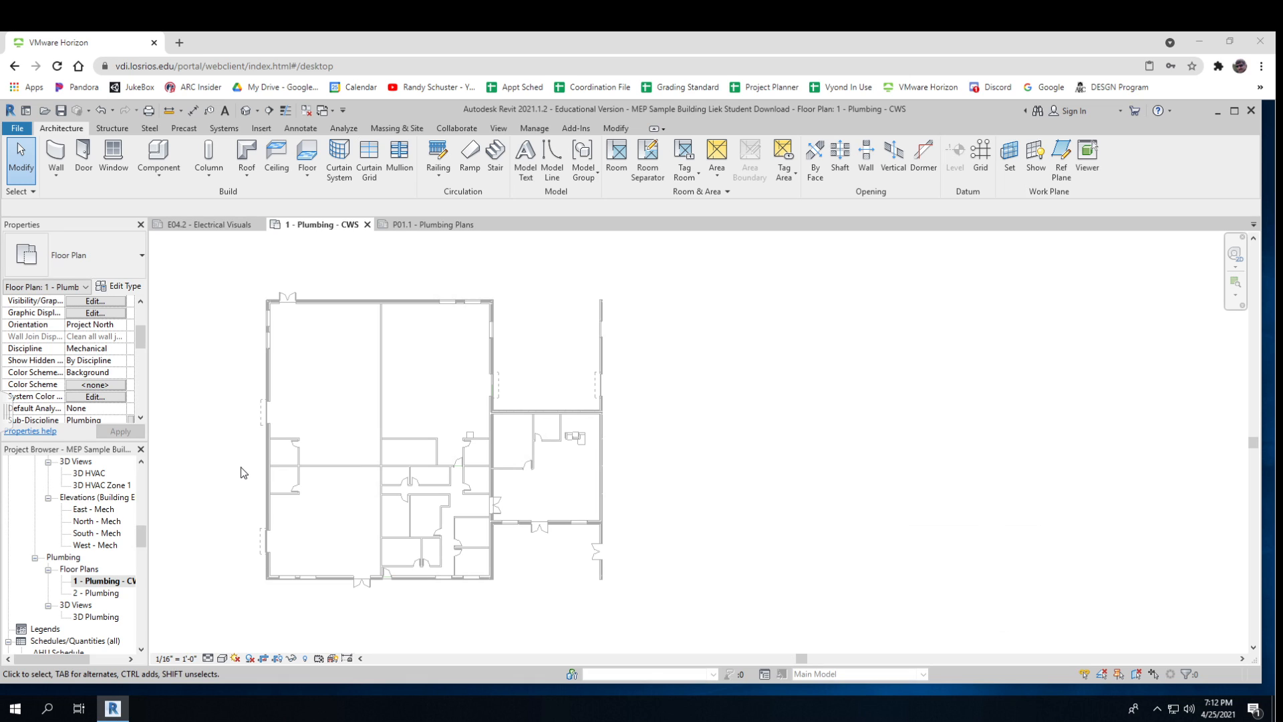
{"action": "mouse_move", "coordinate": [159, 160]}
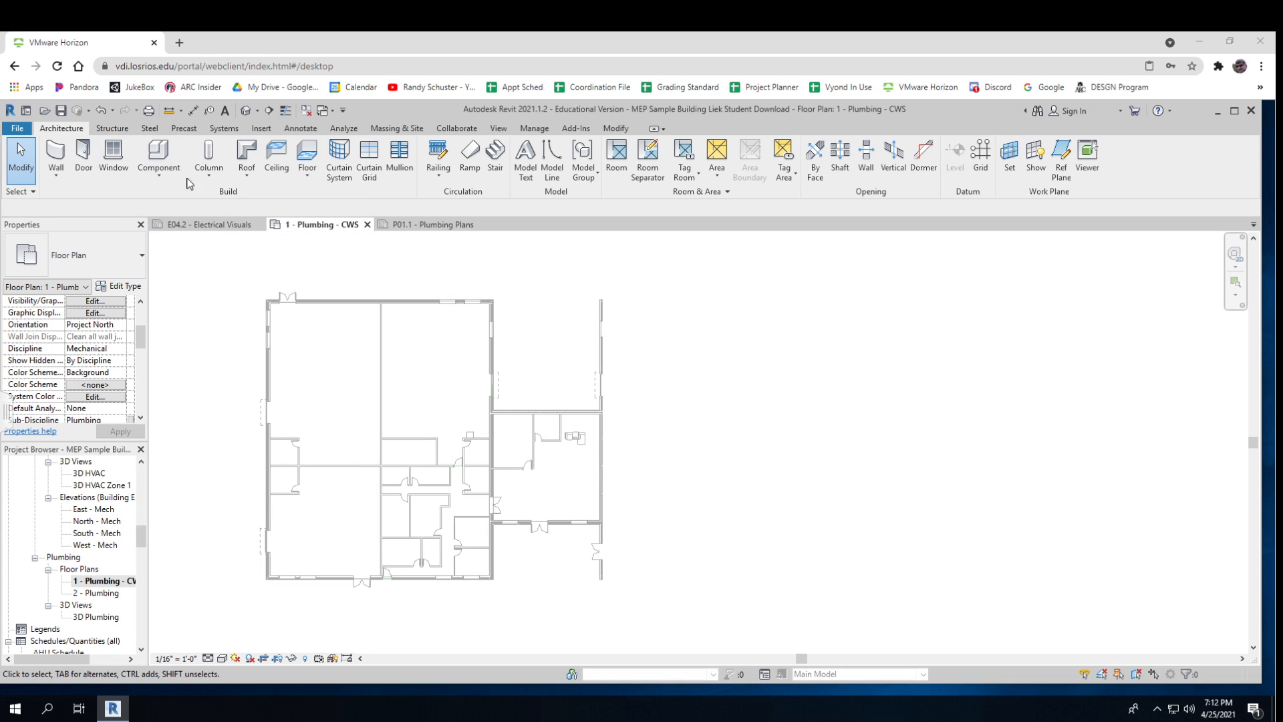
Switch the ribbon to the Systems tools for ducts, pipes and plumbing fixtures.
{"action": "left_click", "coordinate": [223, 128]}
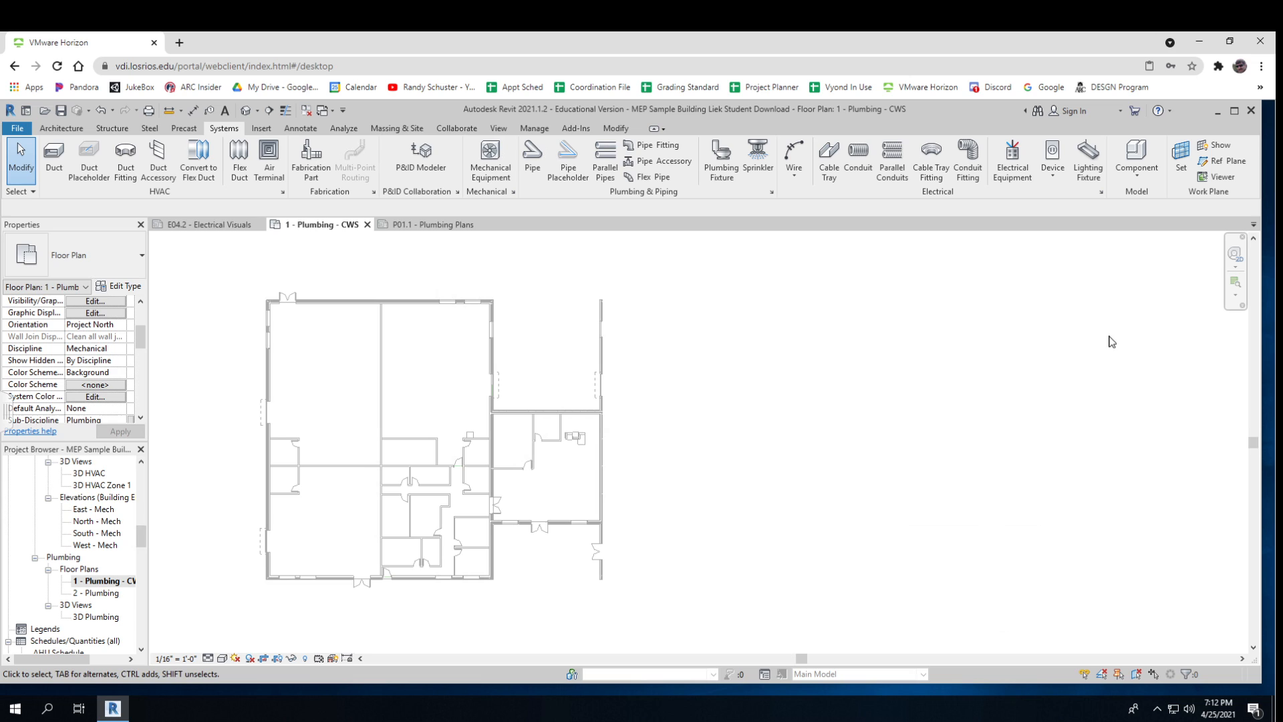
{"action": "mouse_move", "coordinate": [497, 128]}
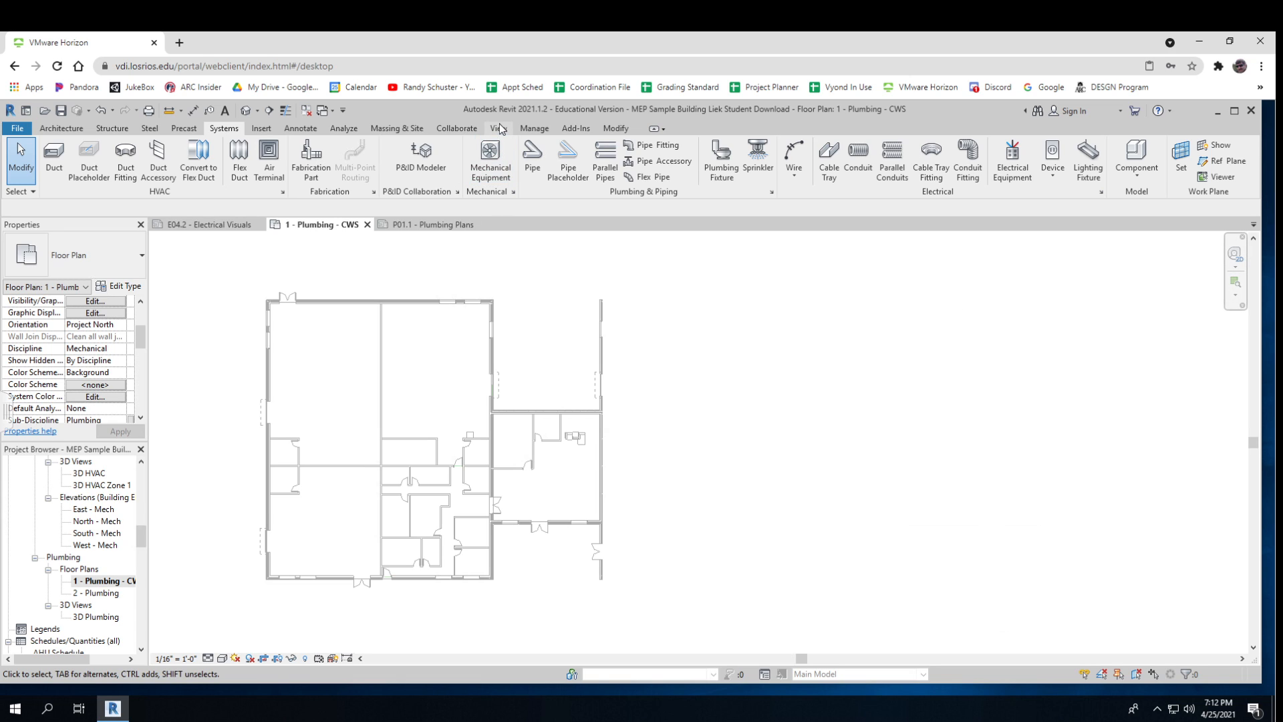
Show the System Browser from View > User Interface, filtered to Piping.
{"action": "left_click", "coordinate": [497, 128]}
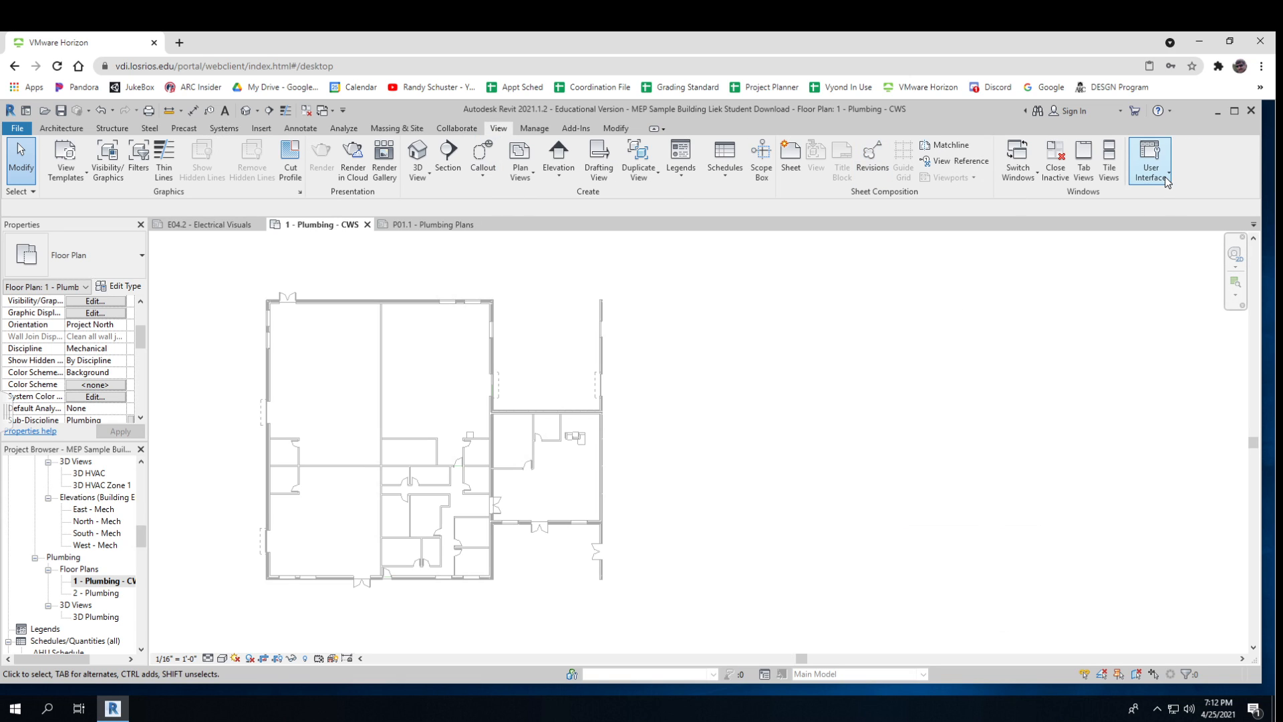
{"action": "left_click", "coordinate": [1149, 159]}
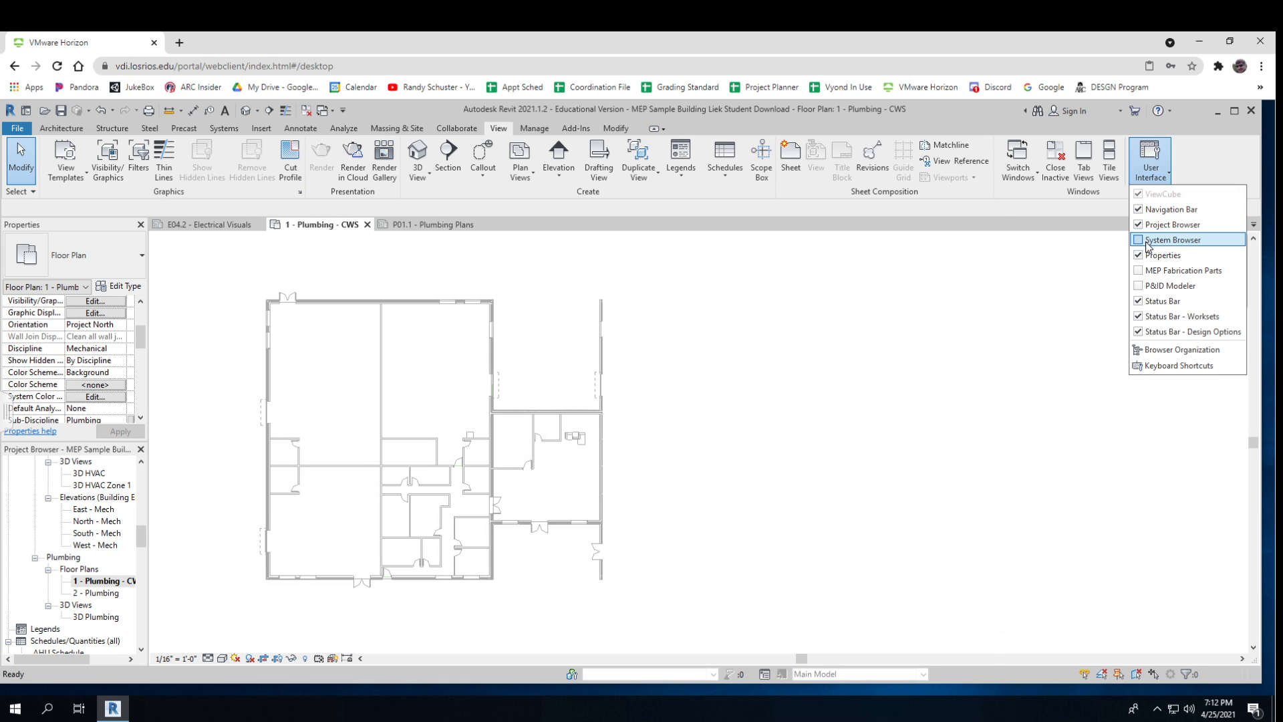
{"action": "left_click", "coordinate": [1173, 239]}
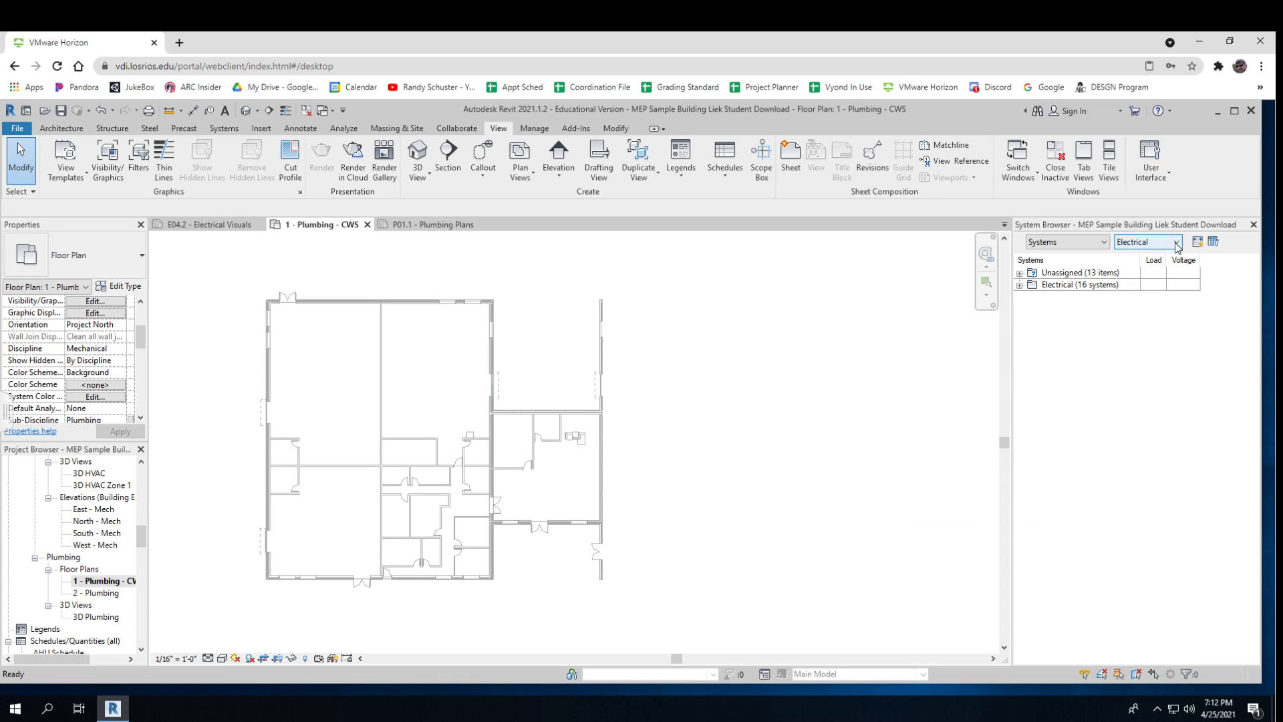
{"action": "left_click", "coordinate": [1177, 241]}
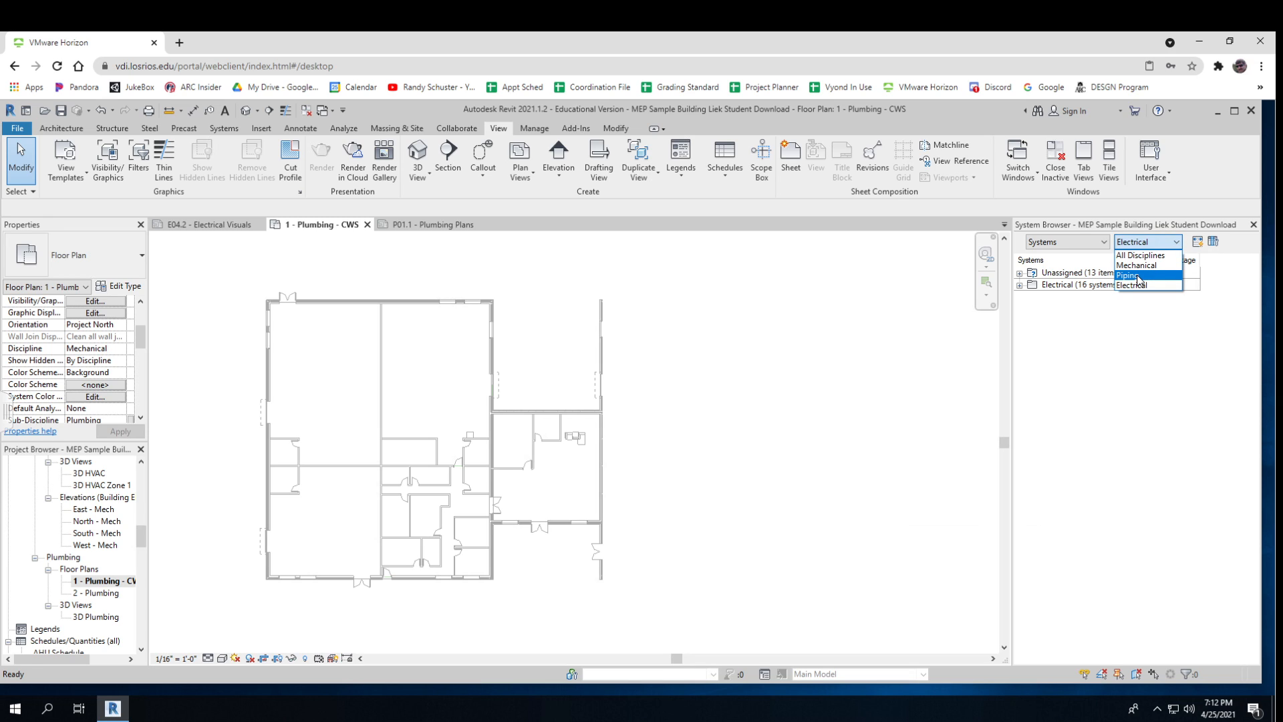
{"action": "left_click", "coordinate": [1128, 276]}
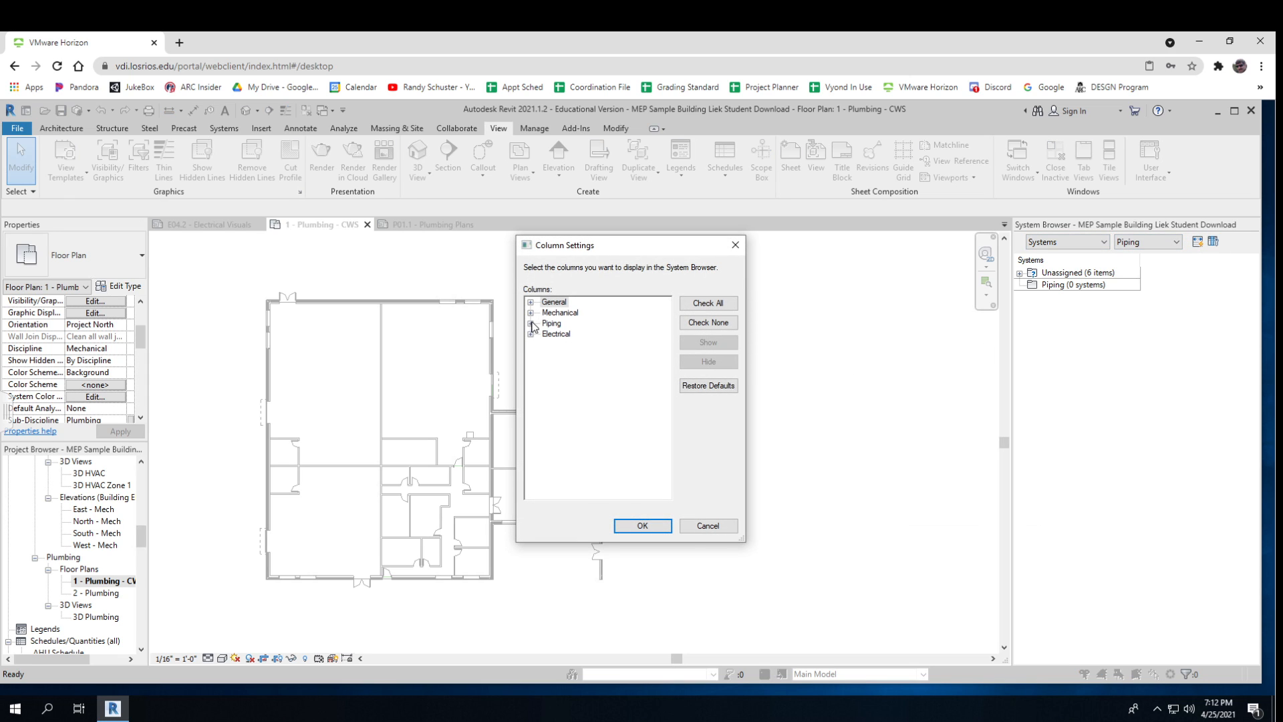
Add a Fixture Units column under Piping in the System Browser column settings.
{"action": "left_click", "coordinate": [531, 322]}
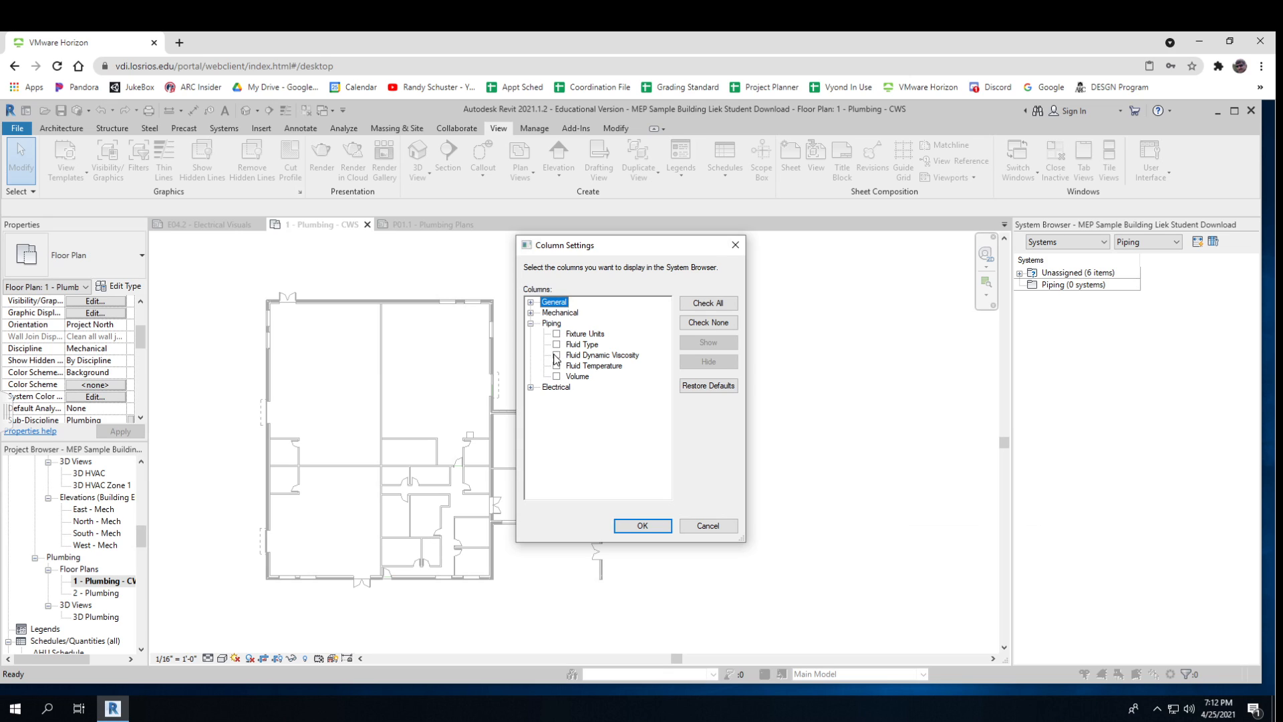
{"action": "left_click", "coordinate": [558, 334]}
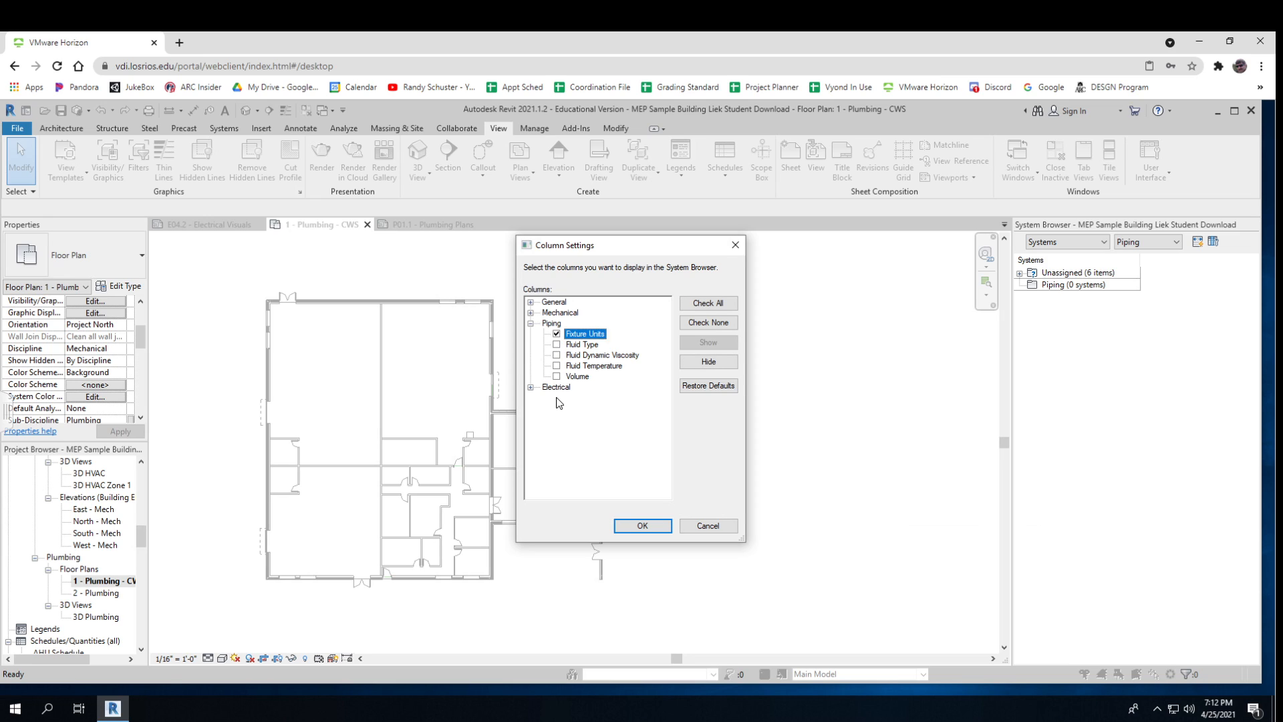
{"action": "mouse_move", "coordinate": [626, 500]}
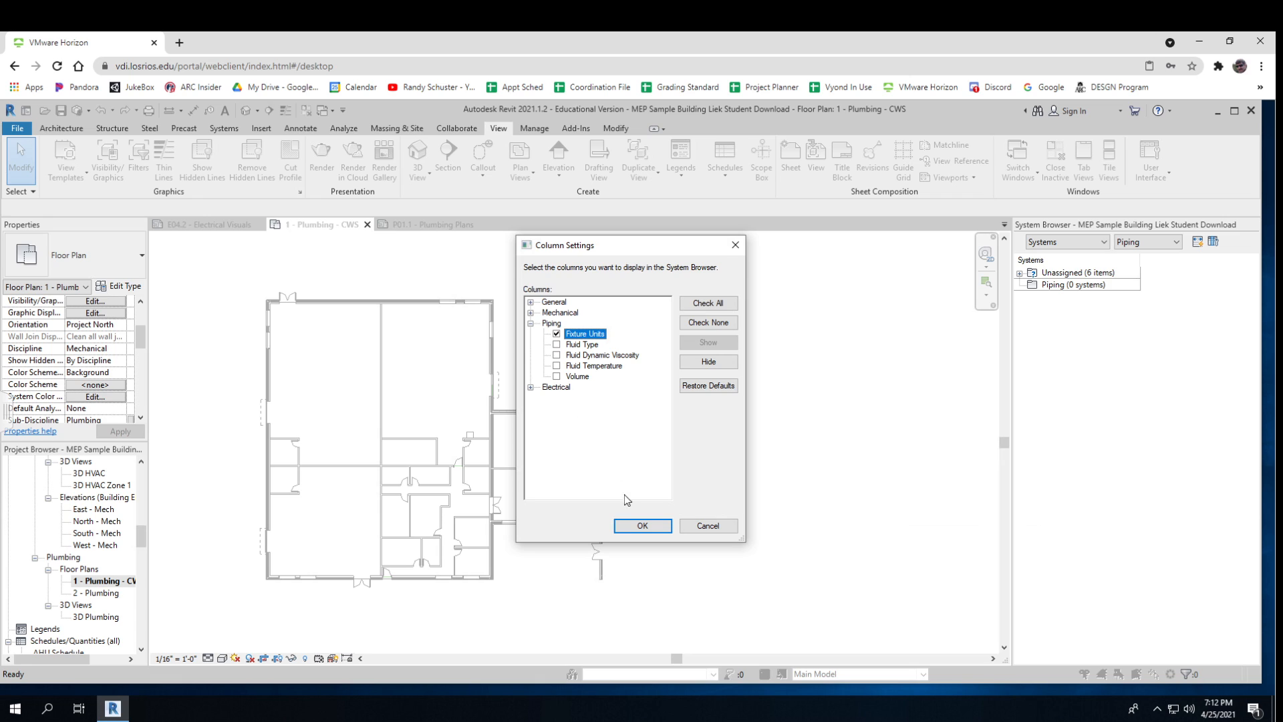
{"action": "left_click", "coordinate": [642, 526]}
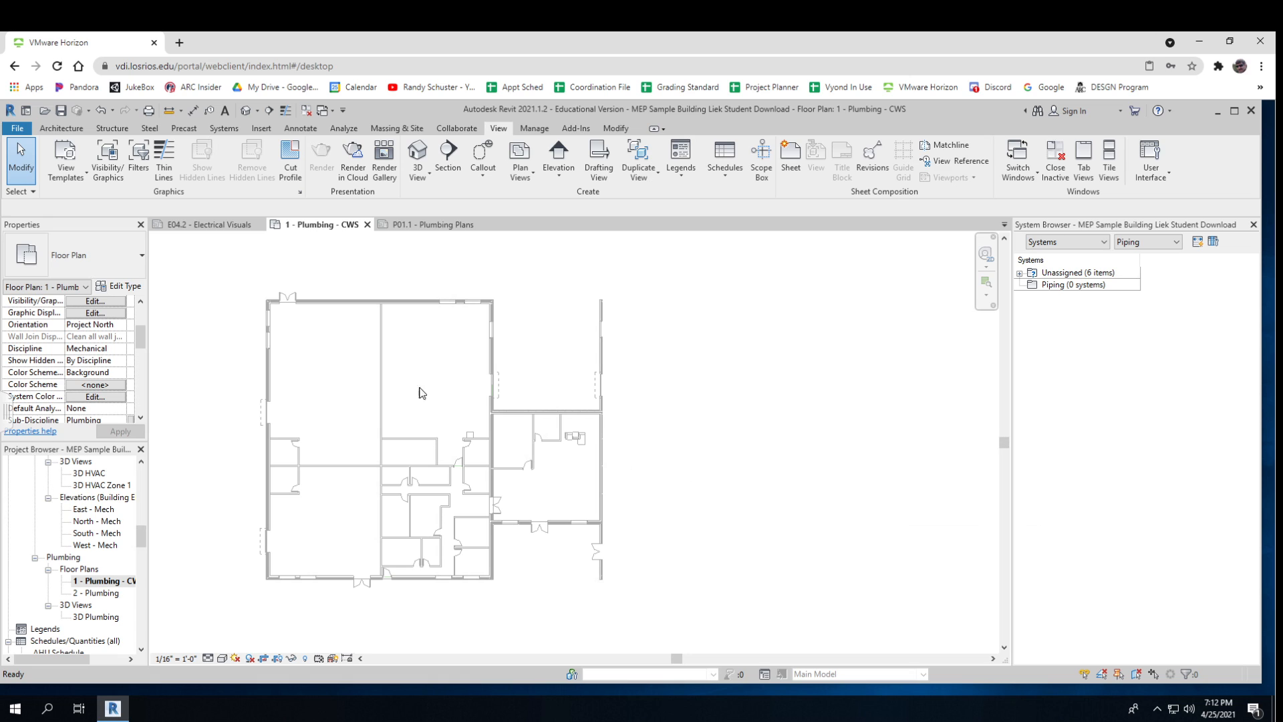
{"action": "mouse_move", "coordinate": [223, 128]}
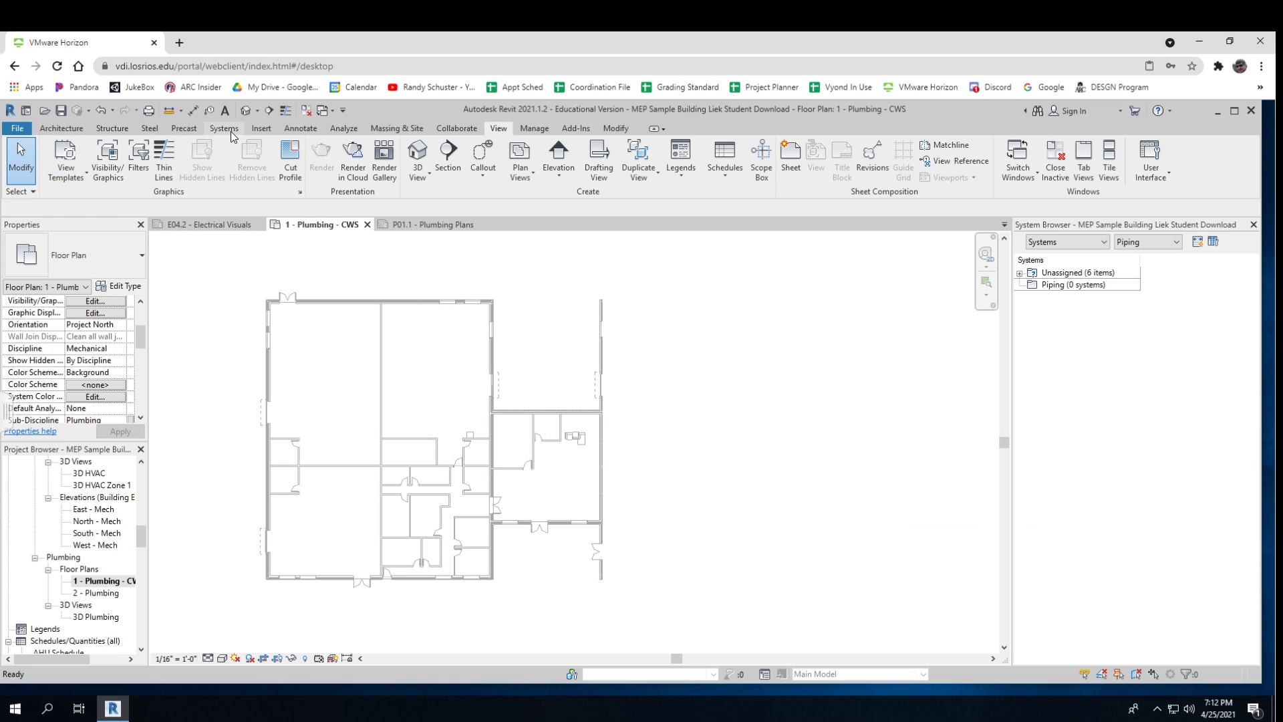
Start the Pipe tool with Domestic Cold Water, -4' 0" middle elevation and 2" diameter.
{"action": "left_click", "coordinate": [223, 128]}
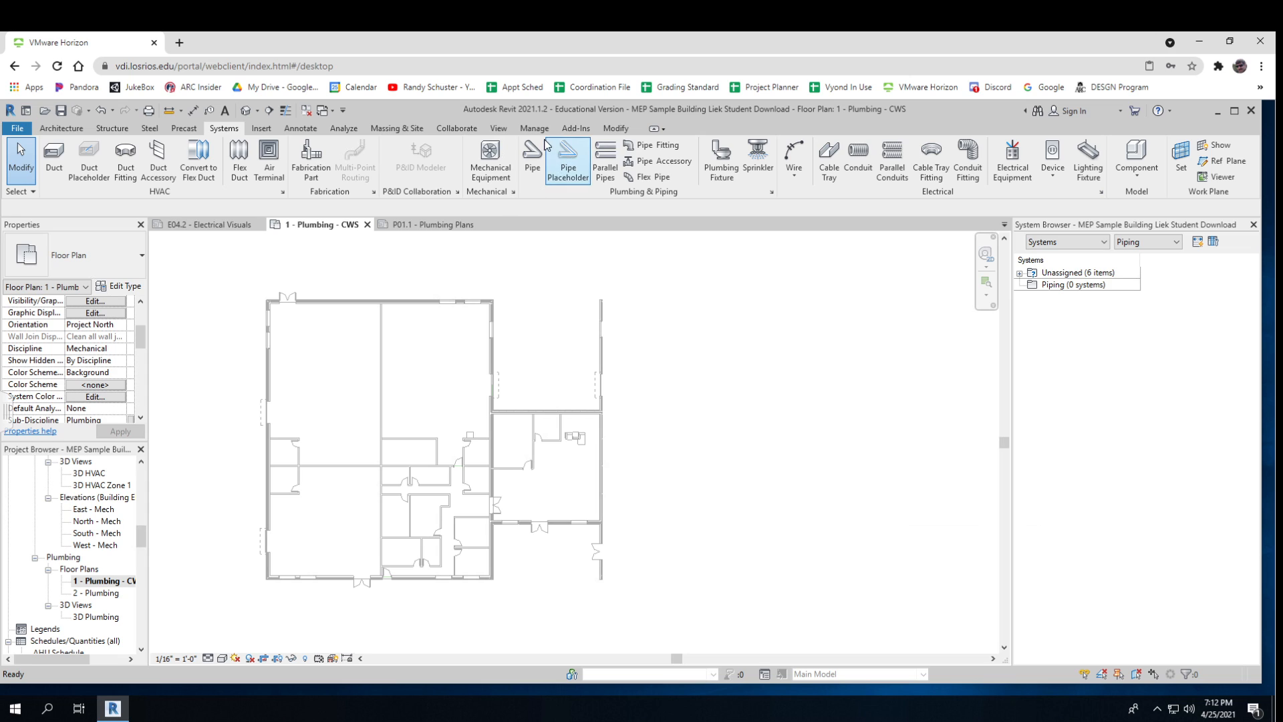
{"action": "left_click", "coordinate": [532, 161]}
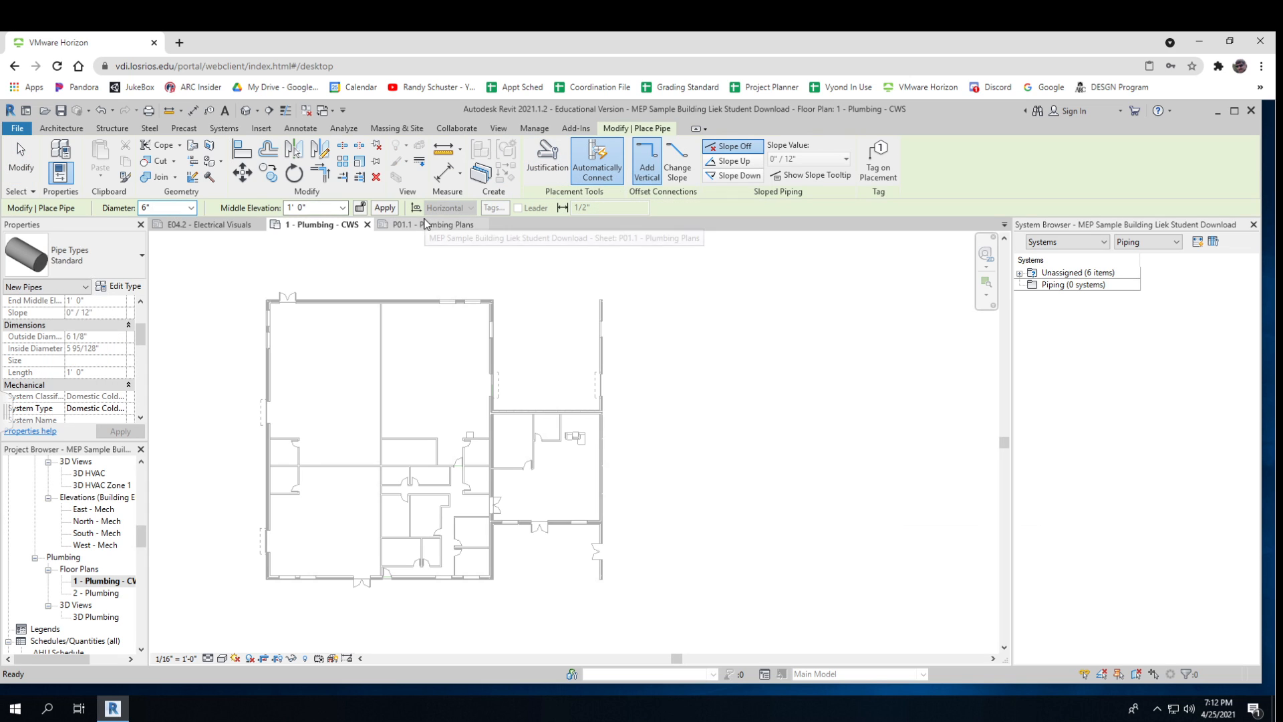
{"action": "mouse_move", "coordinate": [96, 413]}
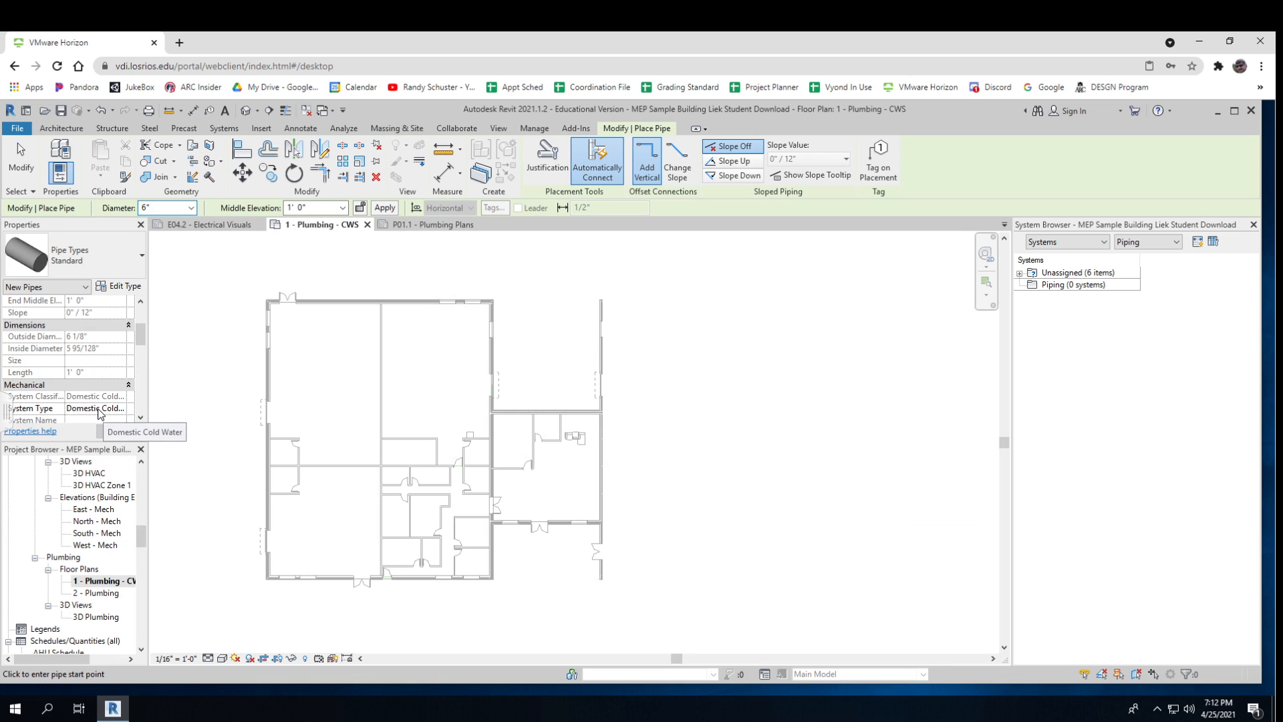
{"action": "left_click", "coordinate": [119, 408]}
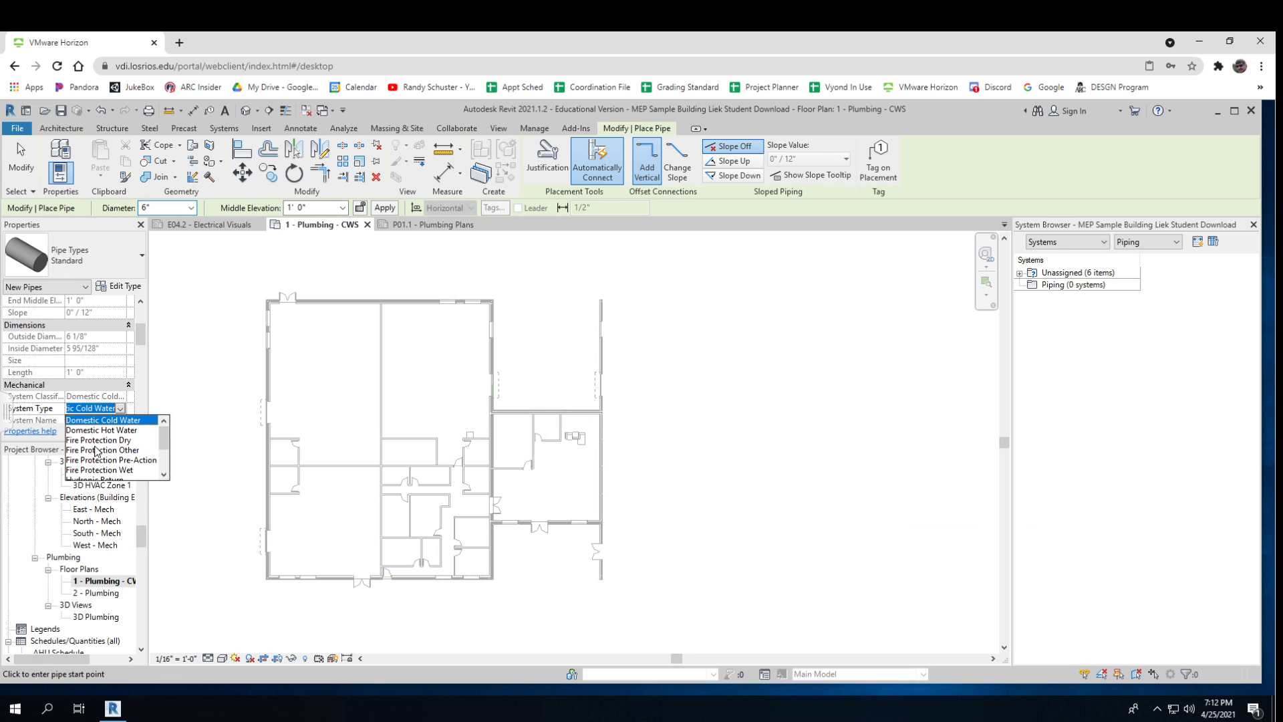
{"action": "scroll", "scroll_direction": "down", "scroll_amount": 3}
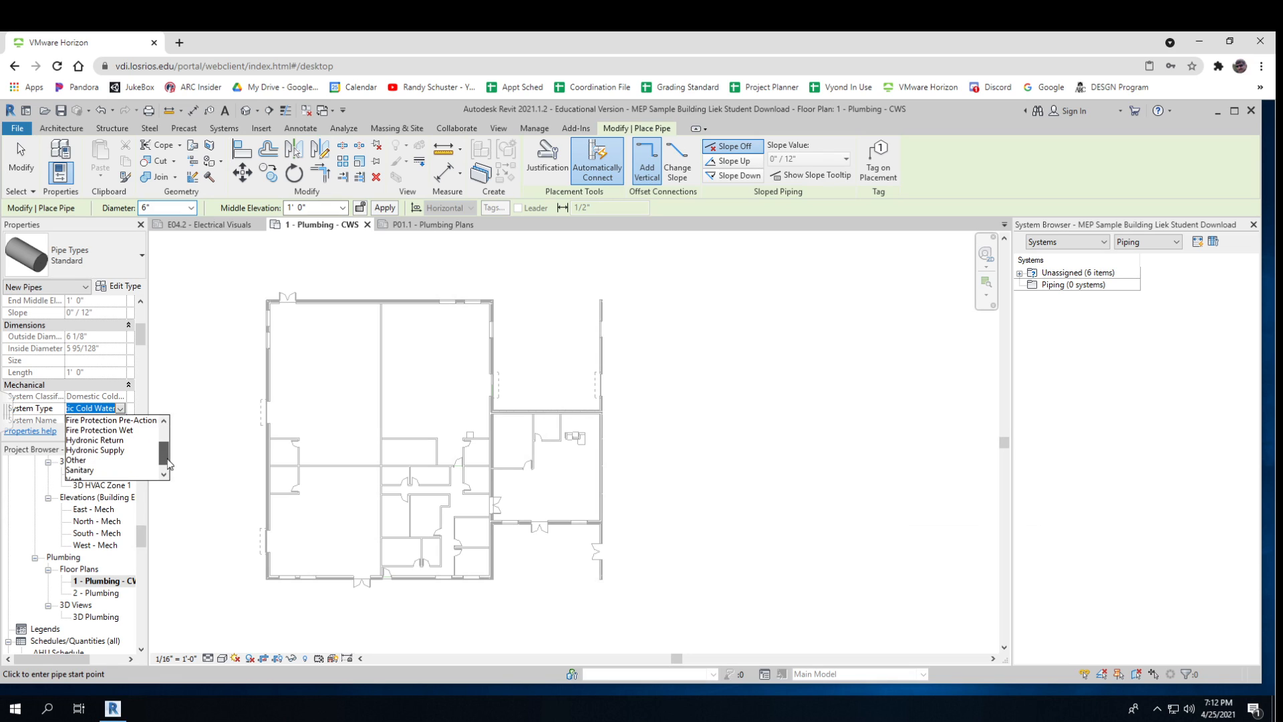
{"action": "scroll", "scroll_direction": "up", "scroll_amount": 3}
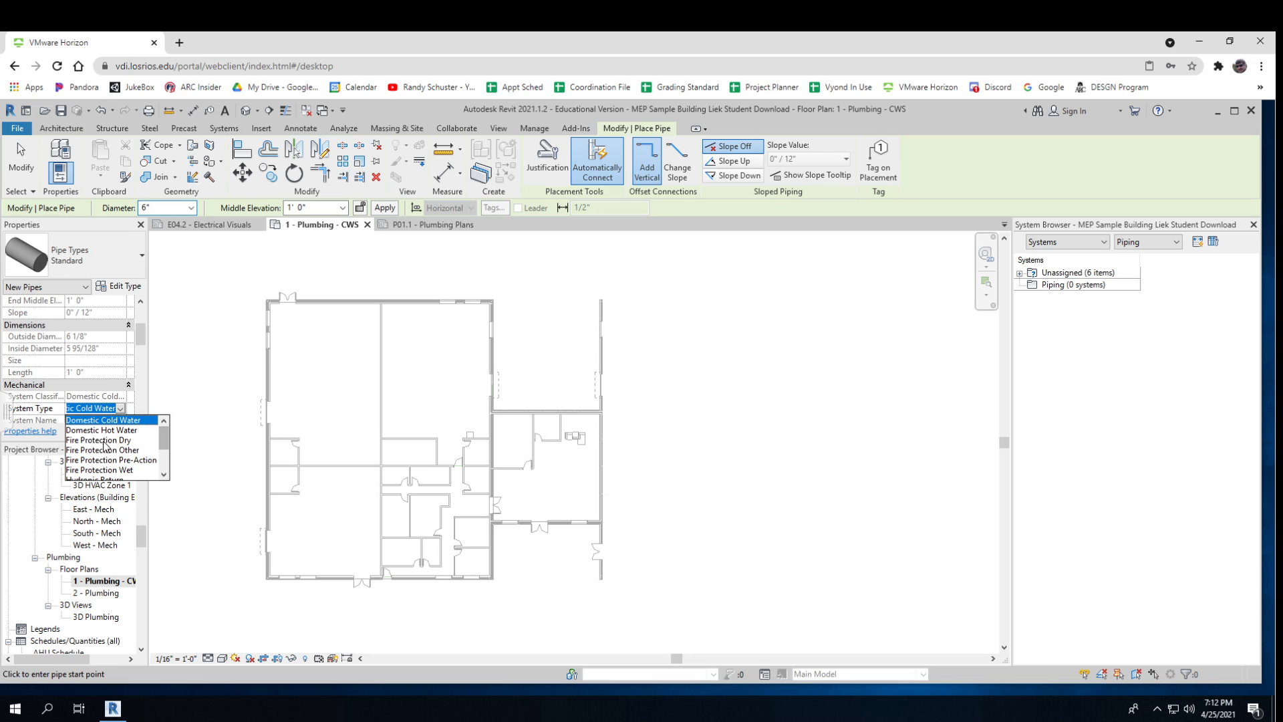
{"action": "left_click", "coordinate": [102, 419]}
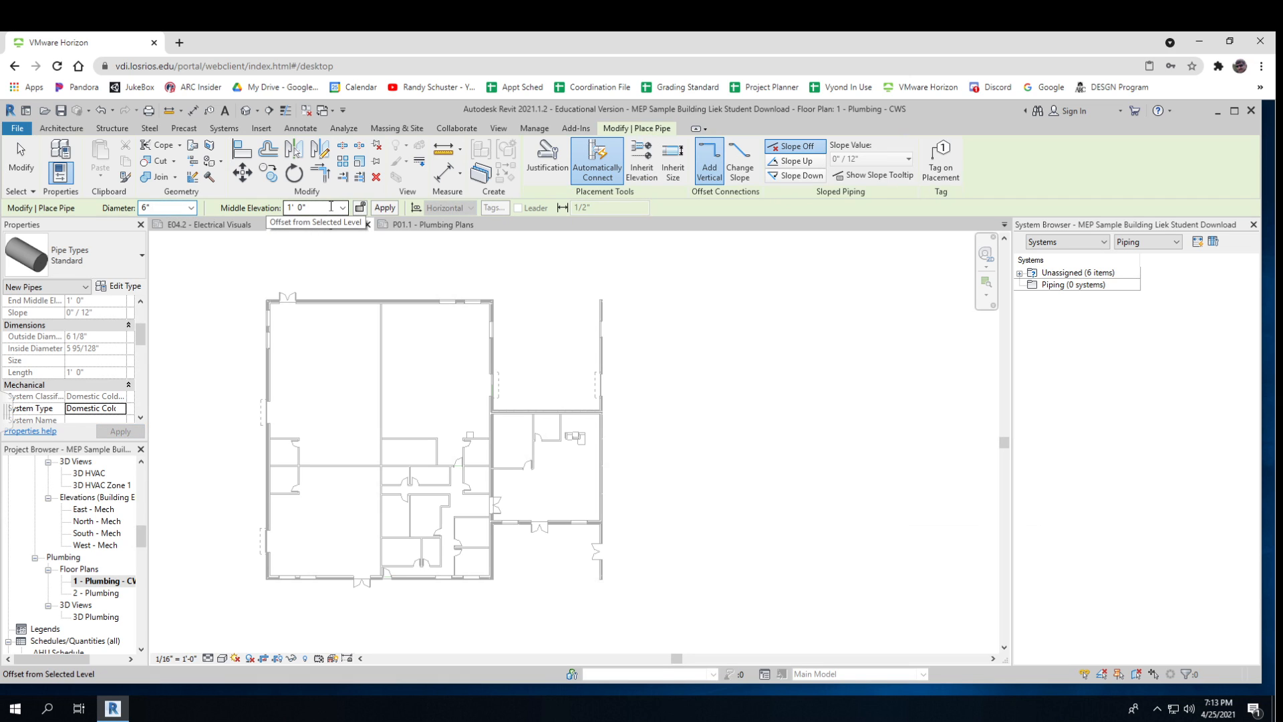
{"action": "left_click", "coordinate": [311, 207]}
{"action": "type", "text": "-4"}
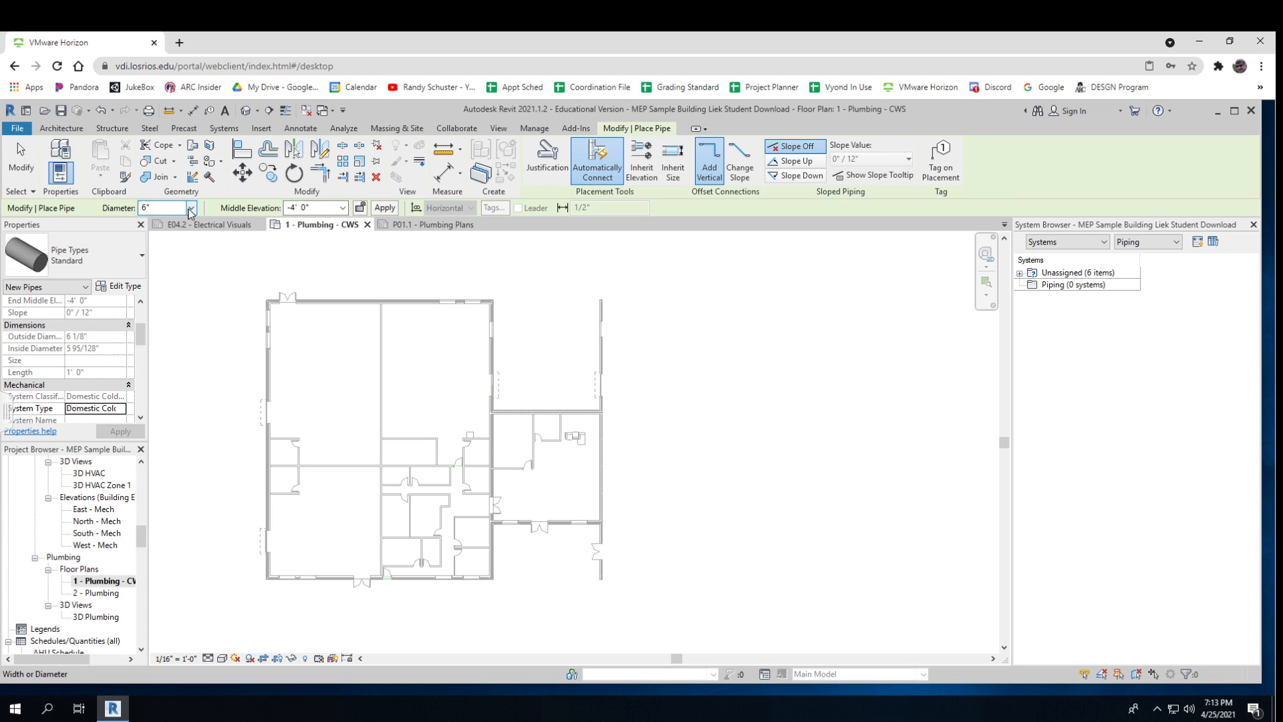
{"action": "left_click", "coordinate": [190, 208]}
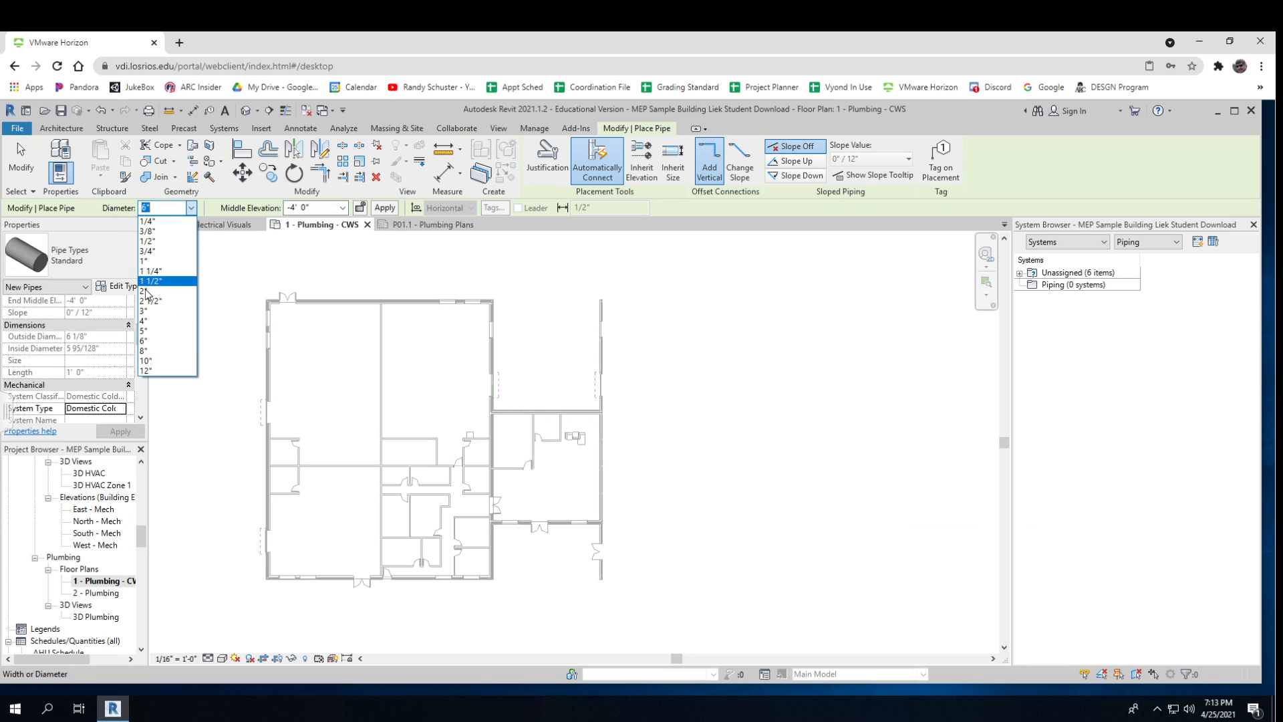
{"action": "left_click", "coordinate": [148, 291]}
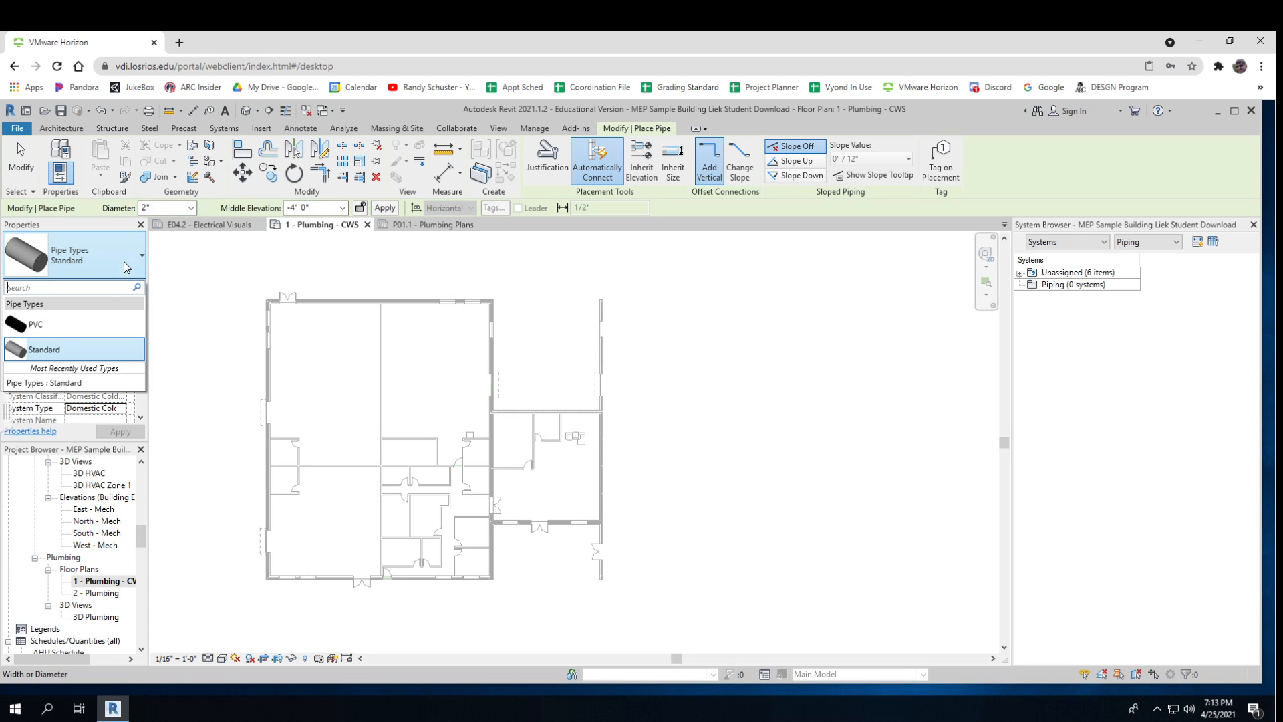
{"action": "mouse_move", "coordinate": [182, 353]}
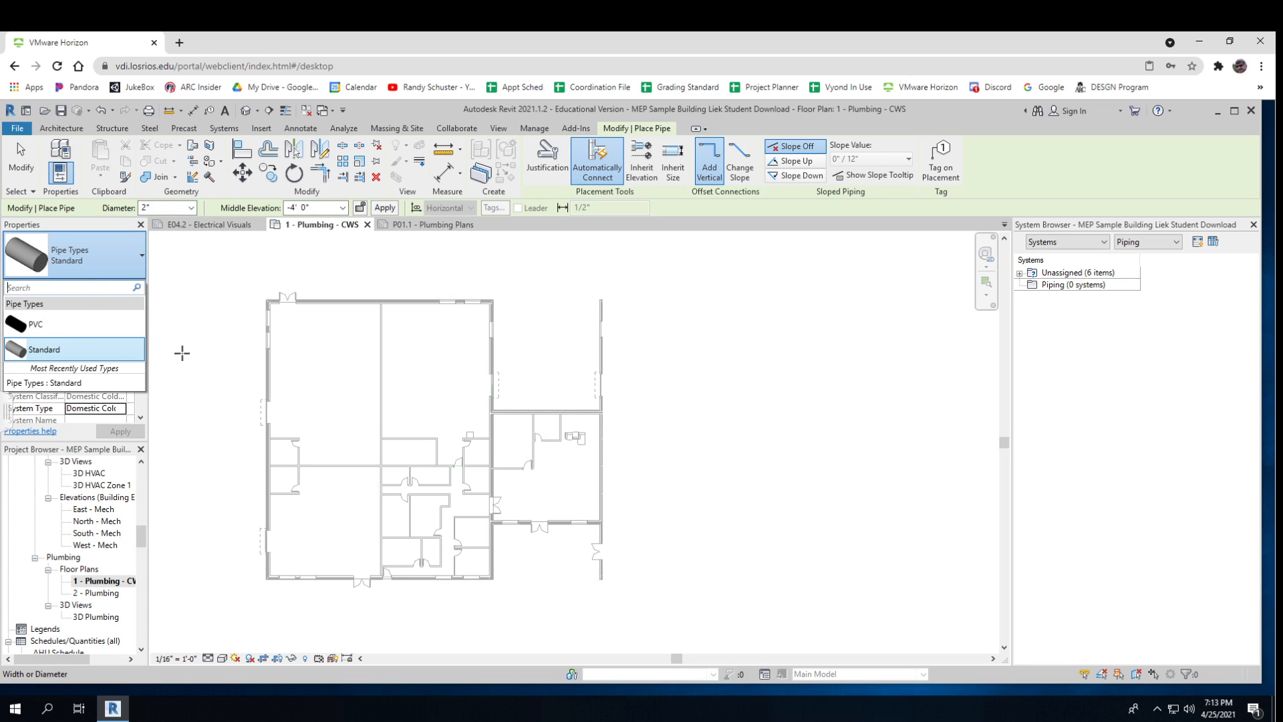
{"action": "mouse_move", "coordinate": [238, 466]}
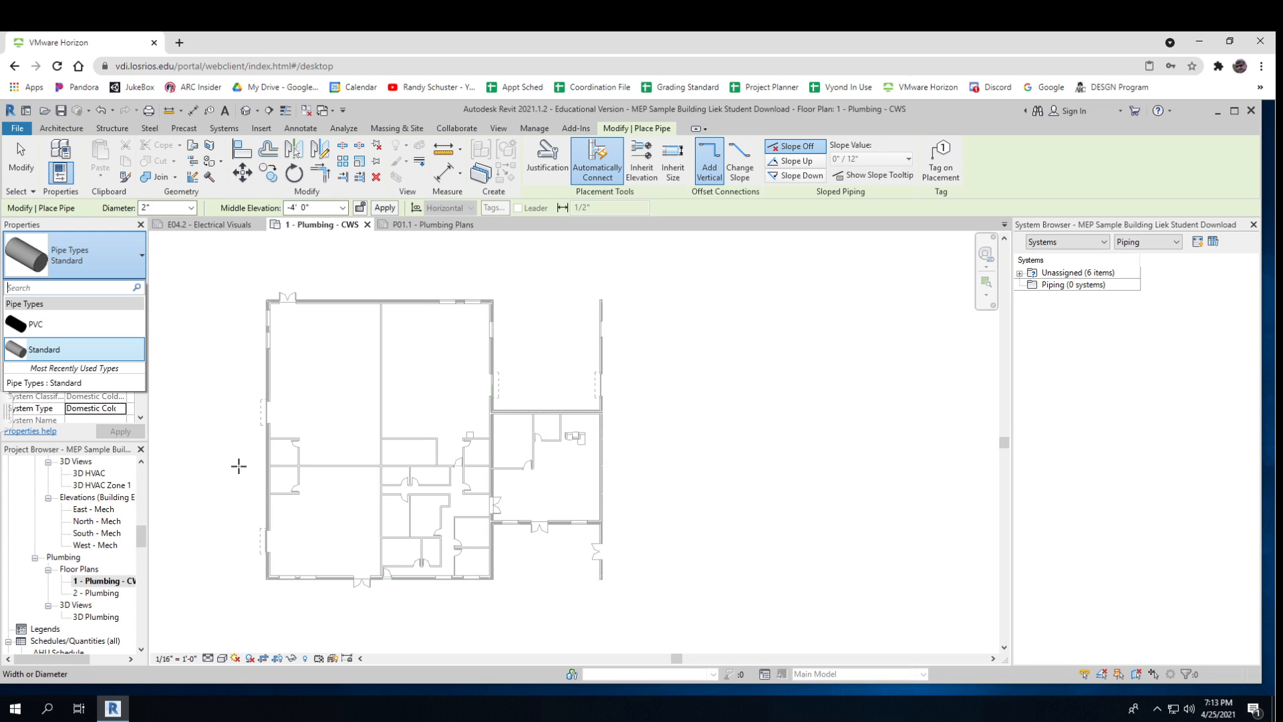
Place the pipe's starting point outside the building's west wall.
{"action": "left_click", "coordinate": [246, 463]}
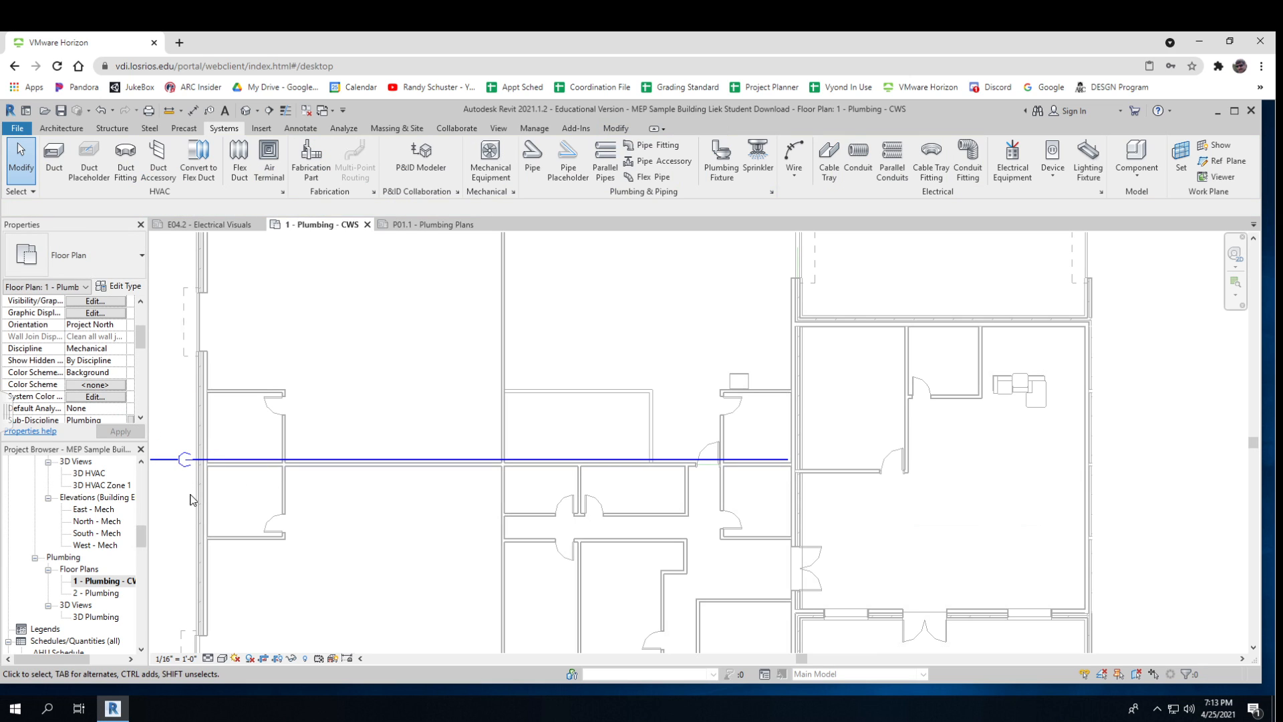
{"action": "mouse_move", "coordinate": [196, 499]}
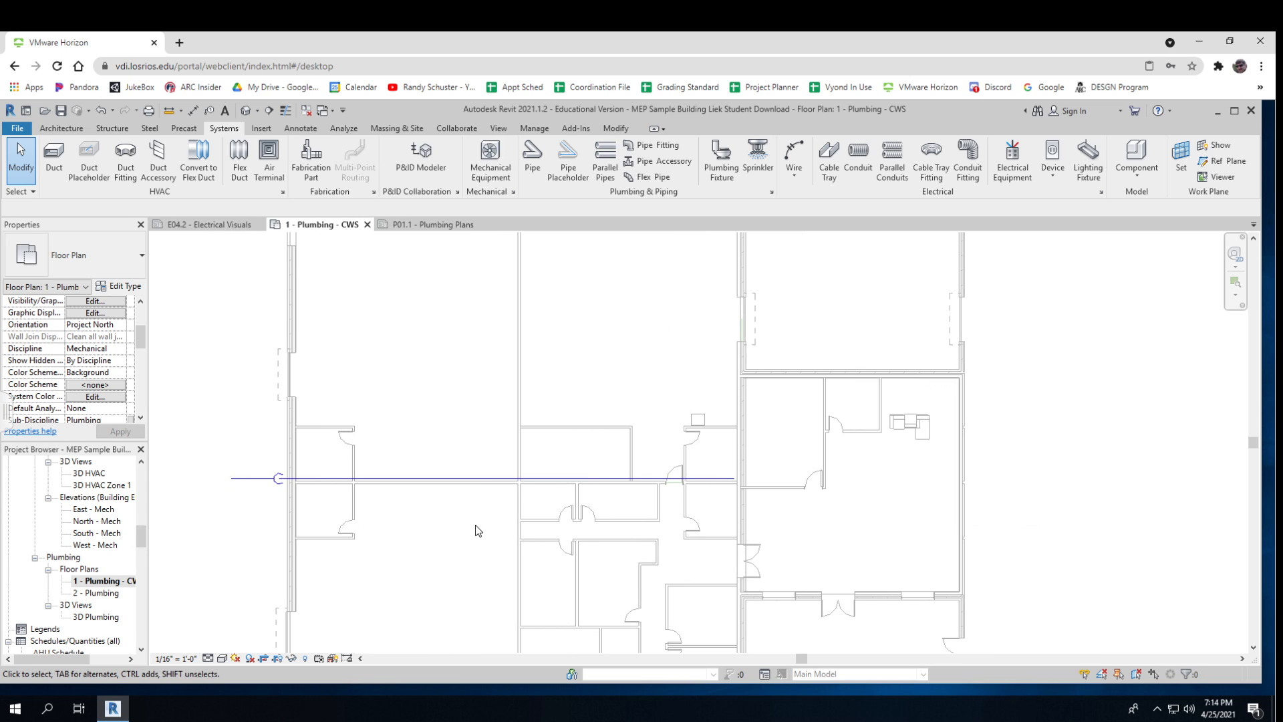
{"action": "mouse_move", "coordinate": [409, 521]}
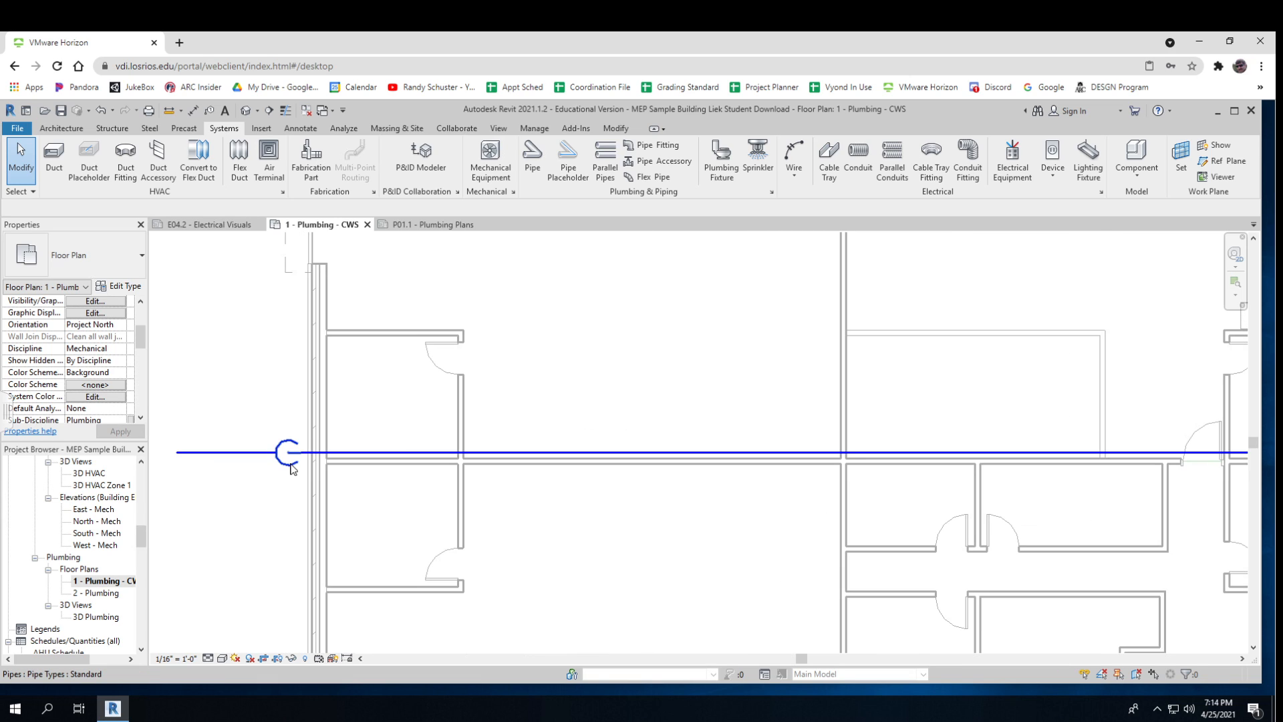
{"action": "mouse_move", "coordinate": [292, 467]}
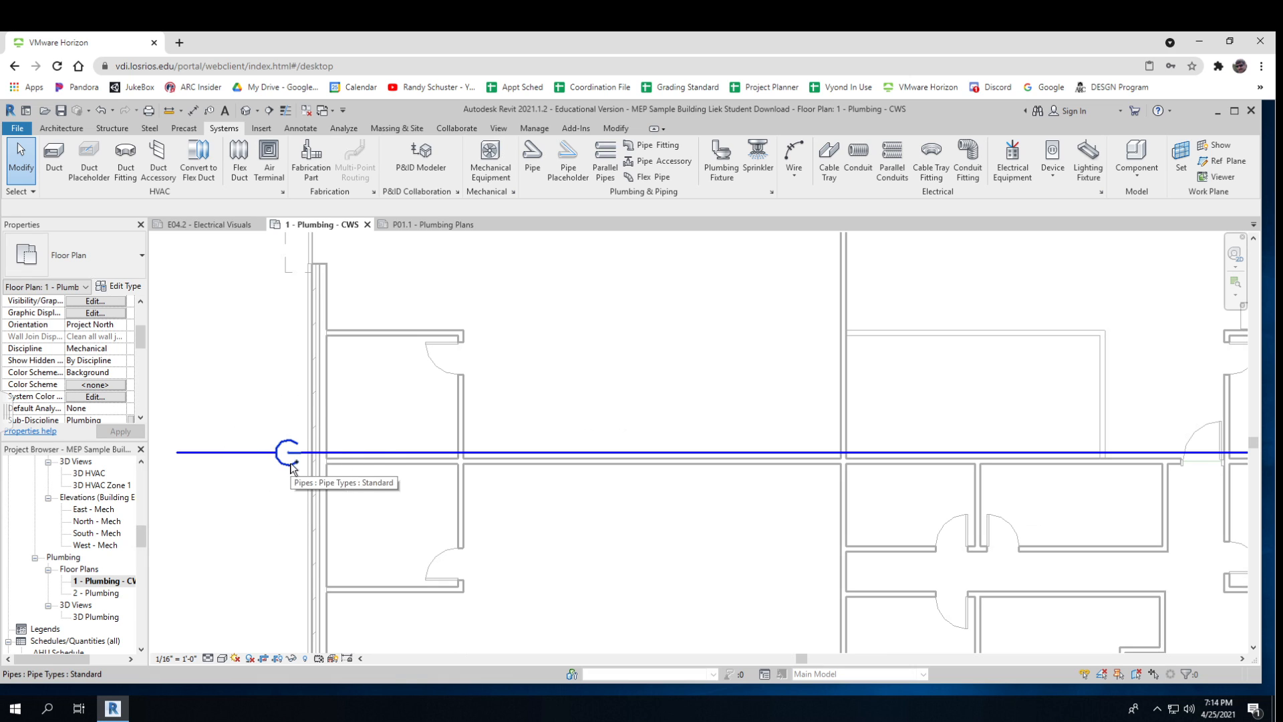
{"action": "left_click", "coordinate": [289, 451]}
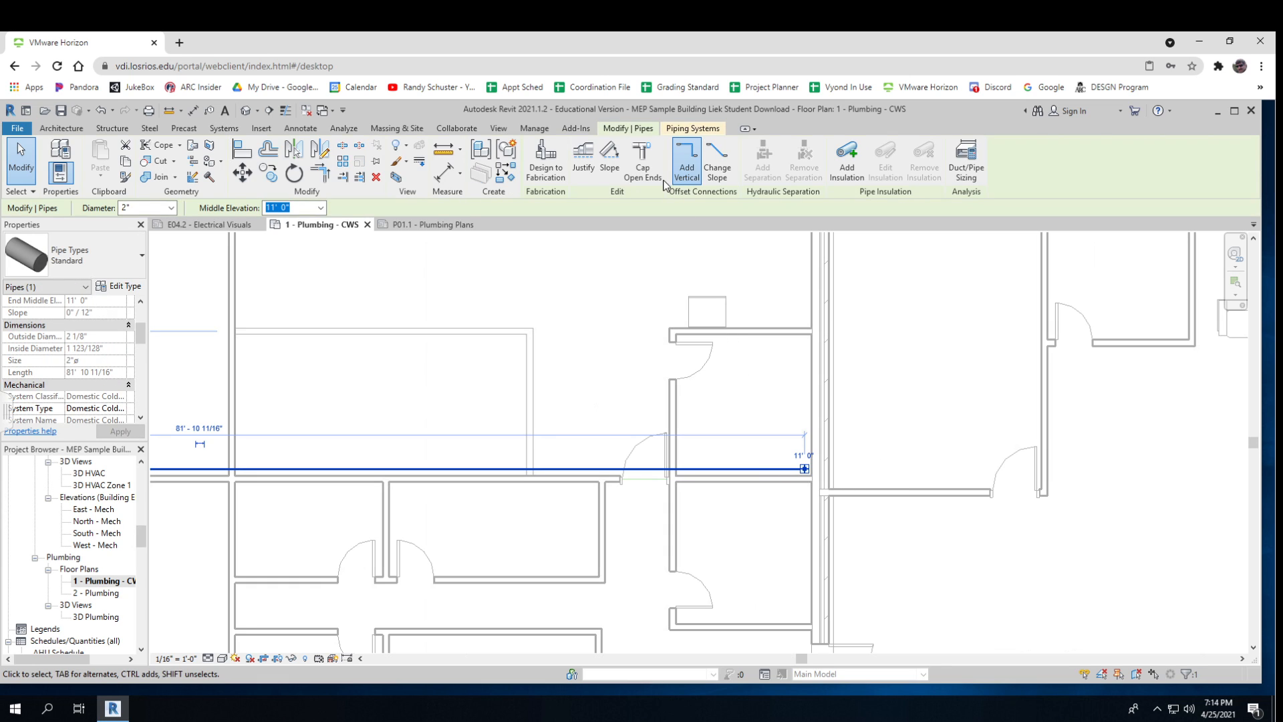
{"action": "left_click", "coordinate": [685, 160]}
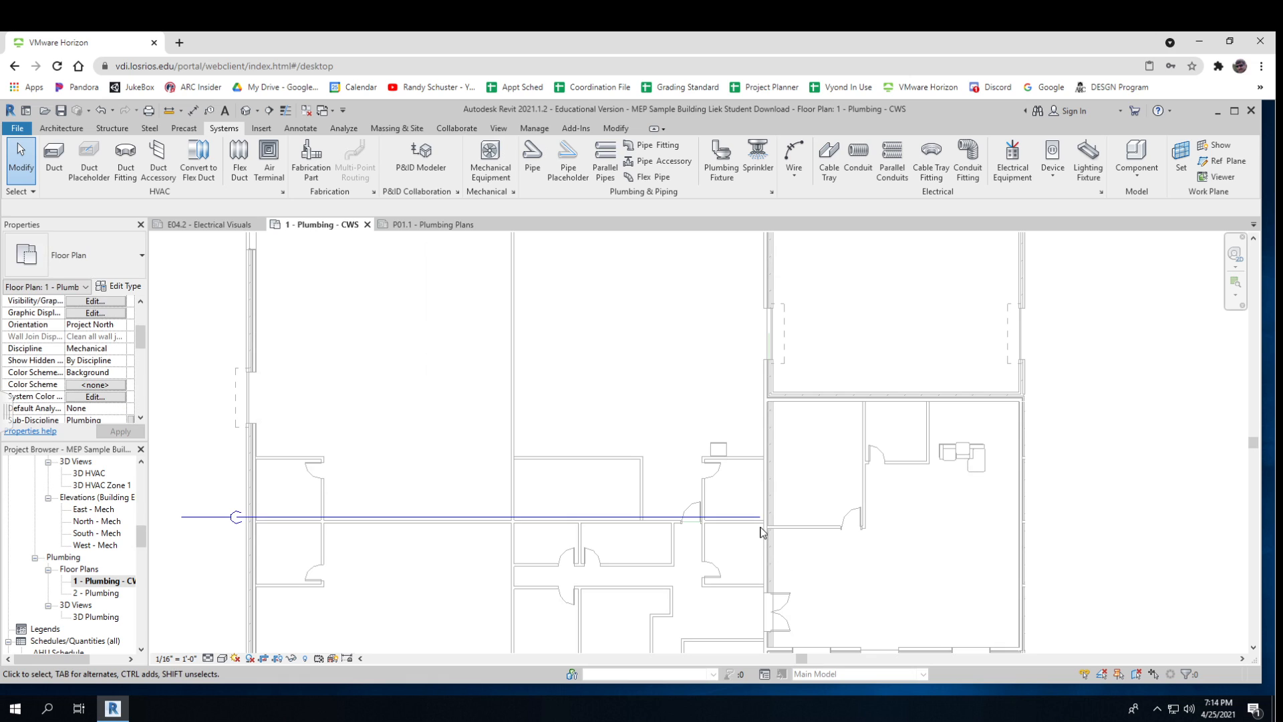
{"action": "mouse_move", "coordinate": [484, 538]}
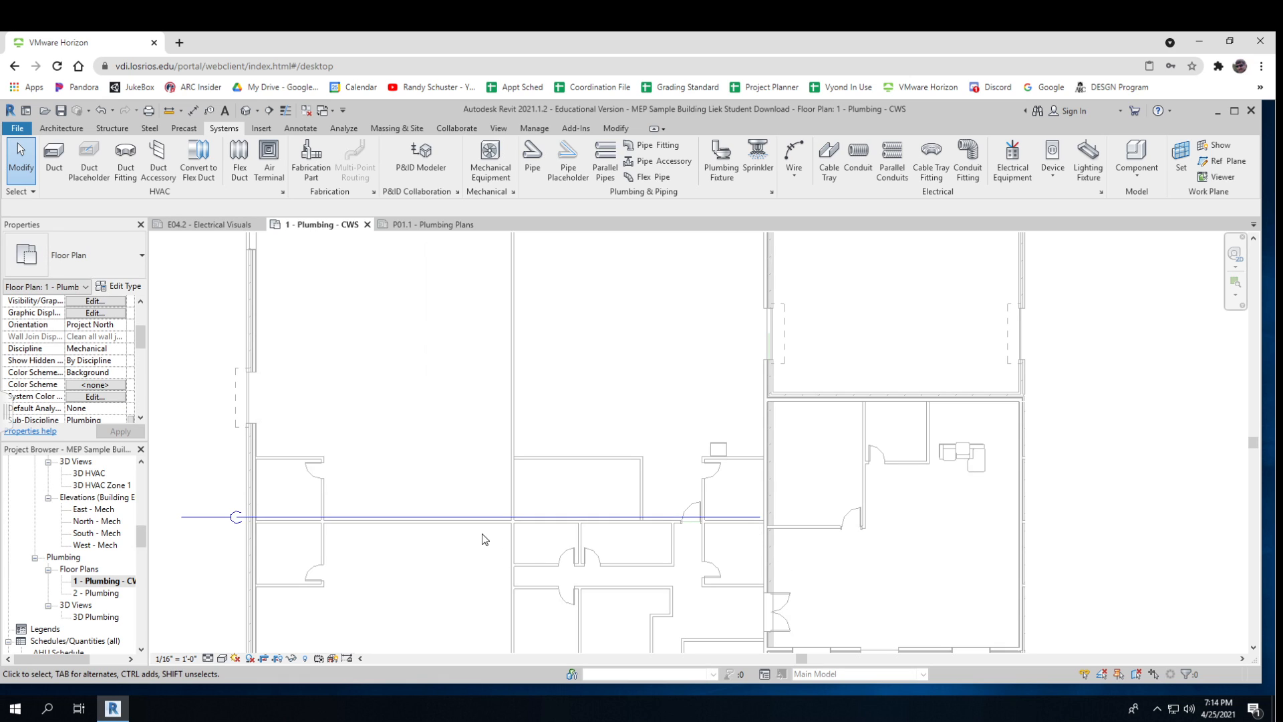
{"action": "mouse_move", "coordinate": [325, 536]}
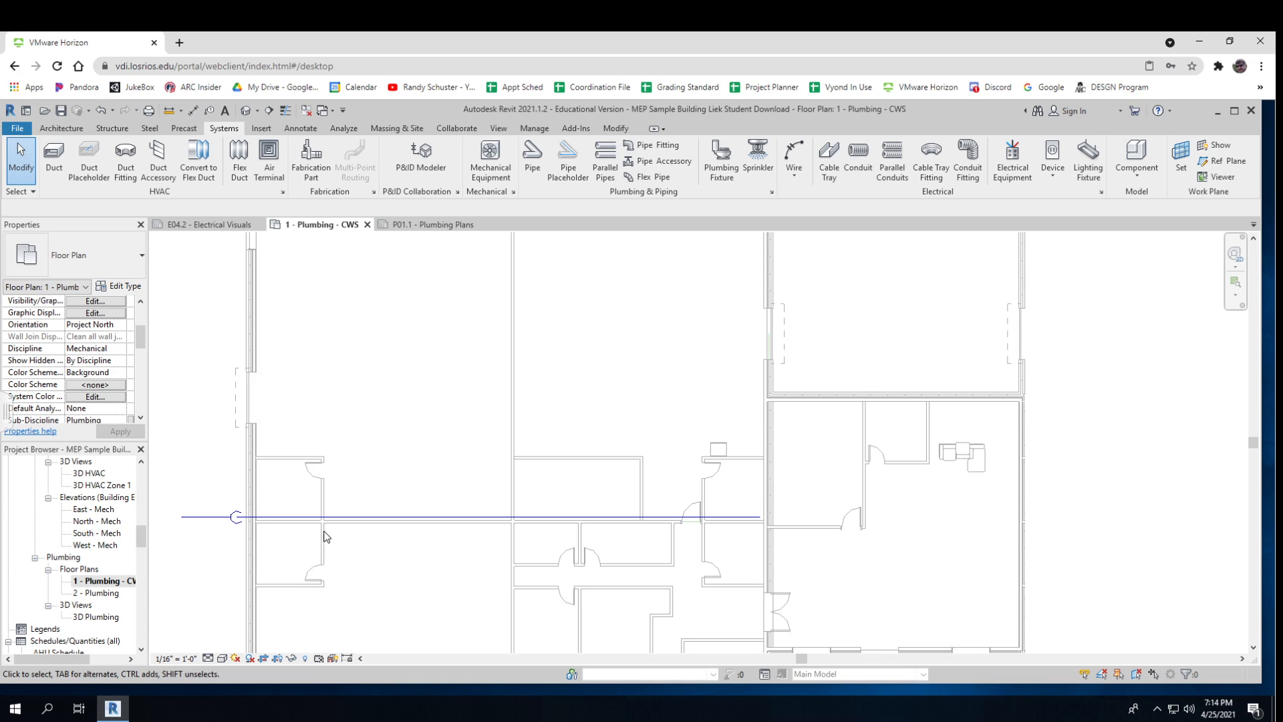
{"action": "mouse_move", "coordinate": [202, 528]}
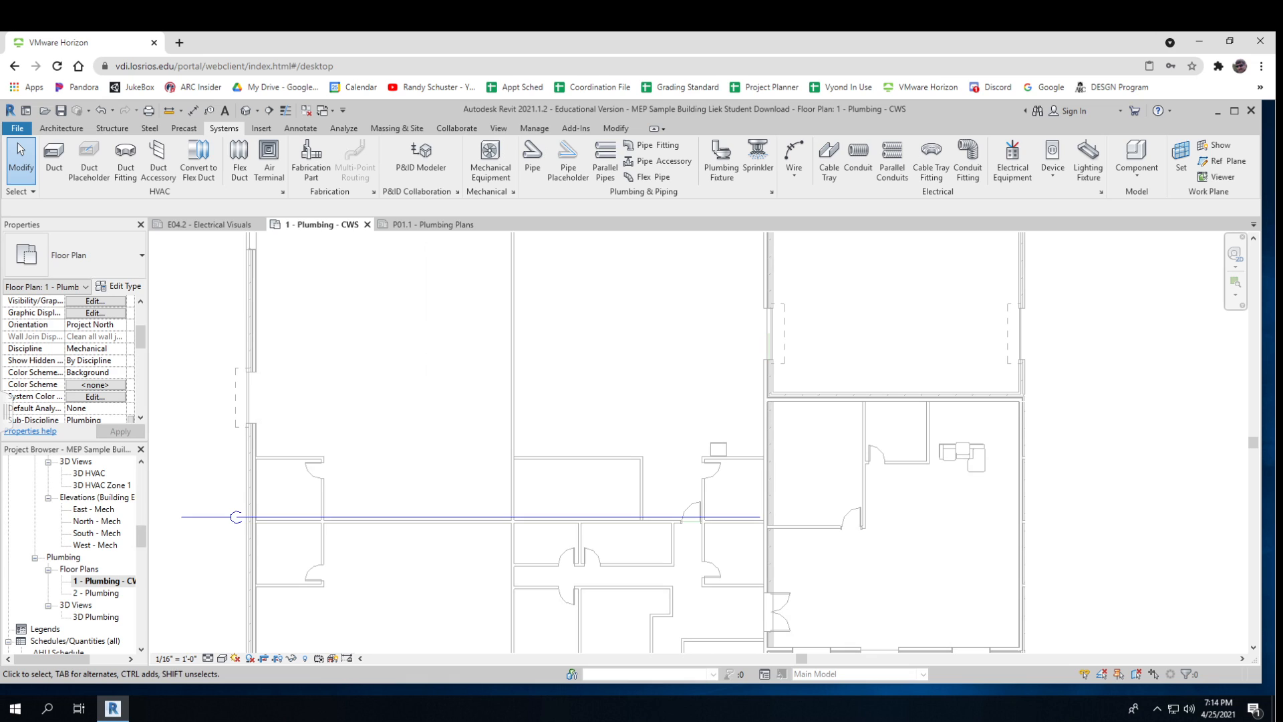
{"action": "mouse_move", "coordinate": [362, 612]}
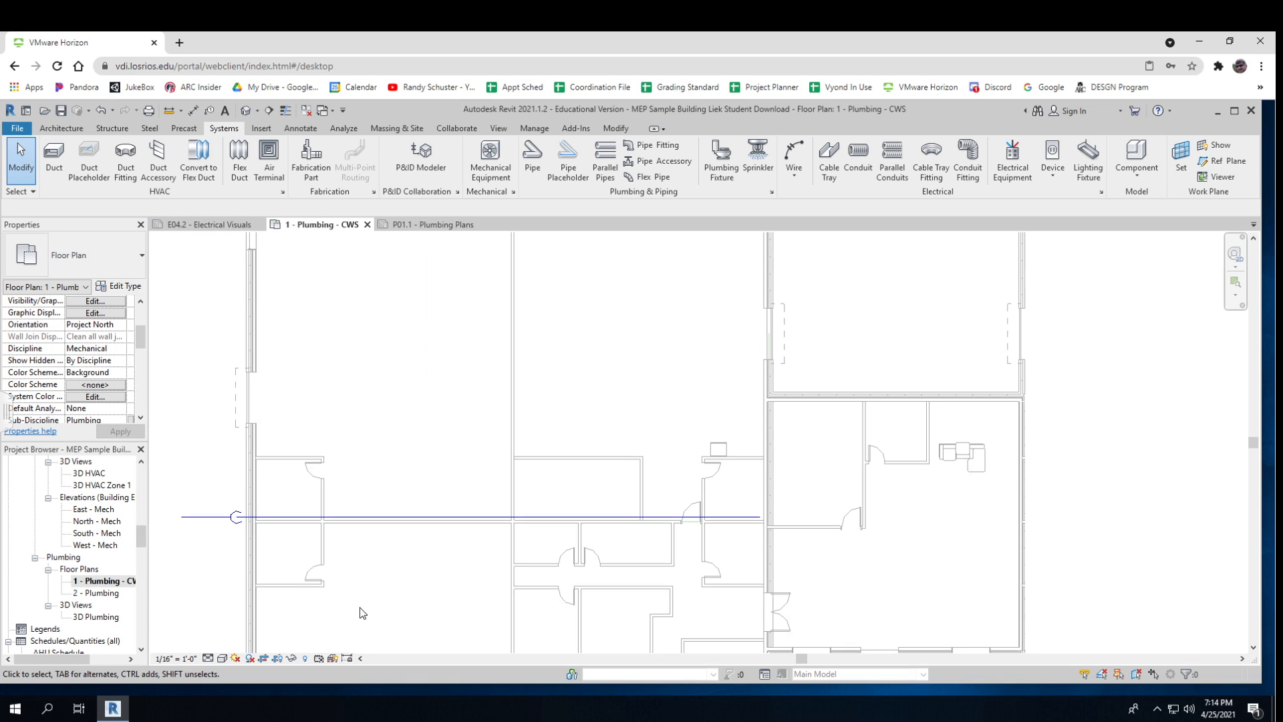
{"action": "mouse_move", "coordinate": [169, 600]}
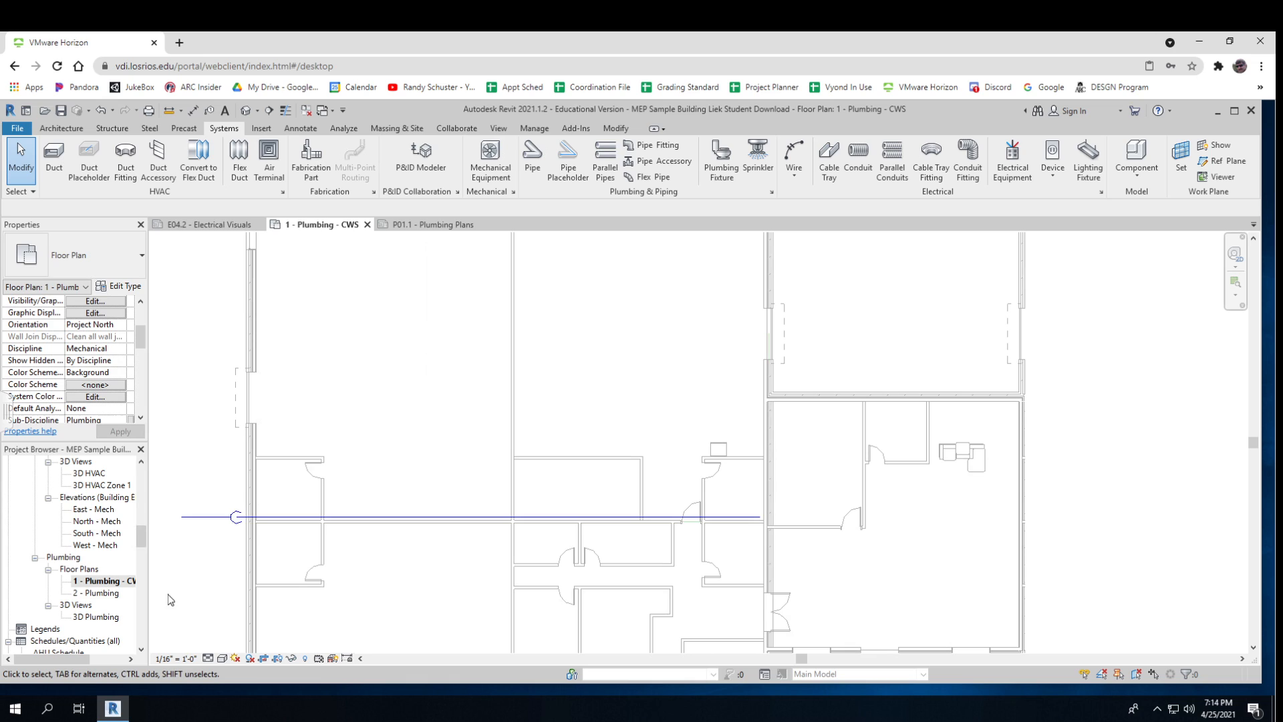